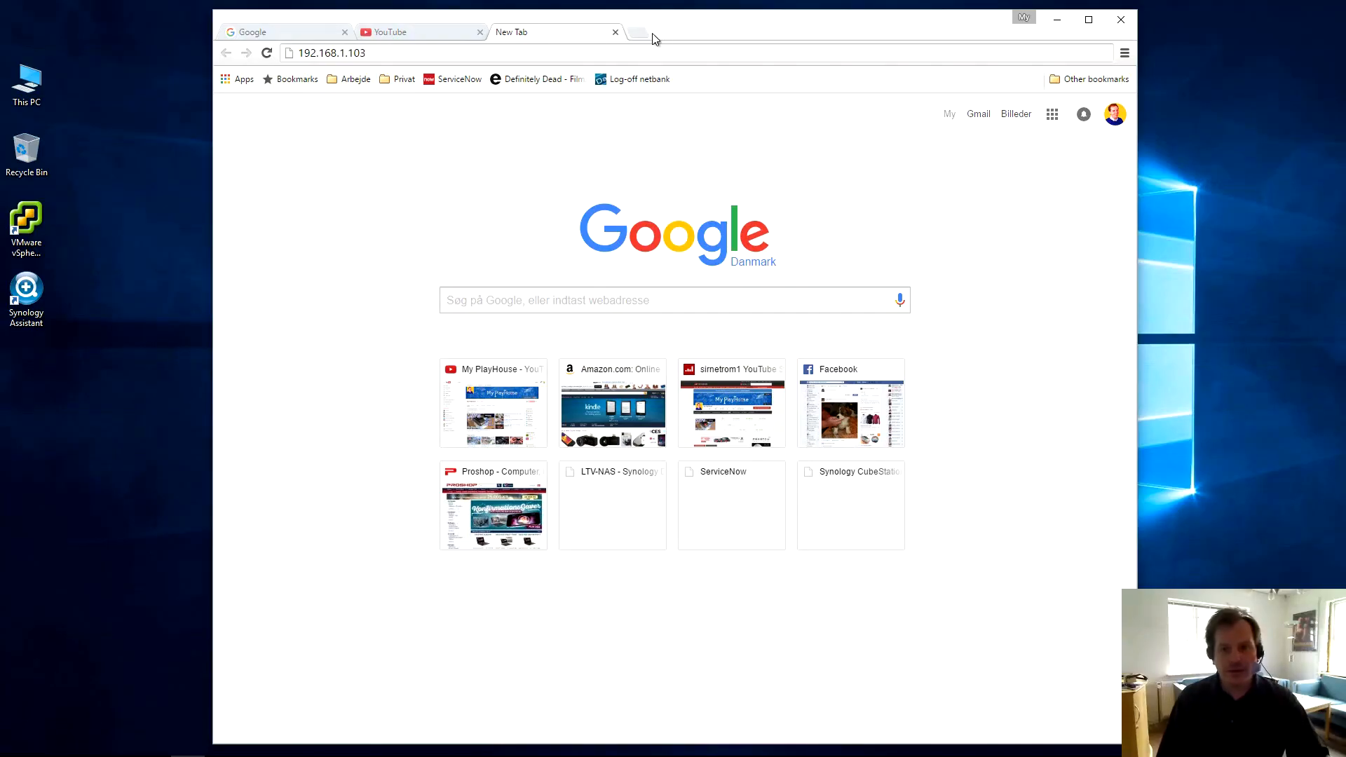
{"action": "mouse_move", "coordinate": [704, 35]}
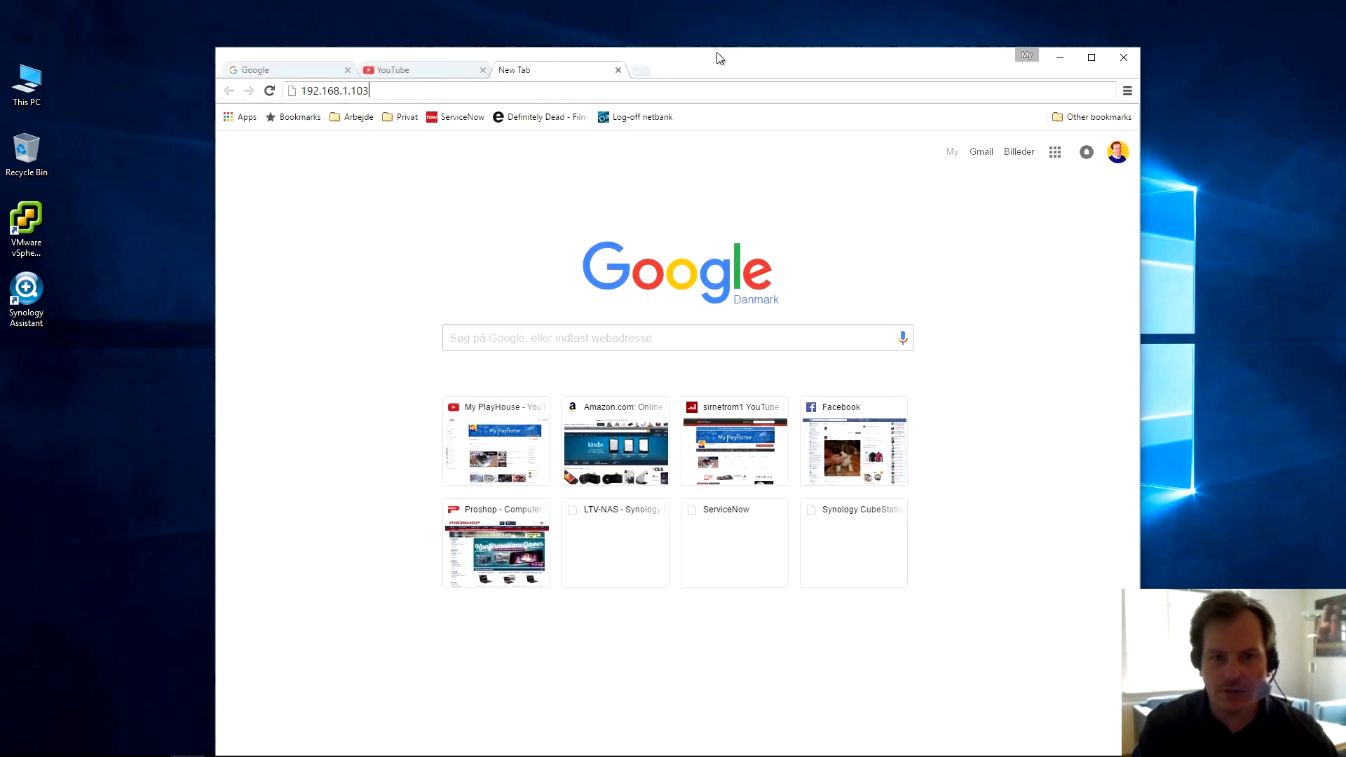
Load the array page at 192.168.1.103 in Chrome, which warns of missing Java support.
{"action": "left_click_drag", "start_coordinate": [719, 57], "coordinate": [713, 25]}
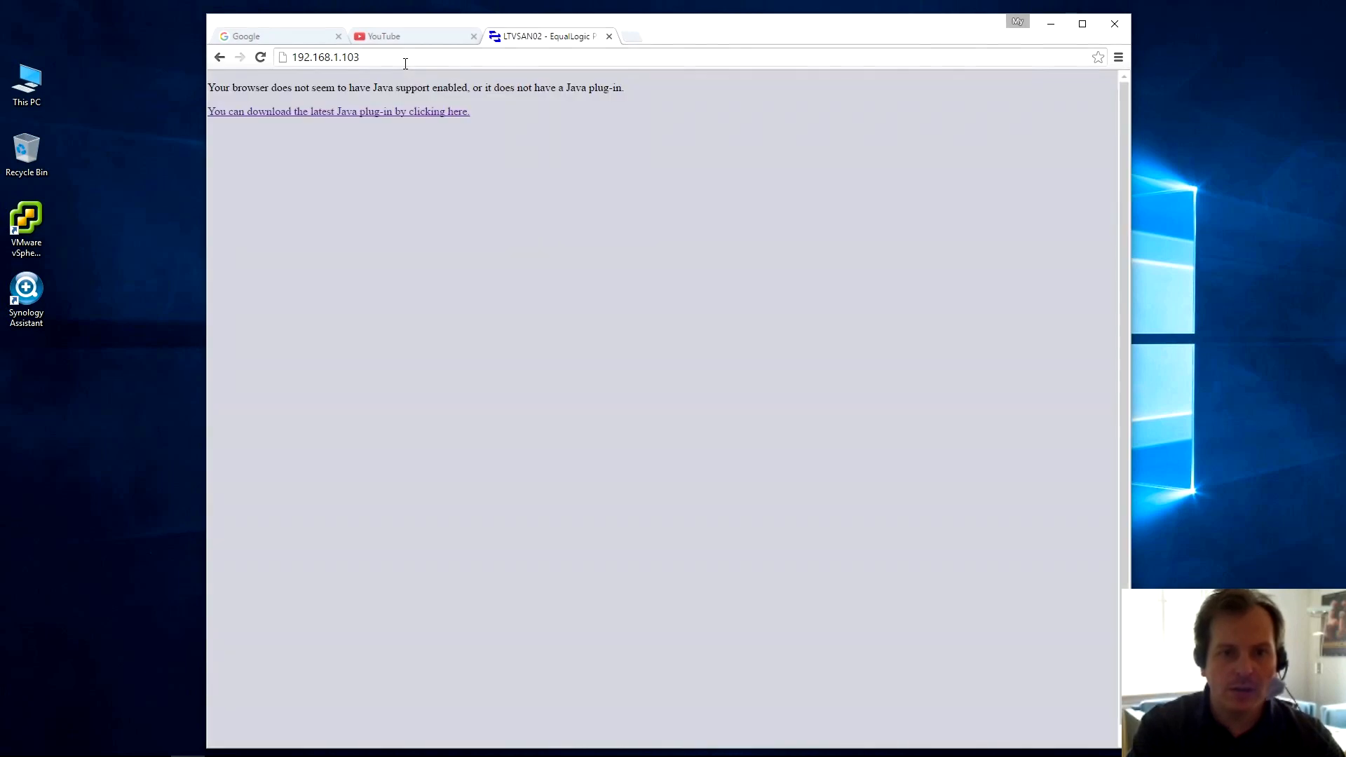
{"action": "mouse_move", "coordinate": [213, 104]}
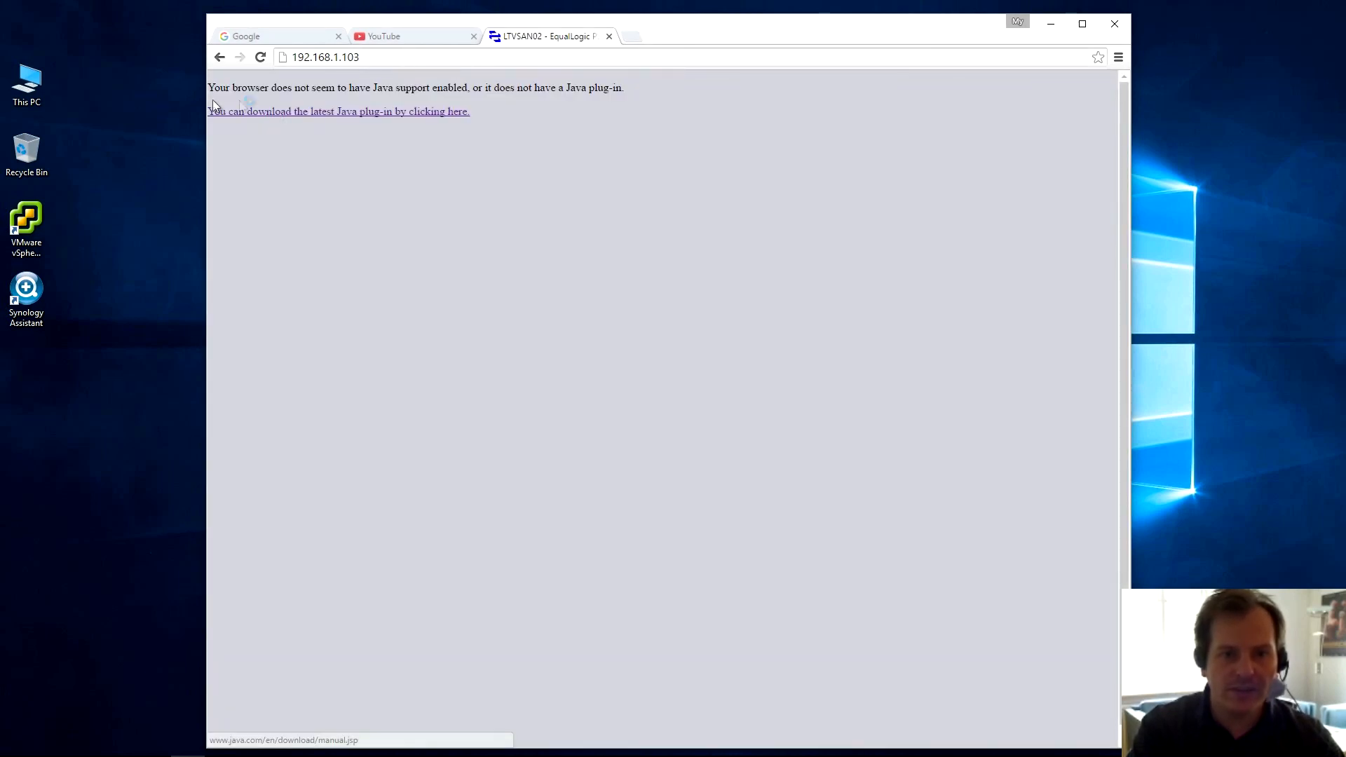
{"action": "mouse_move", "coordinate": [410, 101]}
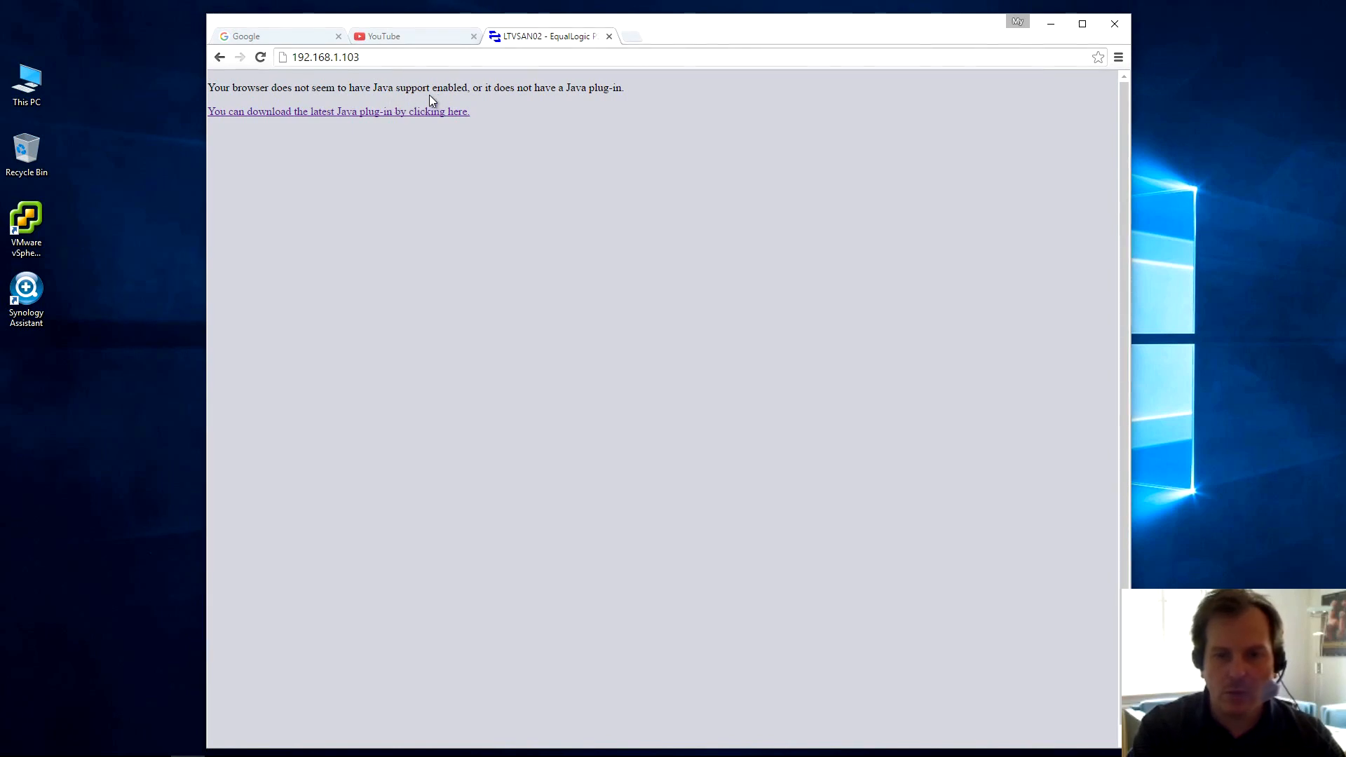
{"action": "mouse_move", "coordinate": [439, 107]}
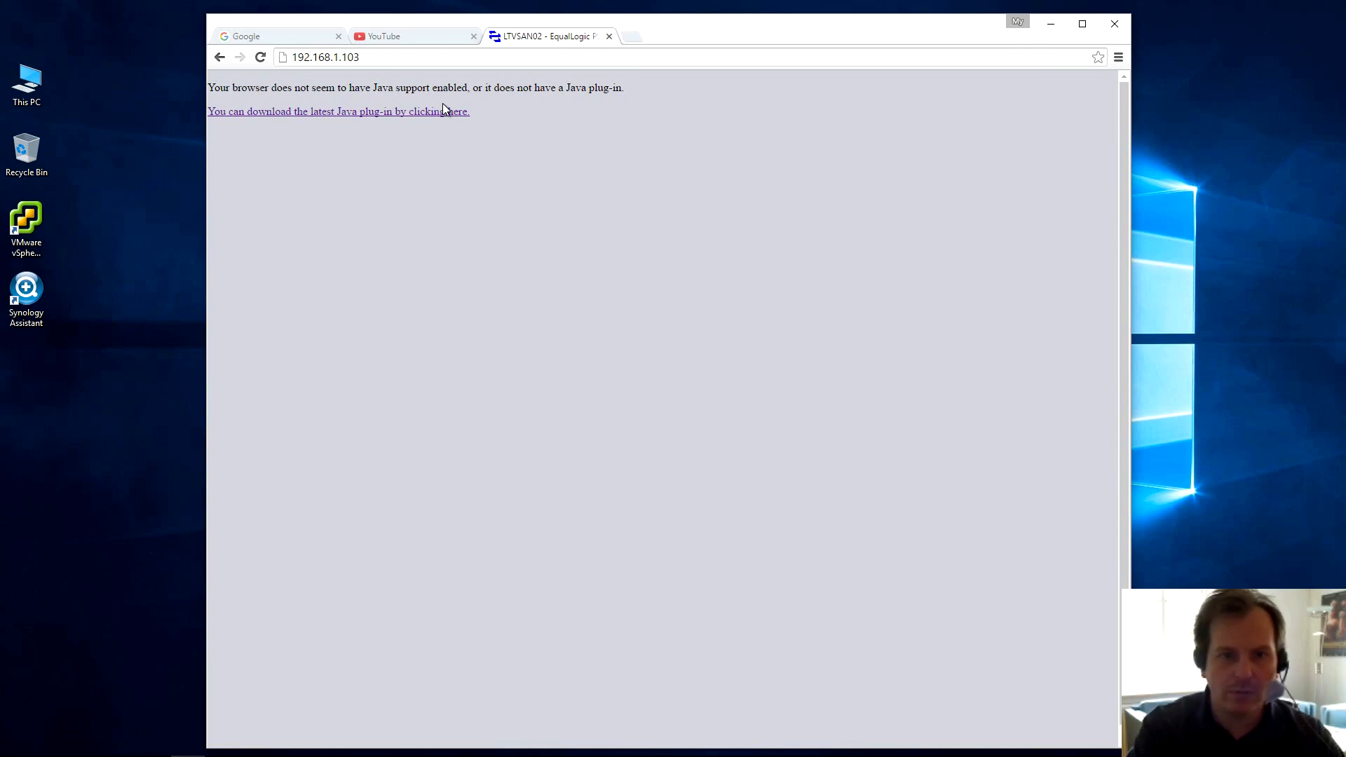
{"action": "mouse_move", "coordinate": [434, 104]}
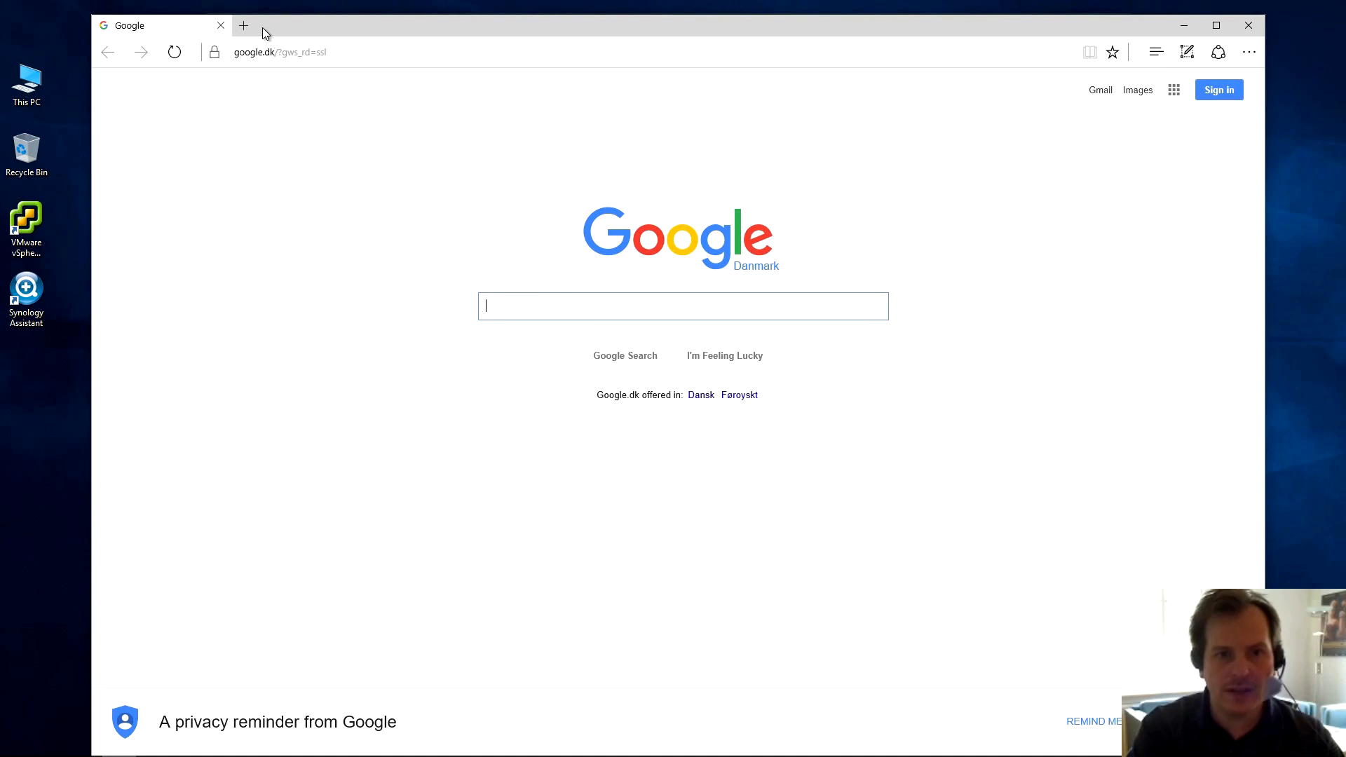
Launch Microsoft Edge from the taskbar as an alternative browser.
{"action": "left_click", "coordinate": [244, 25]}
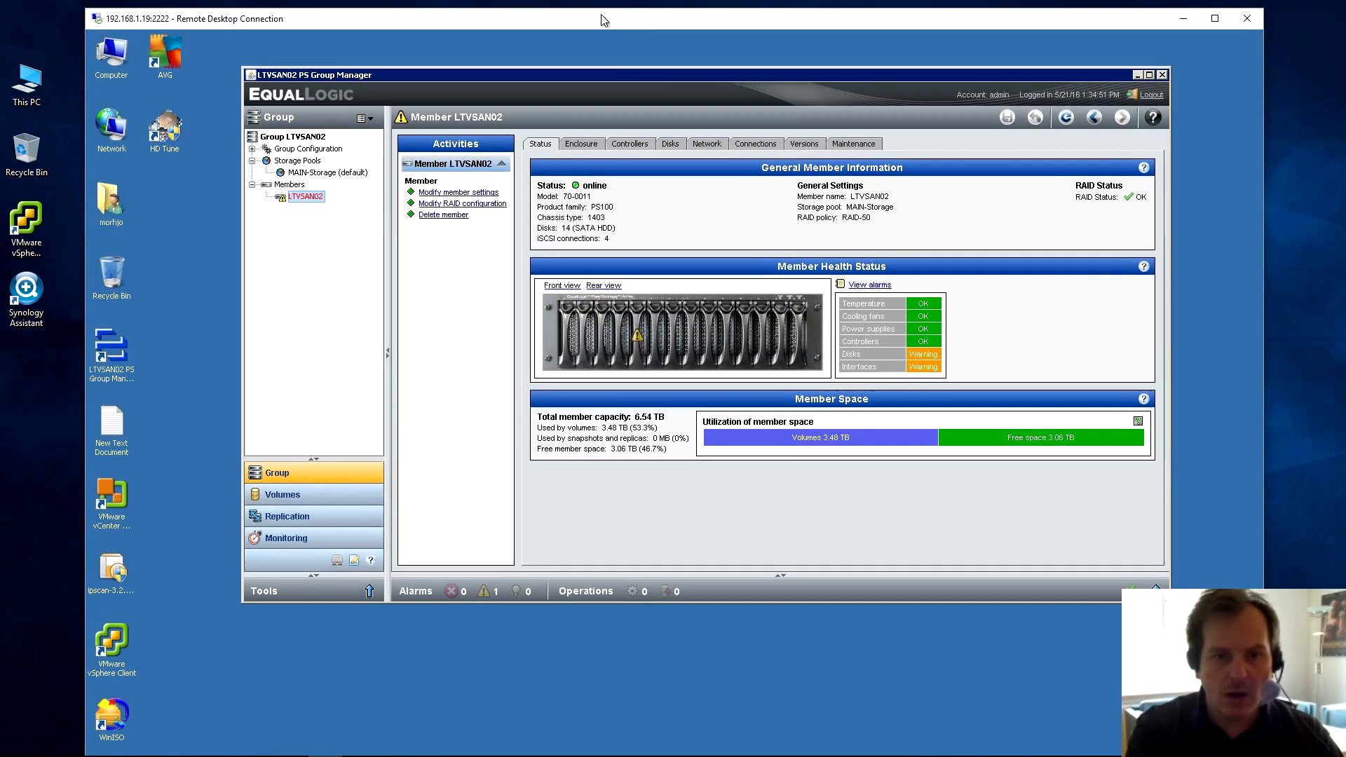
{"action": "mouse_move", "coordinate": [622, 90]}
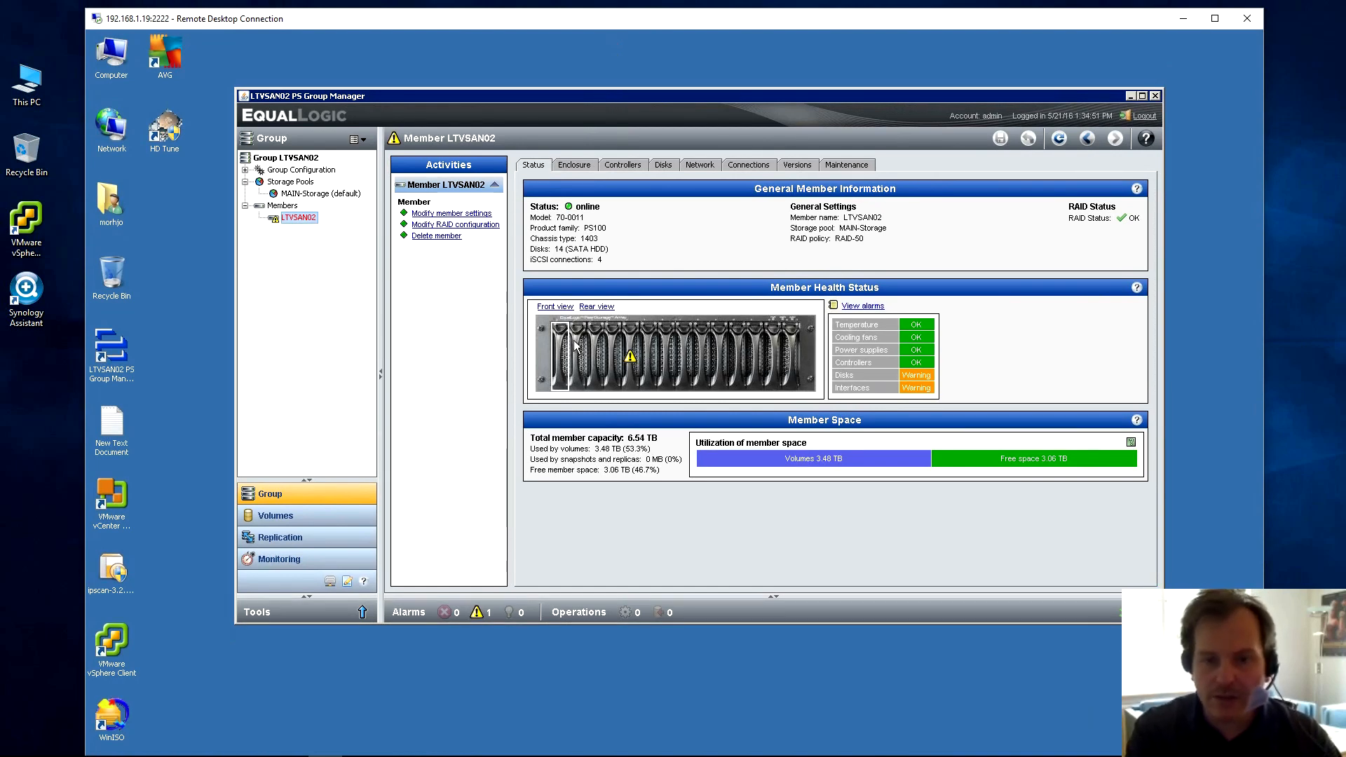
{"action": "mouse_move", "coordinate": [620, 356]}
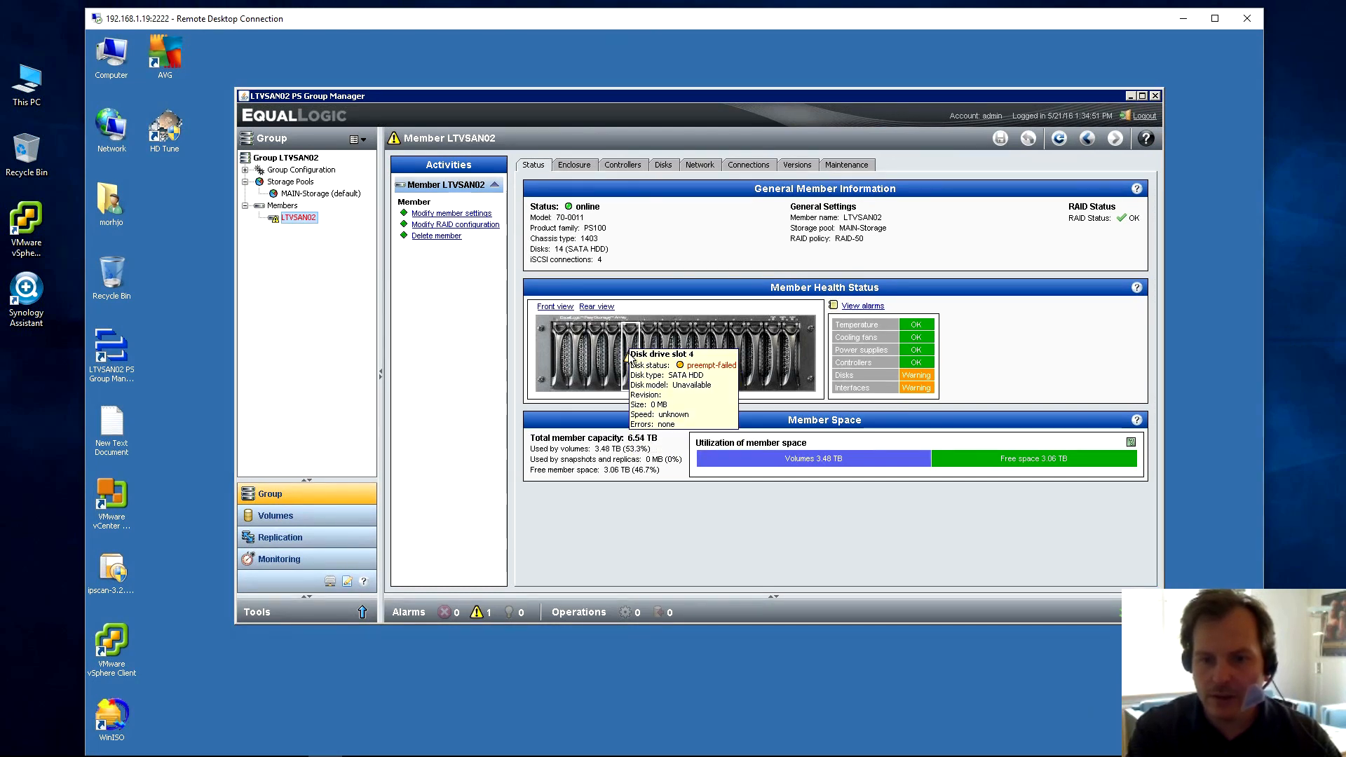
Show member LTVSAN02's status with disks in Warning and slot 4 preempt-failed.
{"action": "left_click", "coordinate": [664, 166]}
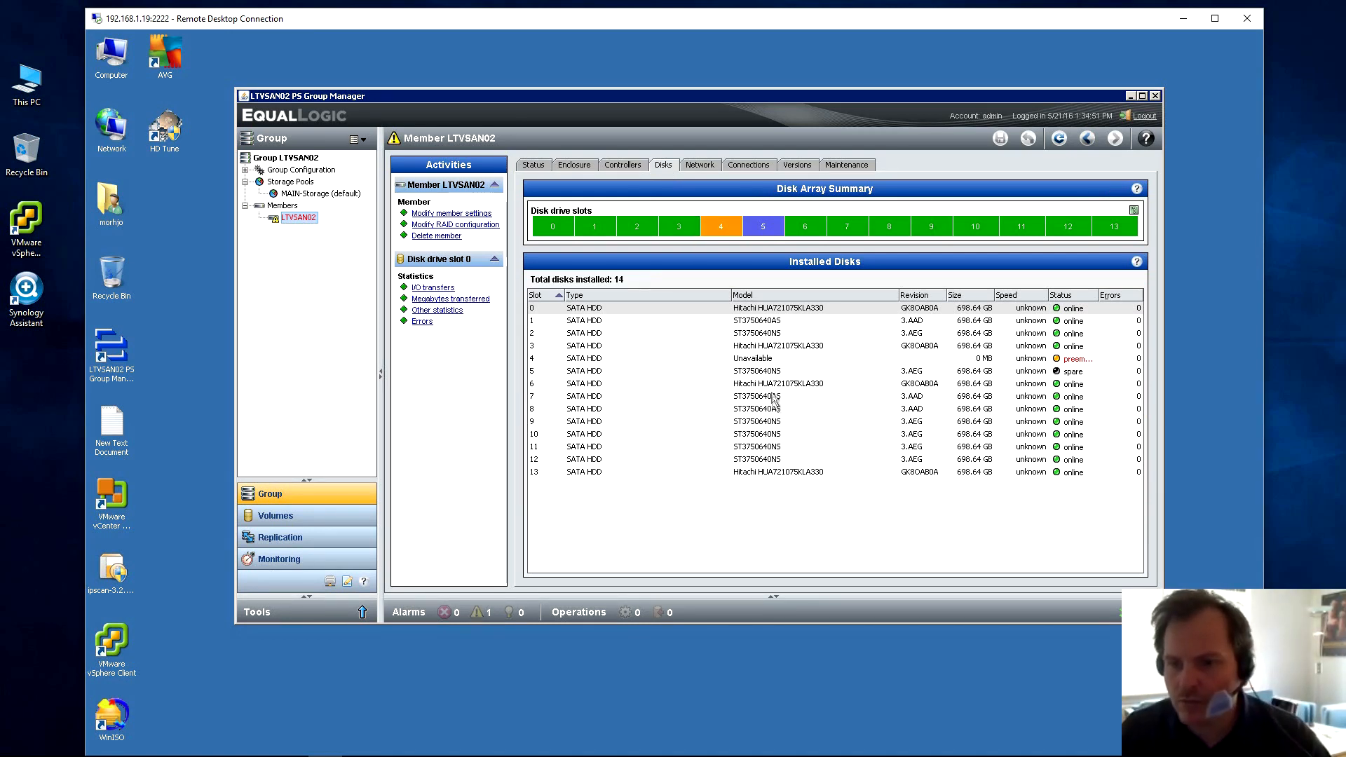
{"action": "mouse_move", "coordinate": [547, 363]}
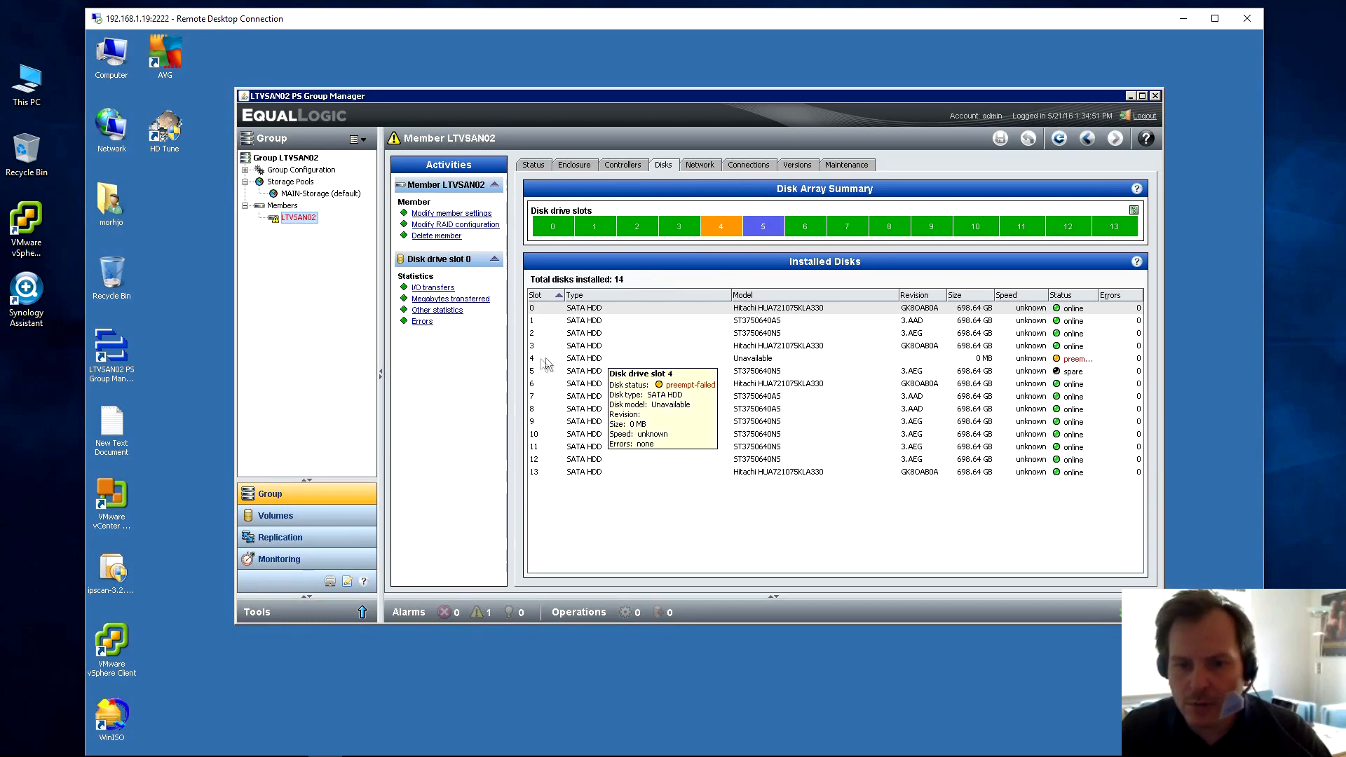
Select the preempt-failed drive in slot 4 to see its details.
{"action": "left_click", "coordinate": [583, 359]}
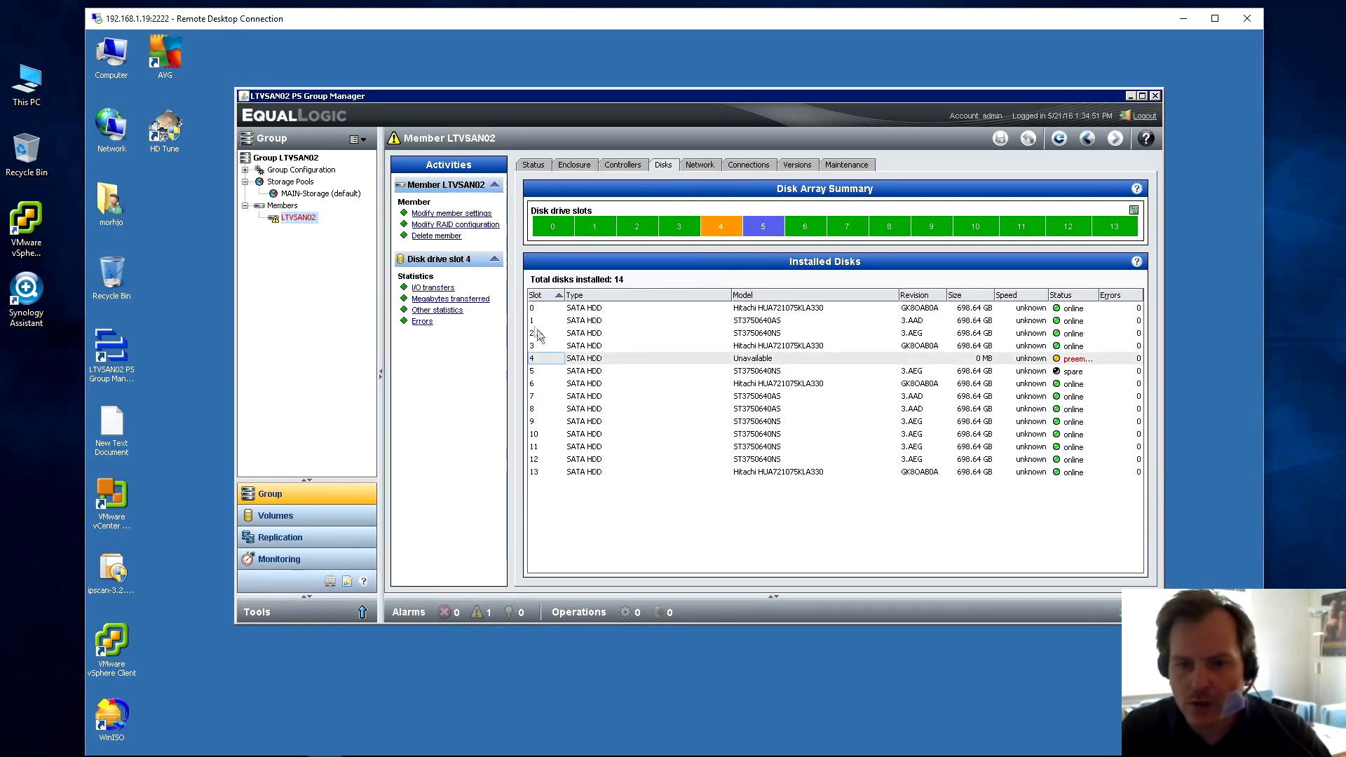
{"action": "mouse_move", "coordinate": [541, 359]}
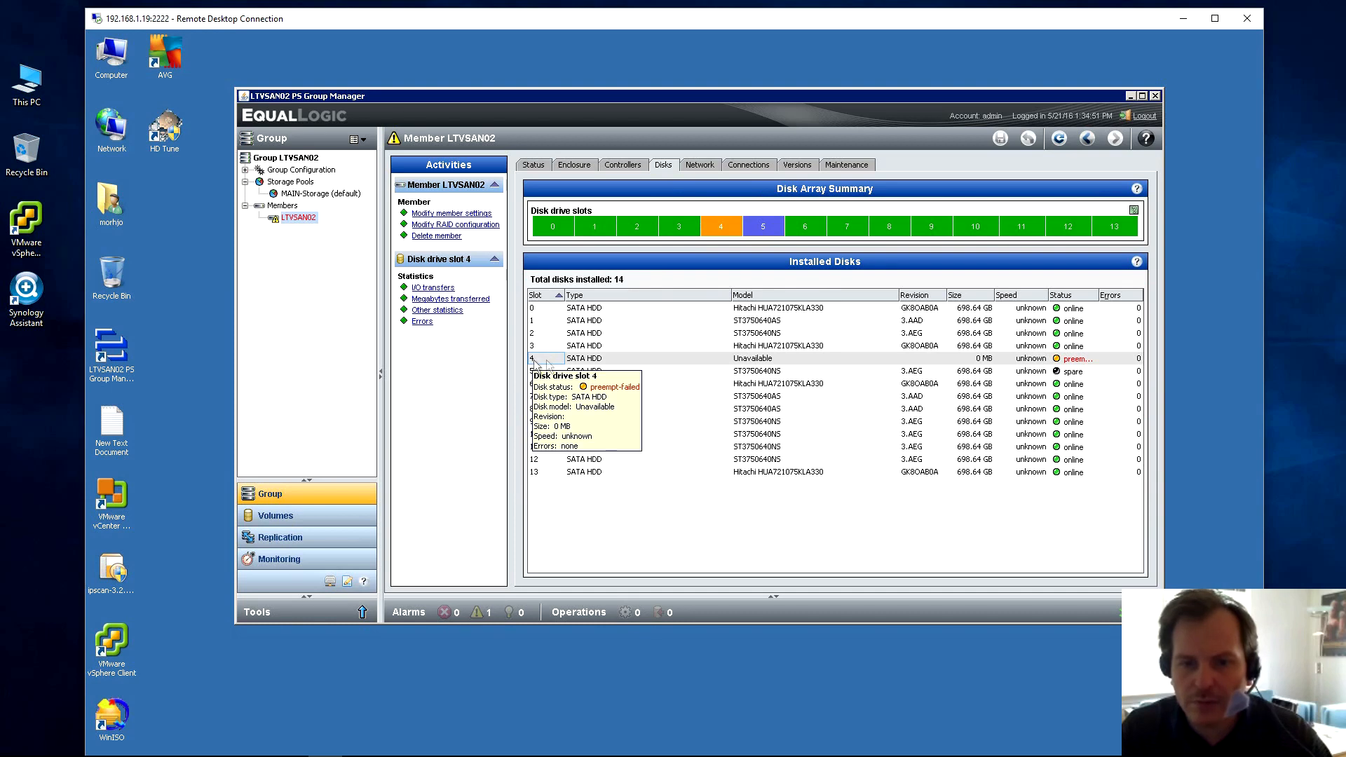
{"action": "mouse_move", "coordinate": [566, 324]}
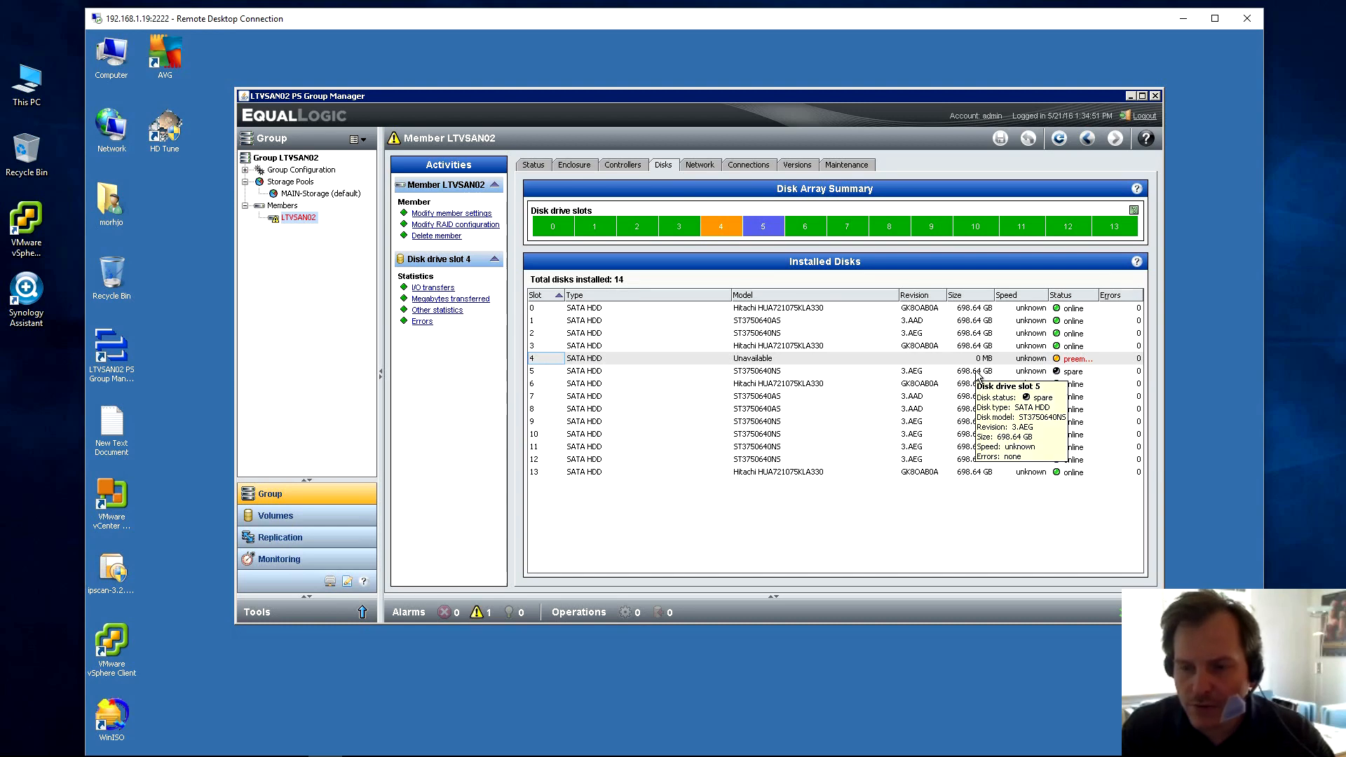
{"action": "mouse_move", "coordinate": [603, 363]}
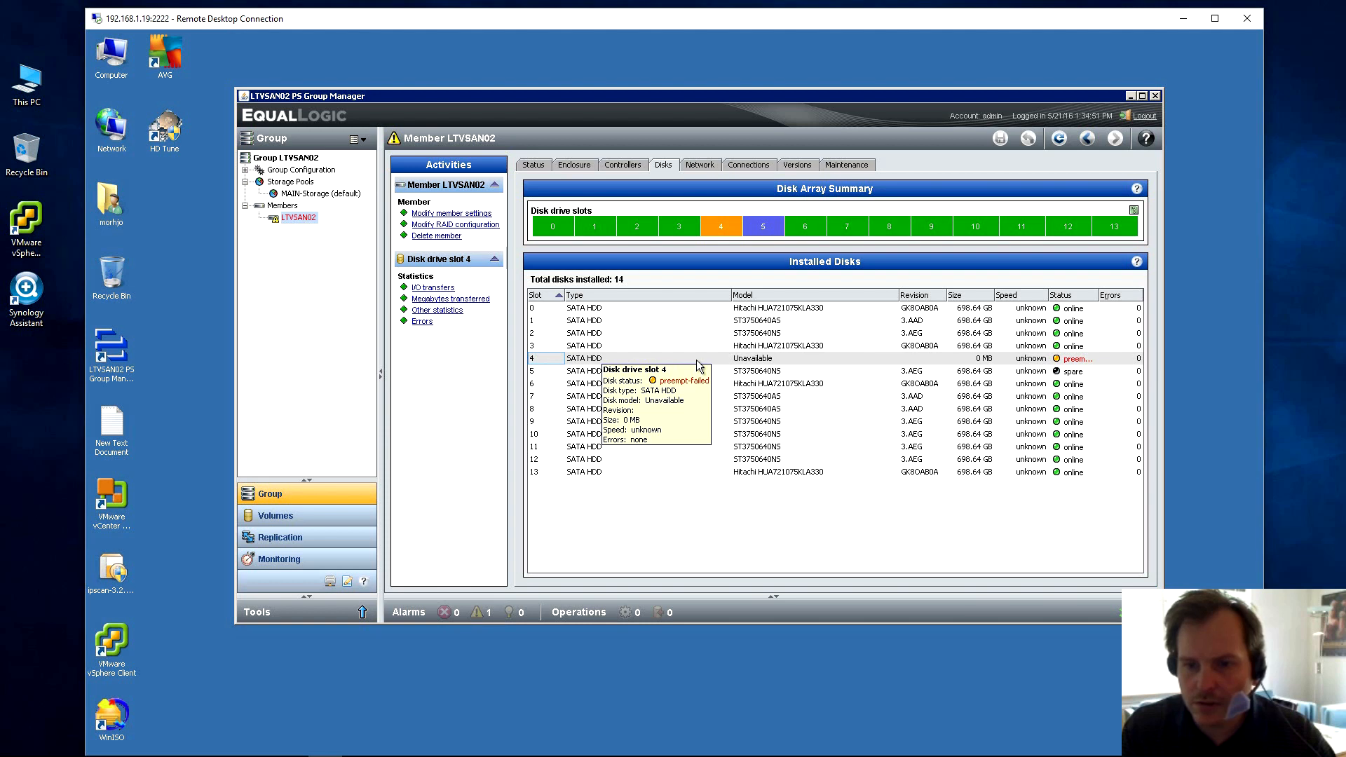
{"action": "mouse_move", "coordinate": [666, 362]}
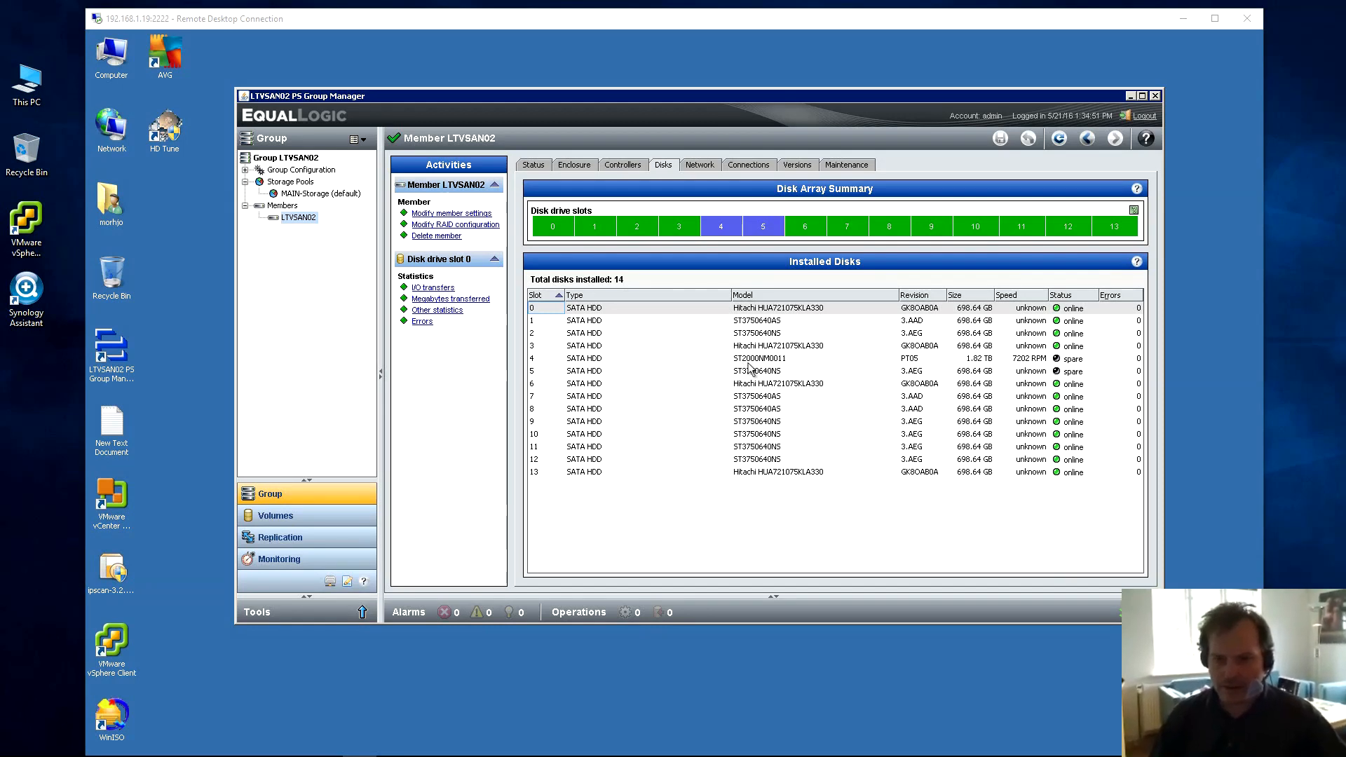
{"action": "mouse_move", "coordinate": [708, 368]}
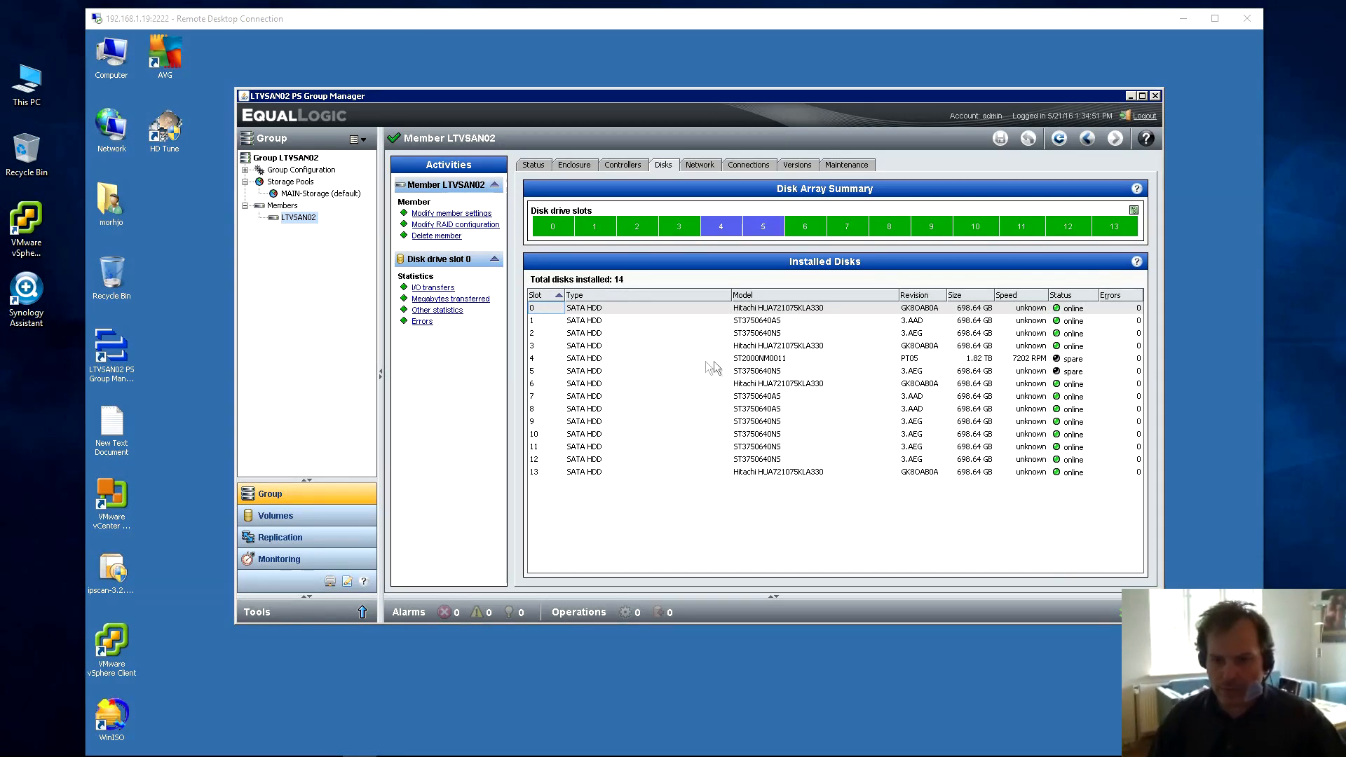
{"action": "mouse_move", "coordinate": [911, 367]}
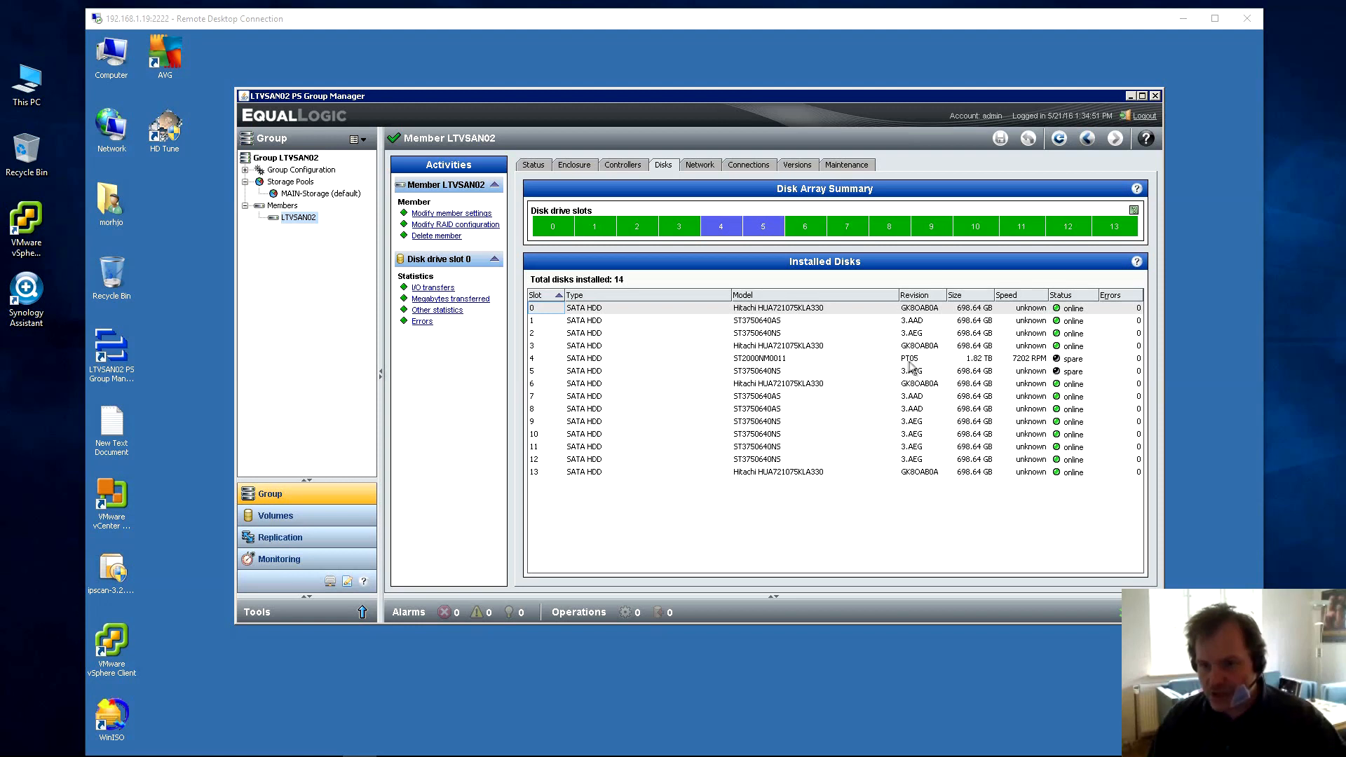
{"action": "mouse_move", "coordinate": [957, 365]}
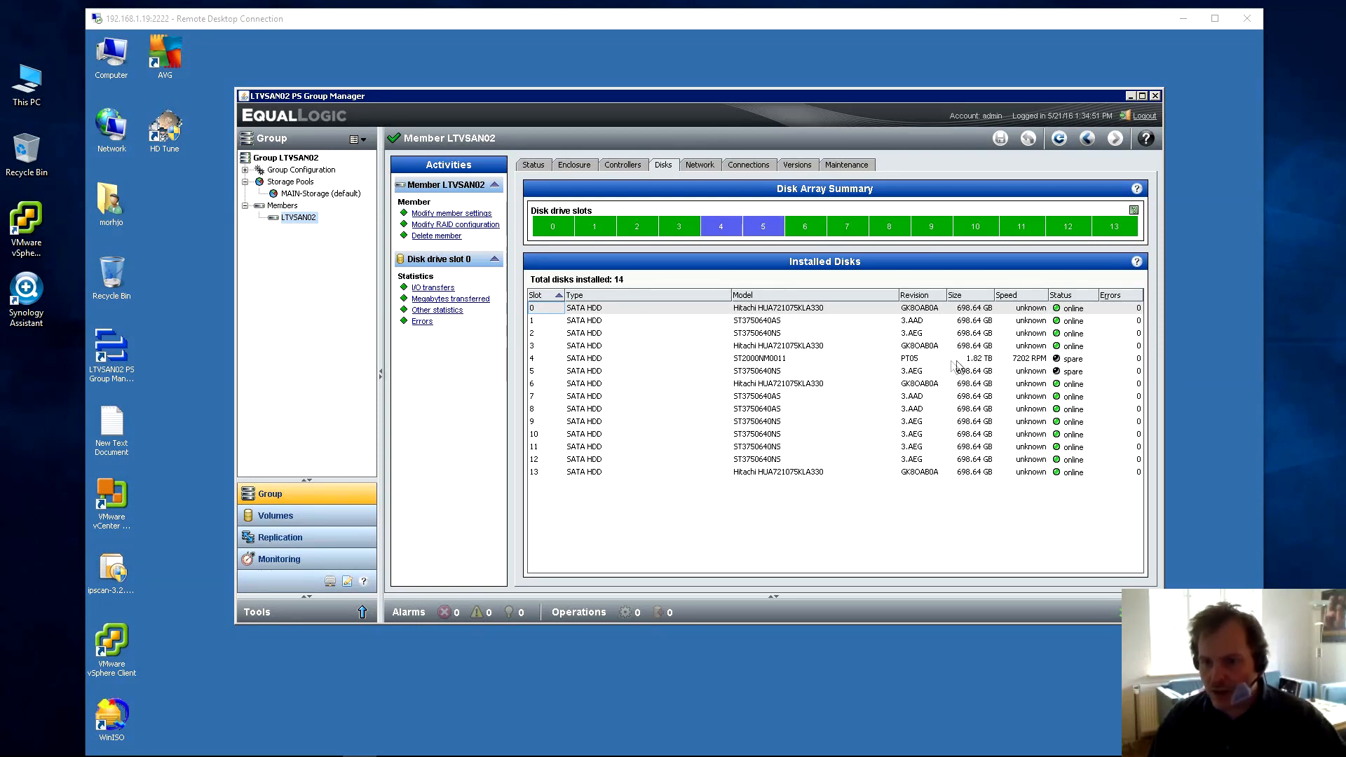
{"action": "mouse_move", "coordinate": [990, 365]}
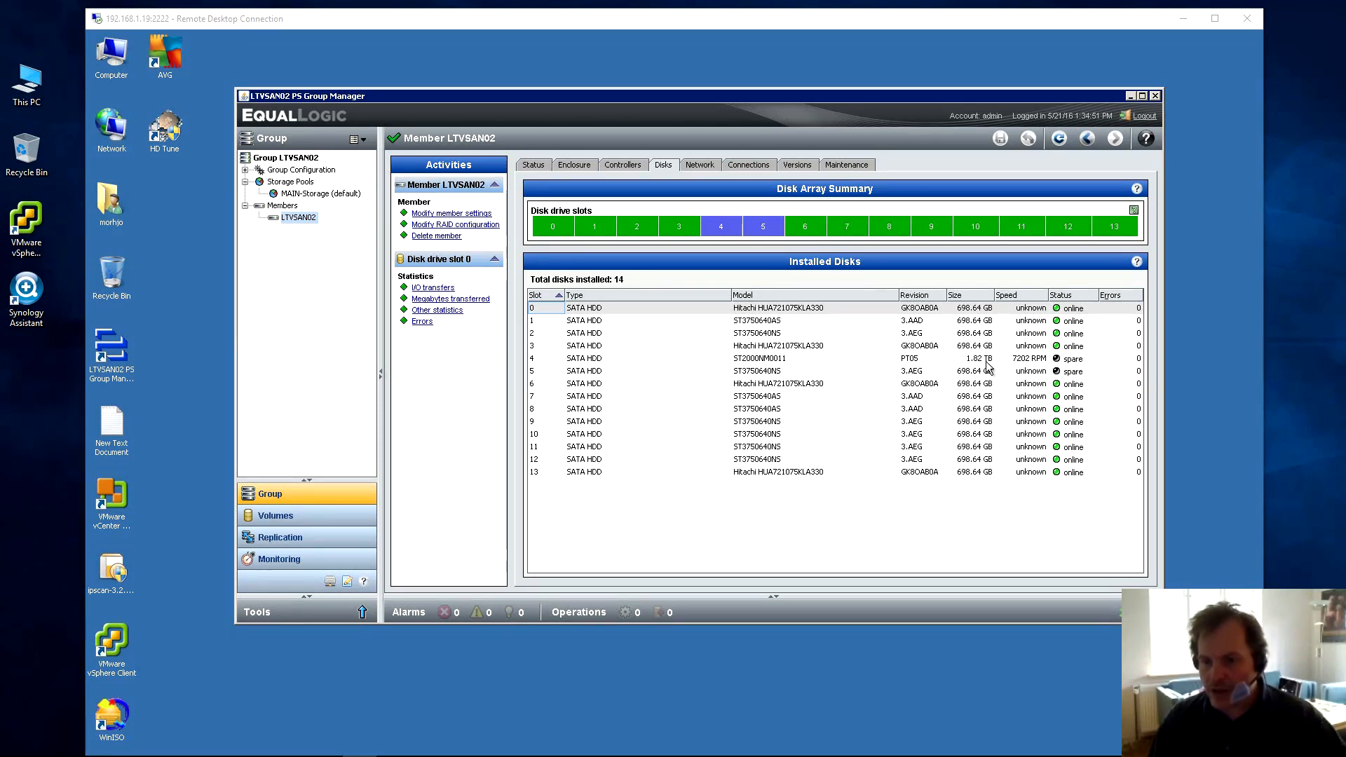
{"action": "mouse_move", "coordinate": [1034, 369]}
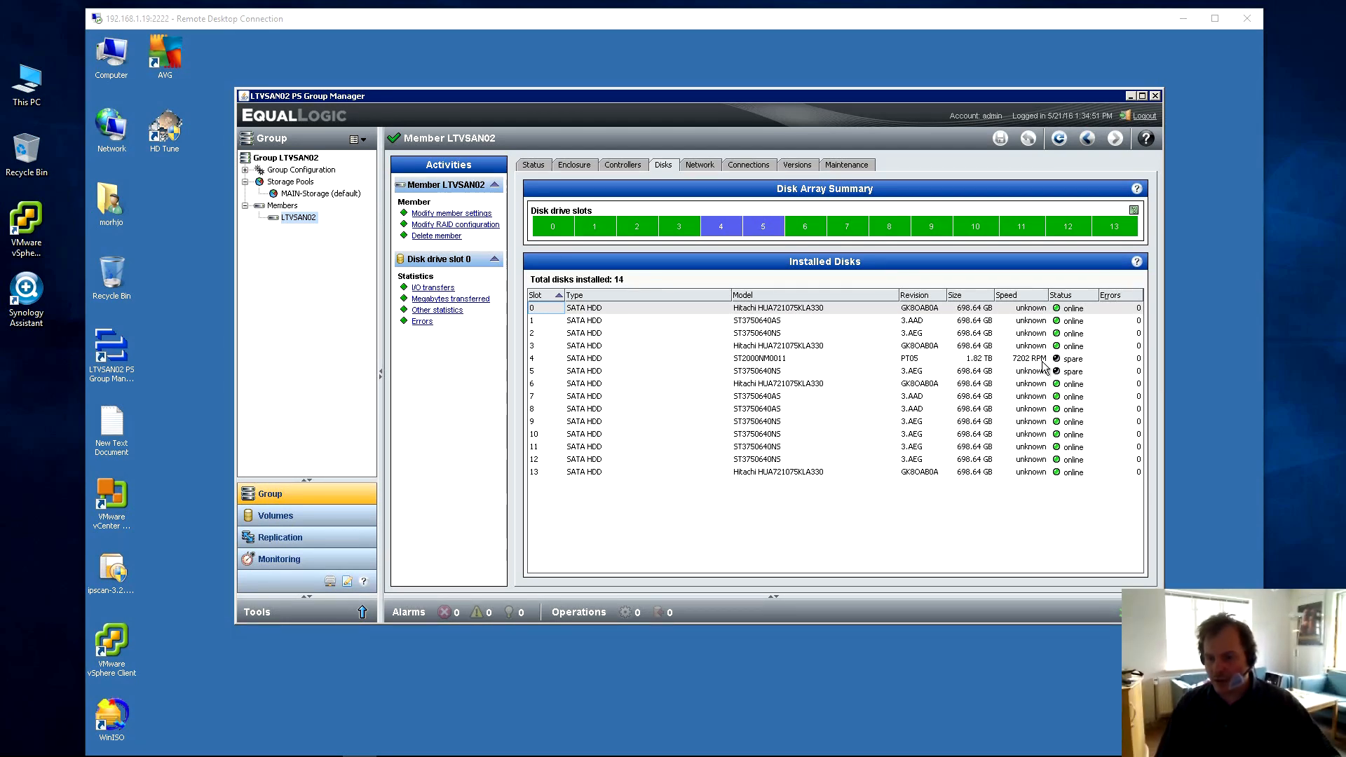
{"action": "mouse_move", "coordinate": [1081, 370]}
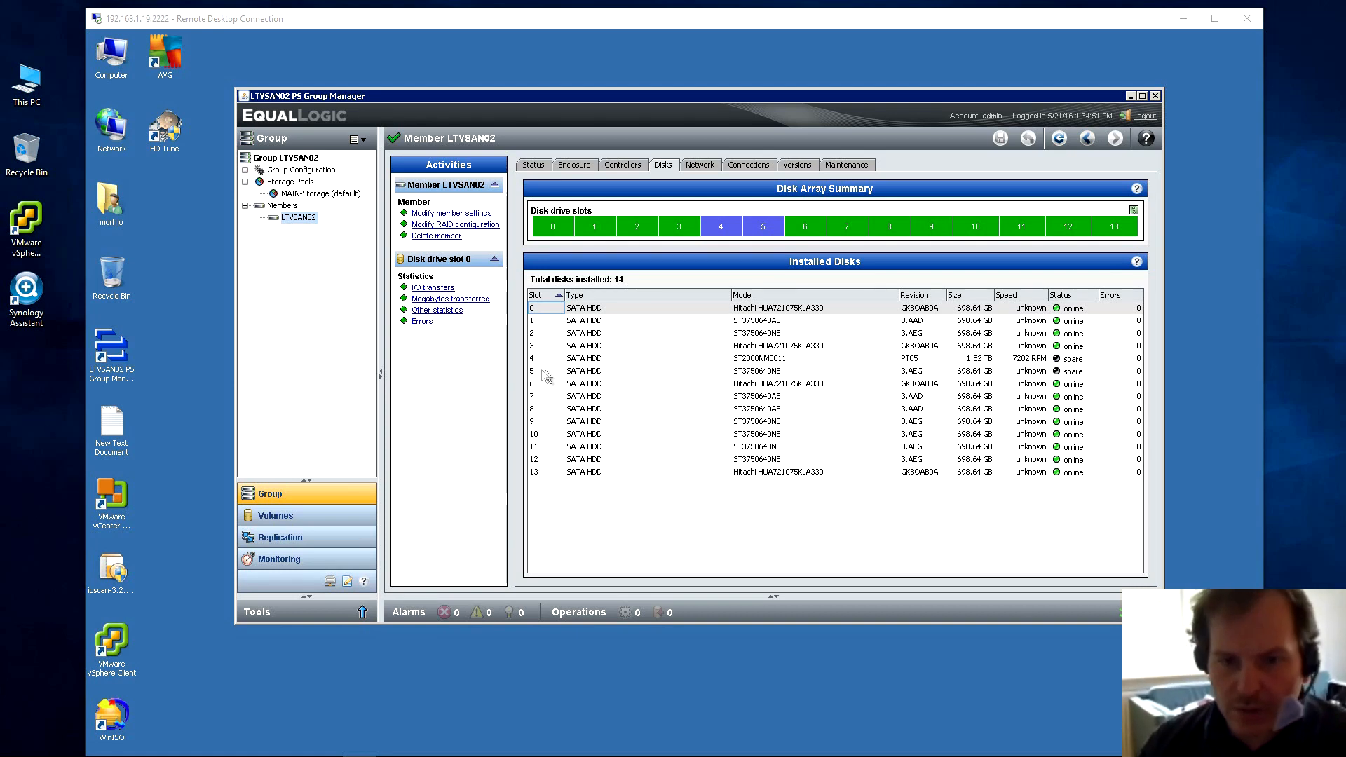
{"action": "mouse_move", "coordinate": [997, 376]}
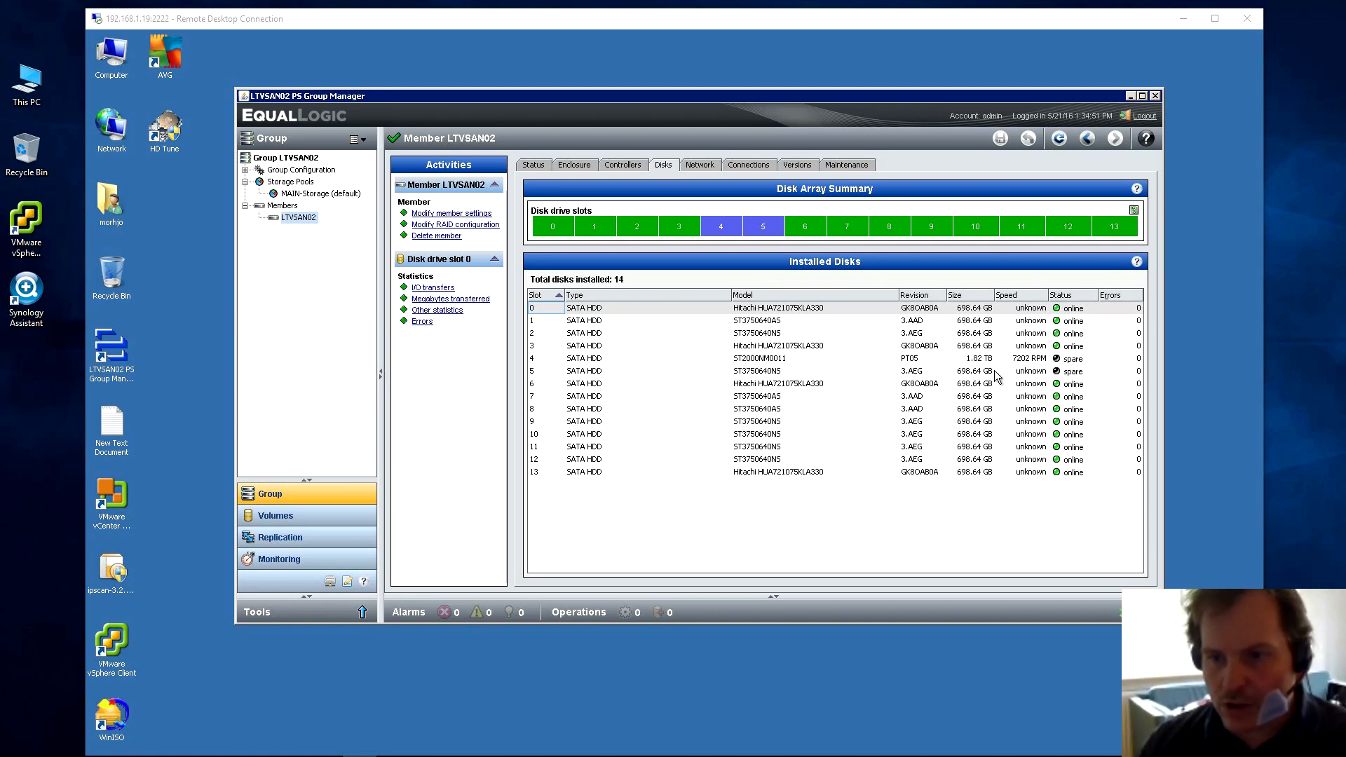
{"action": "mouse_move", "coordinate": [638, 384]}
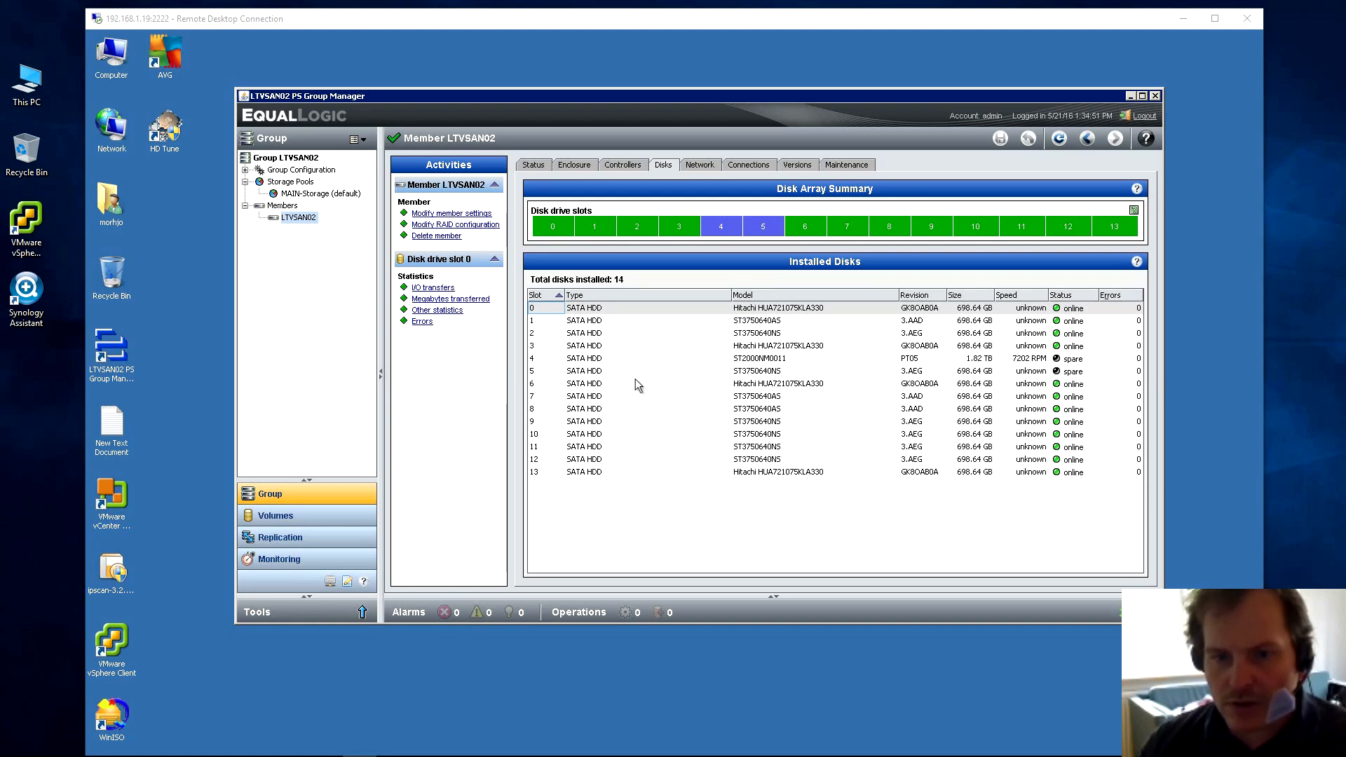
{"action": "mouse_move", "coordinate": [666, 376]}
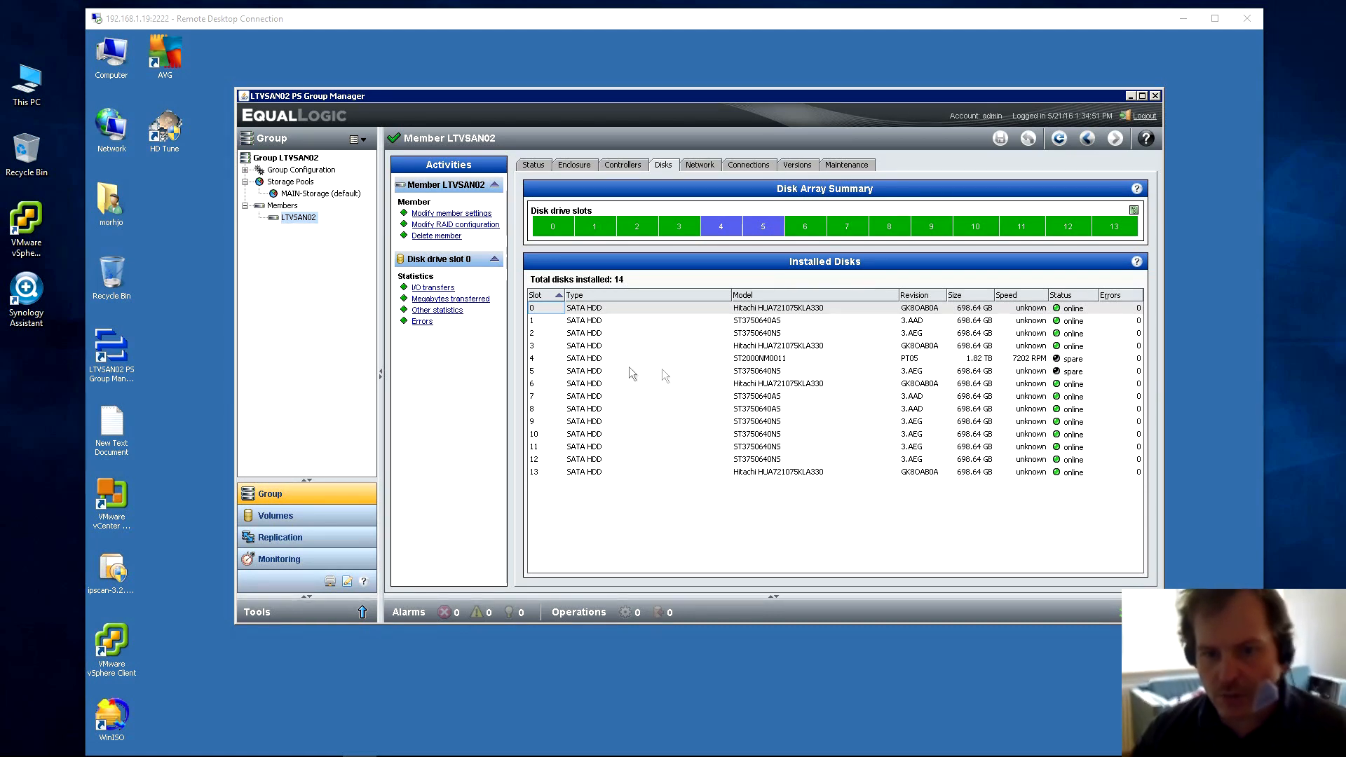
{"action": "mouse_move", "coordinate": [1029, 381]}
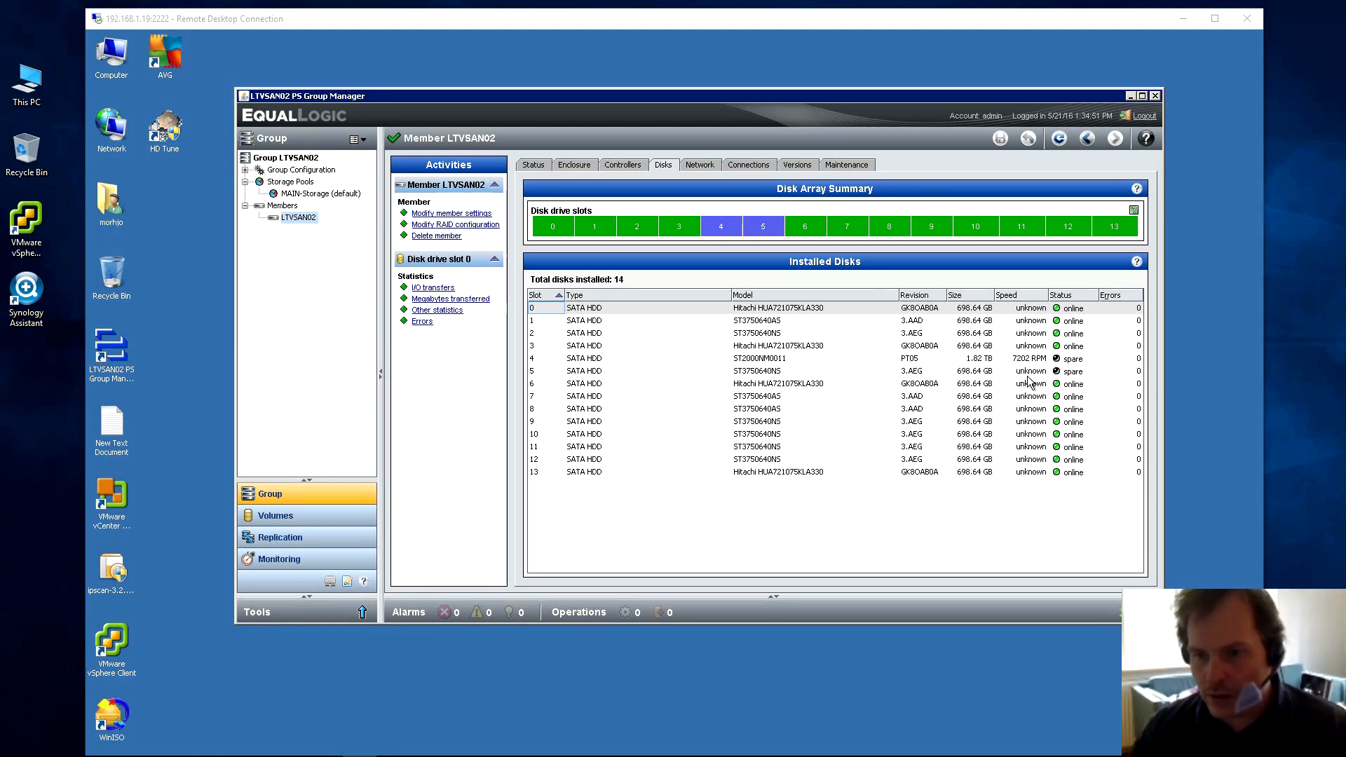
{"action": "mouse_move", "coordinate": [1038, 373]}
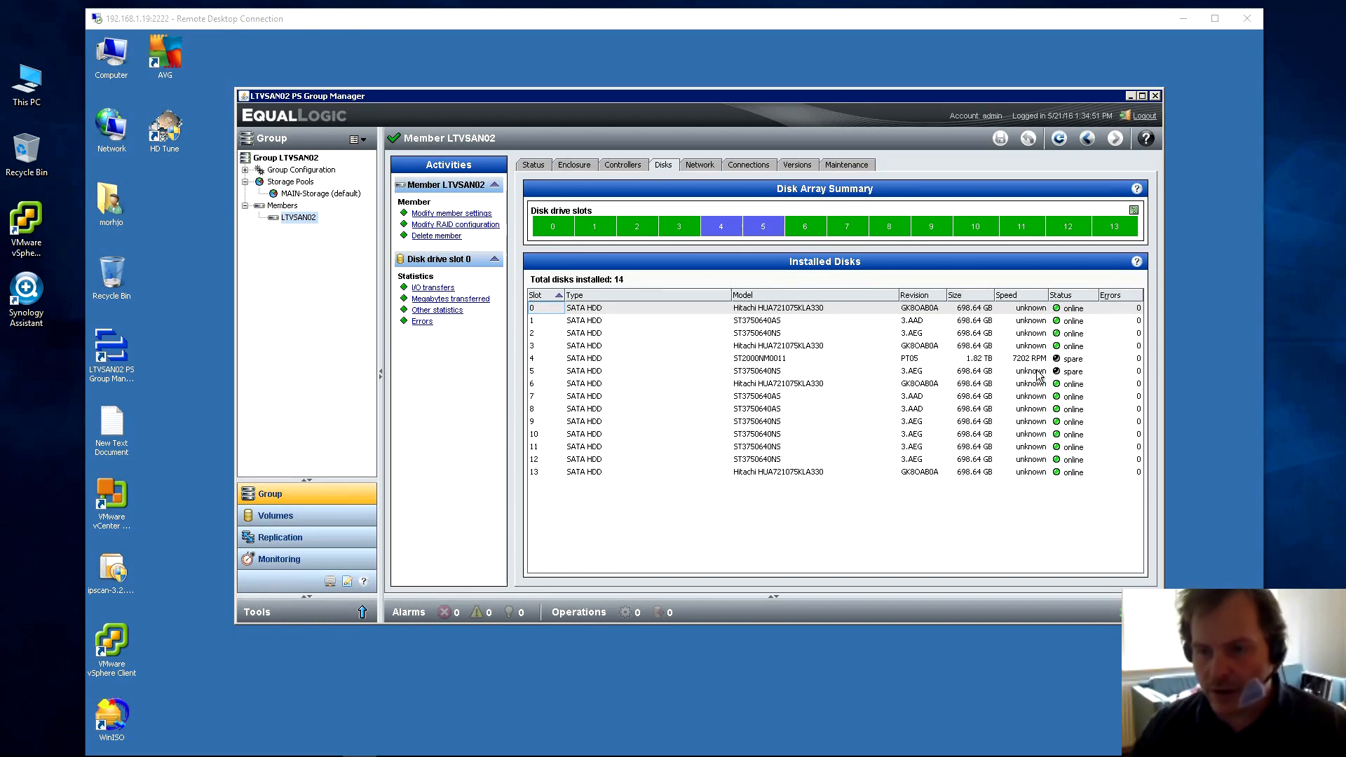
{"action": "mouse_move", "coordinate": [767, 376]}
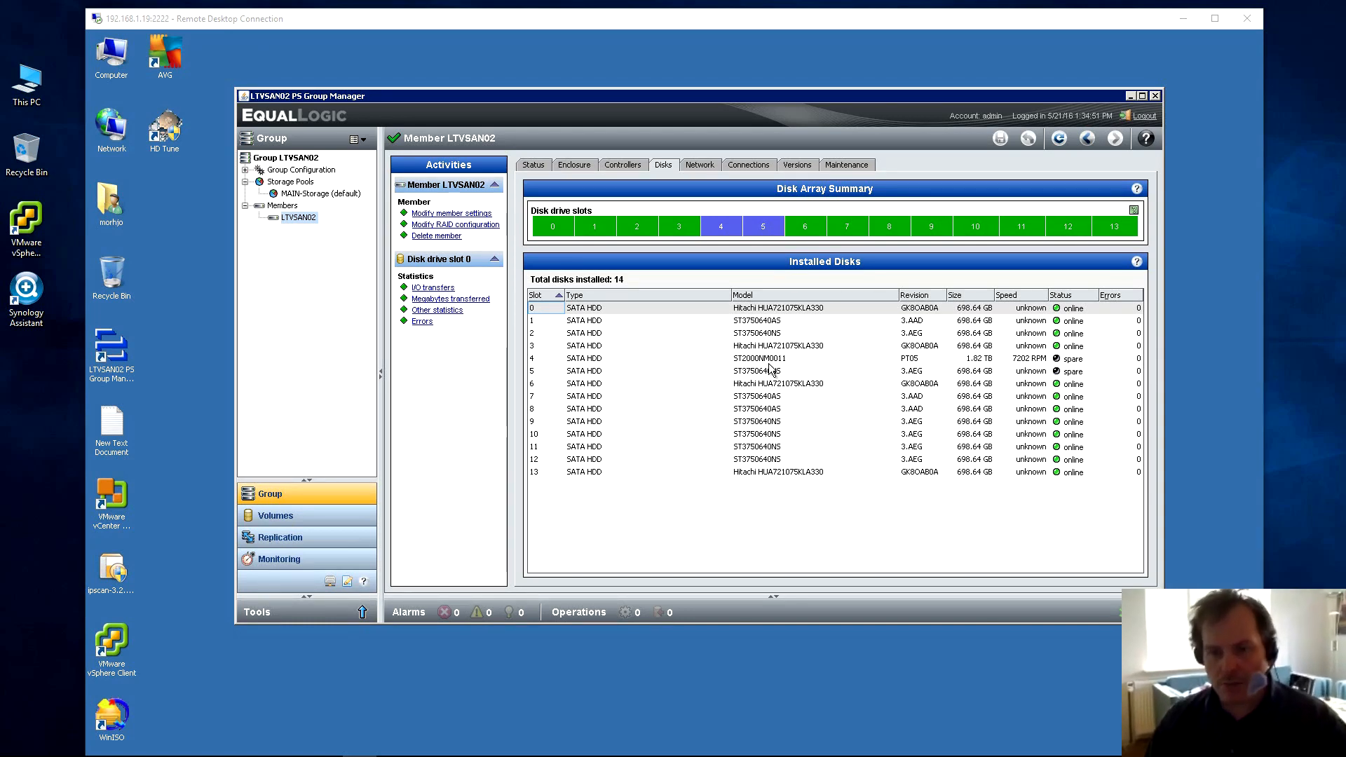
{"action": "mouse_move", "coordinate": [736, 514]}
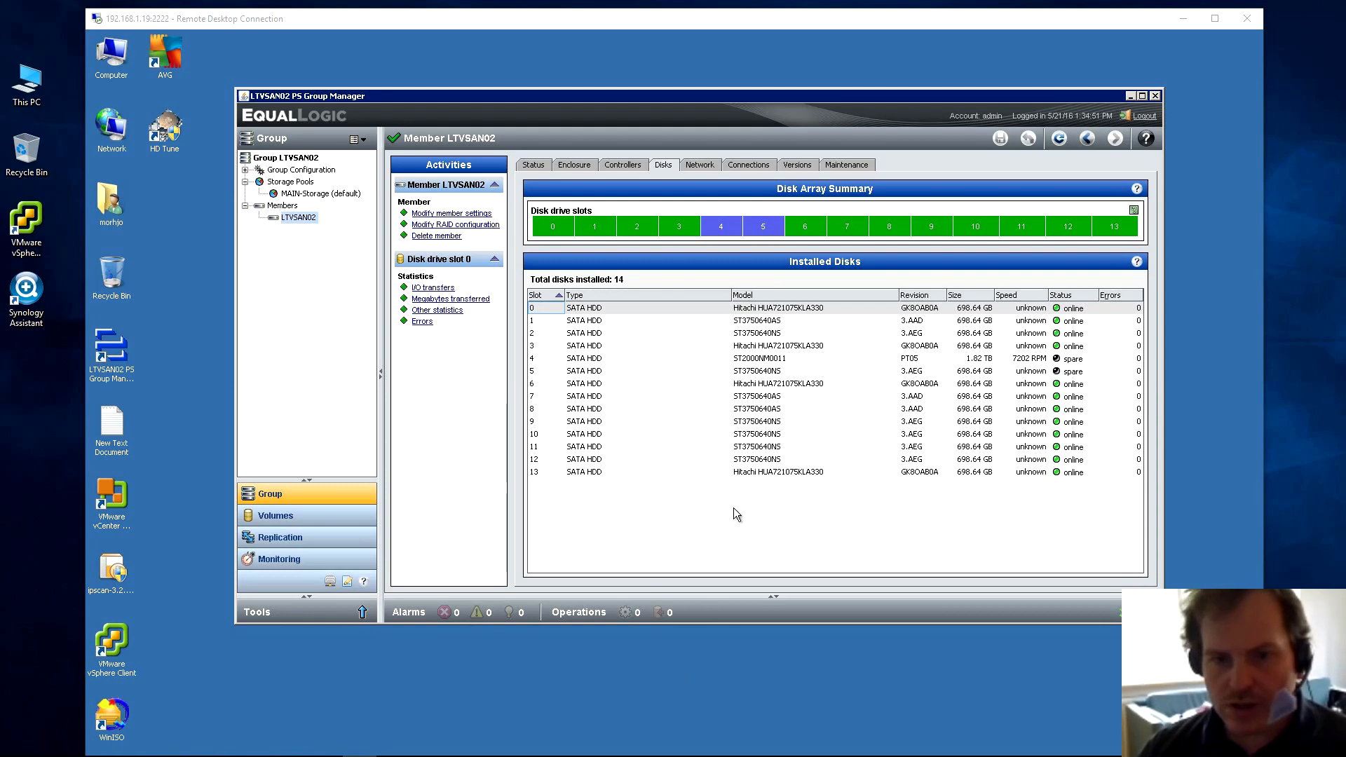
{"action": "mouse_move", "coordinate": [976, 370]}
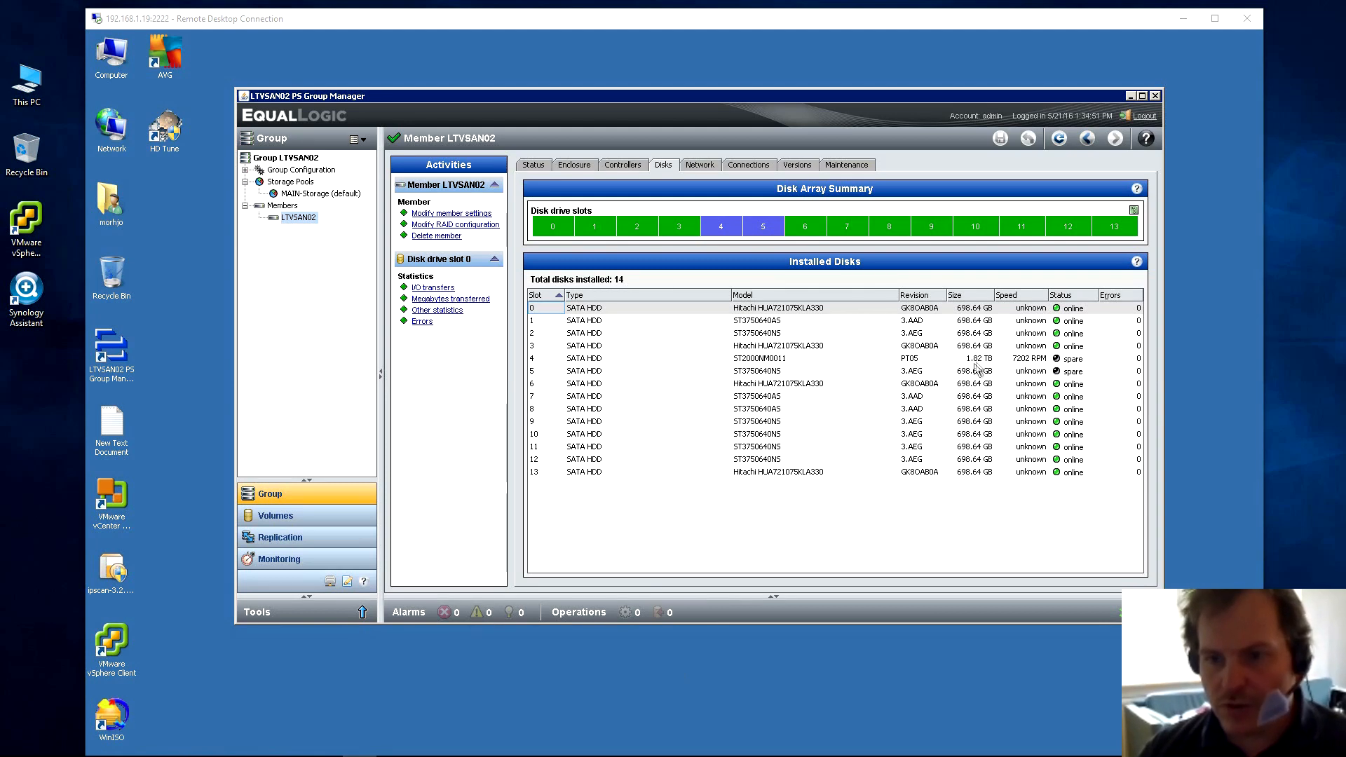
{"action": "mouse_move", "coordinate": [973, 453]}
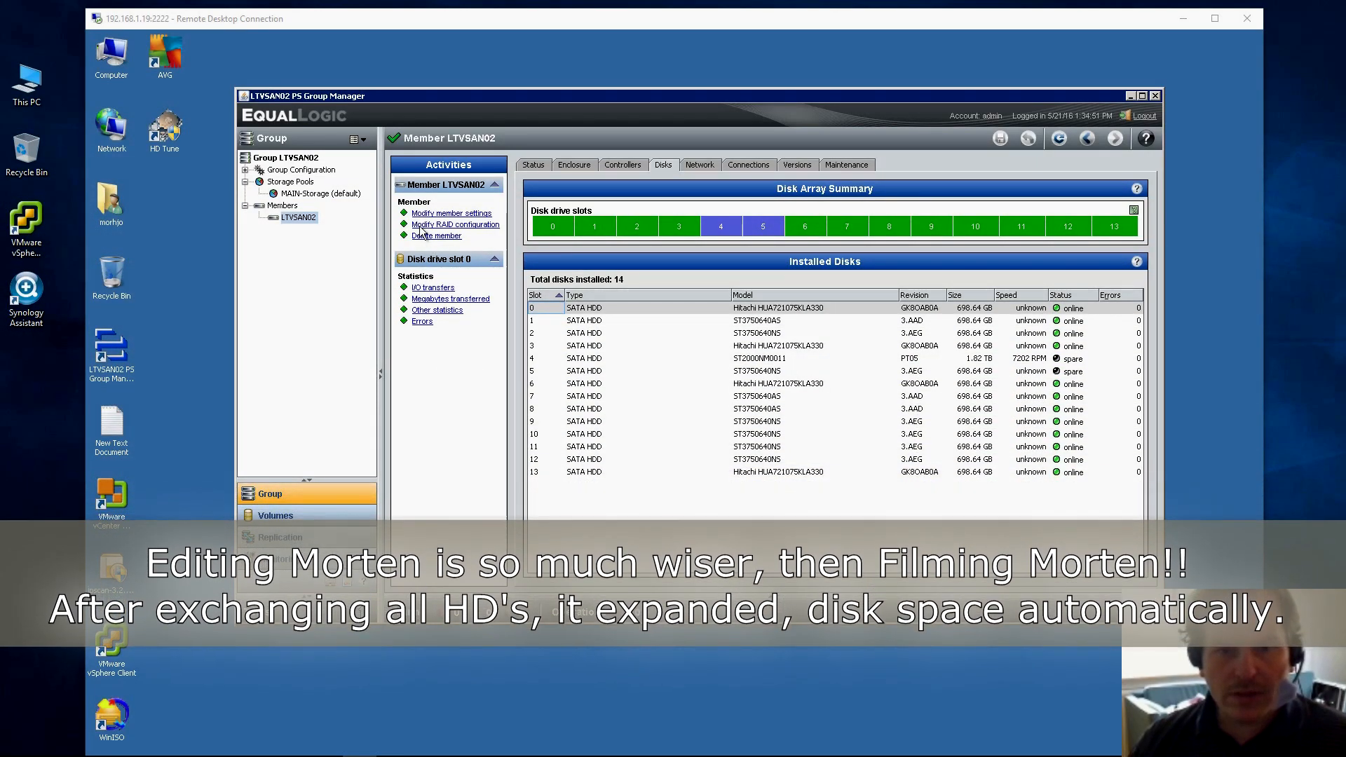
View the MAIN-Storage pool status: 6.54 TB capacity, 3.04 TB free, RAID-50 member.
{"action": "left_click", "coordinate": [321, 192]}
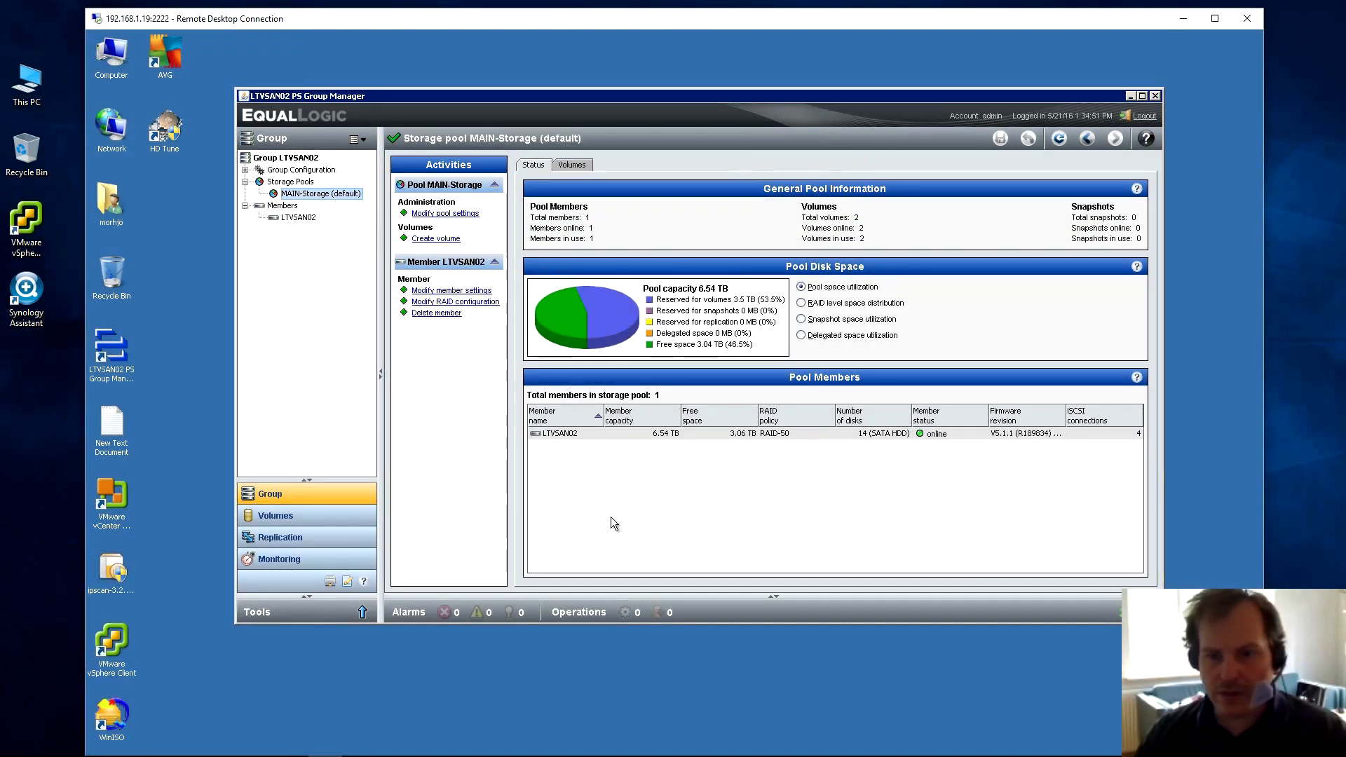
{"action": "mouse_move", "coordinate": [658, 348]}
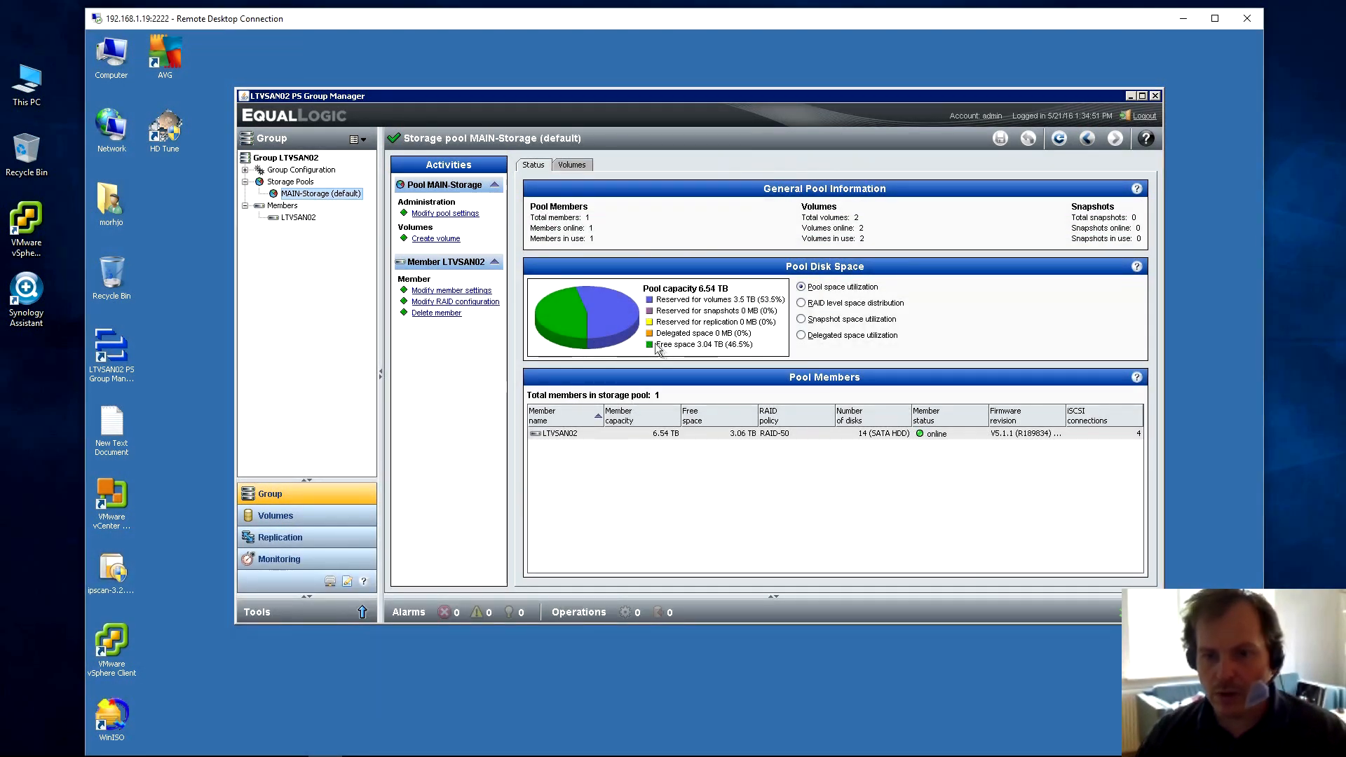
{"action": "mouse_move", "coordinate": [717, 359]}
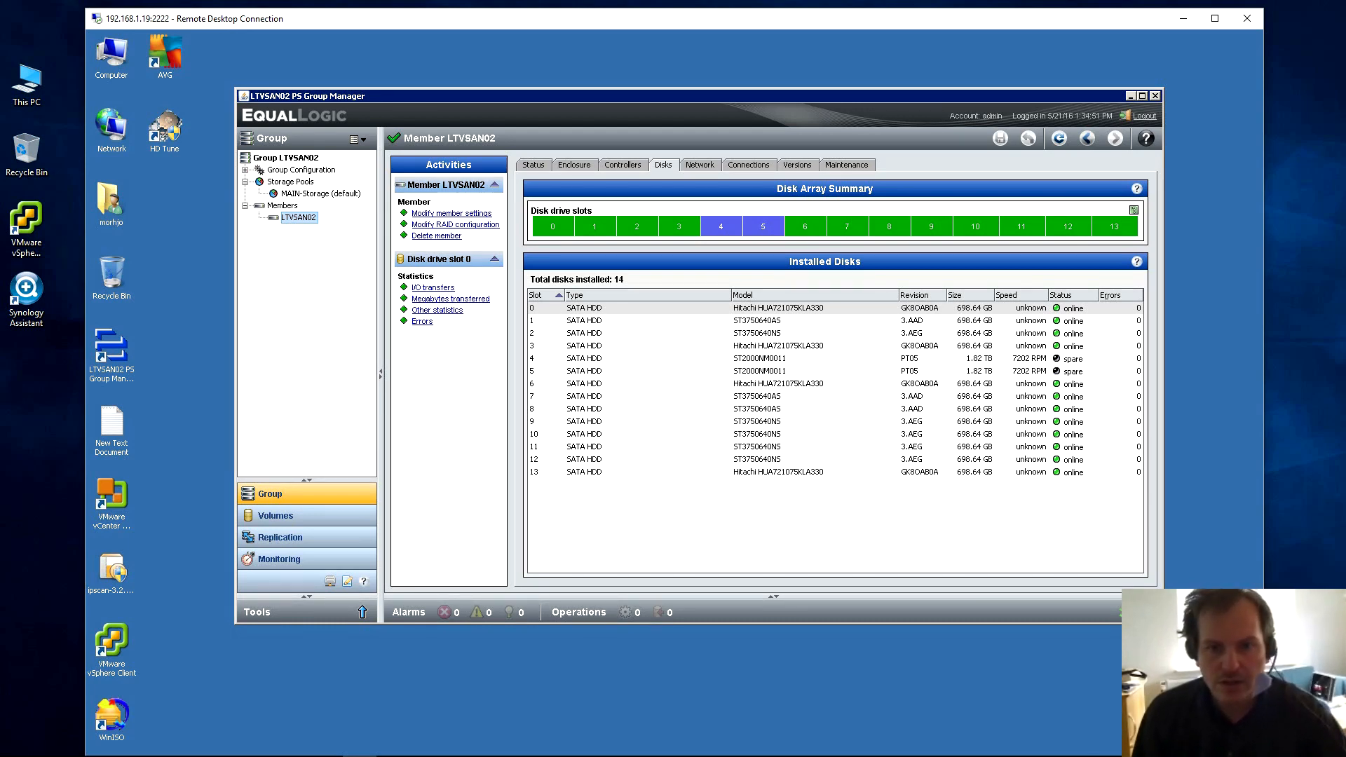
{"action": "mouse_move", "coordinate": [432, 230]}
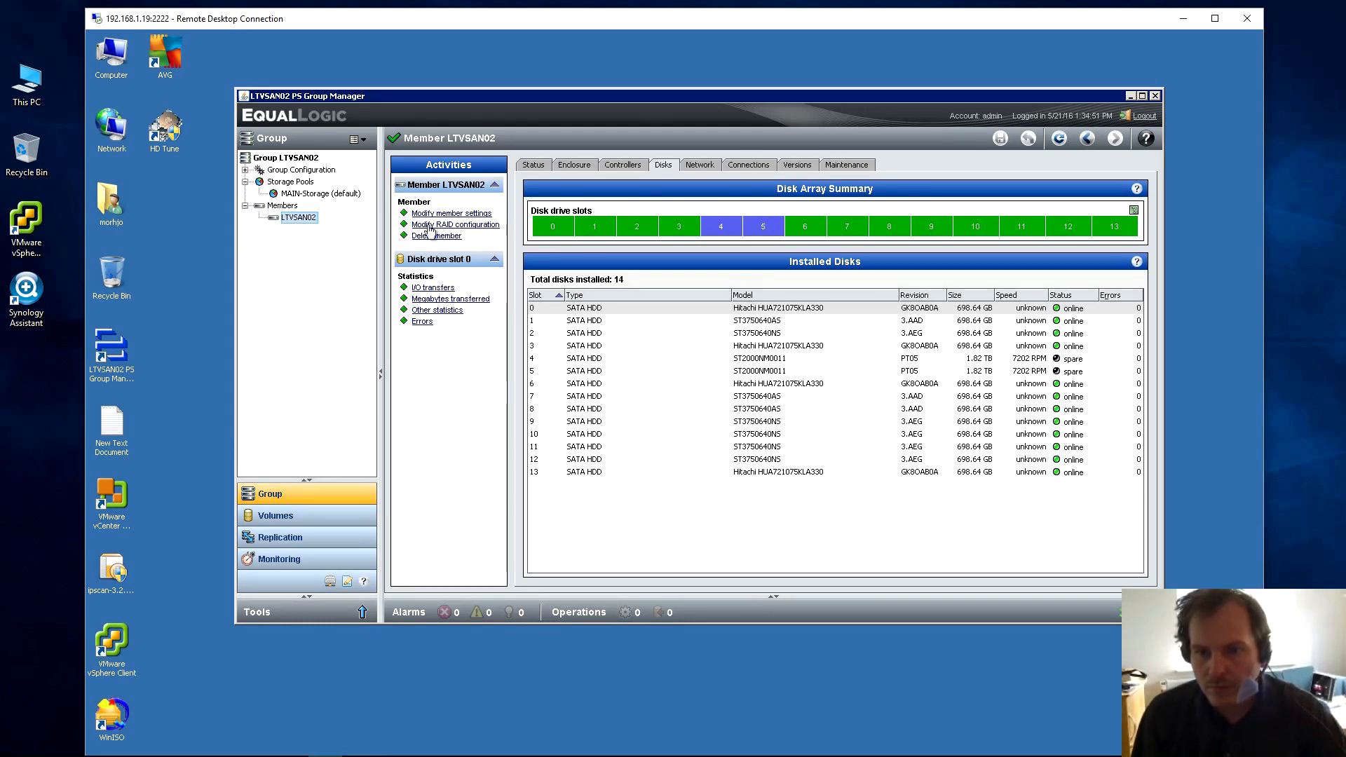
Compare RAID-6 (6.52 TB) against RAID-50 (6.54 TB) in Modify RAID configuration, keeping RAID-50.
{"action": "left_click", "coordinate": [452, 225]}
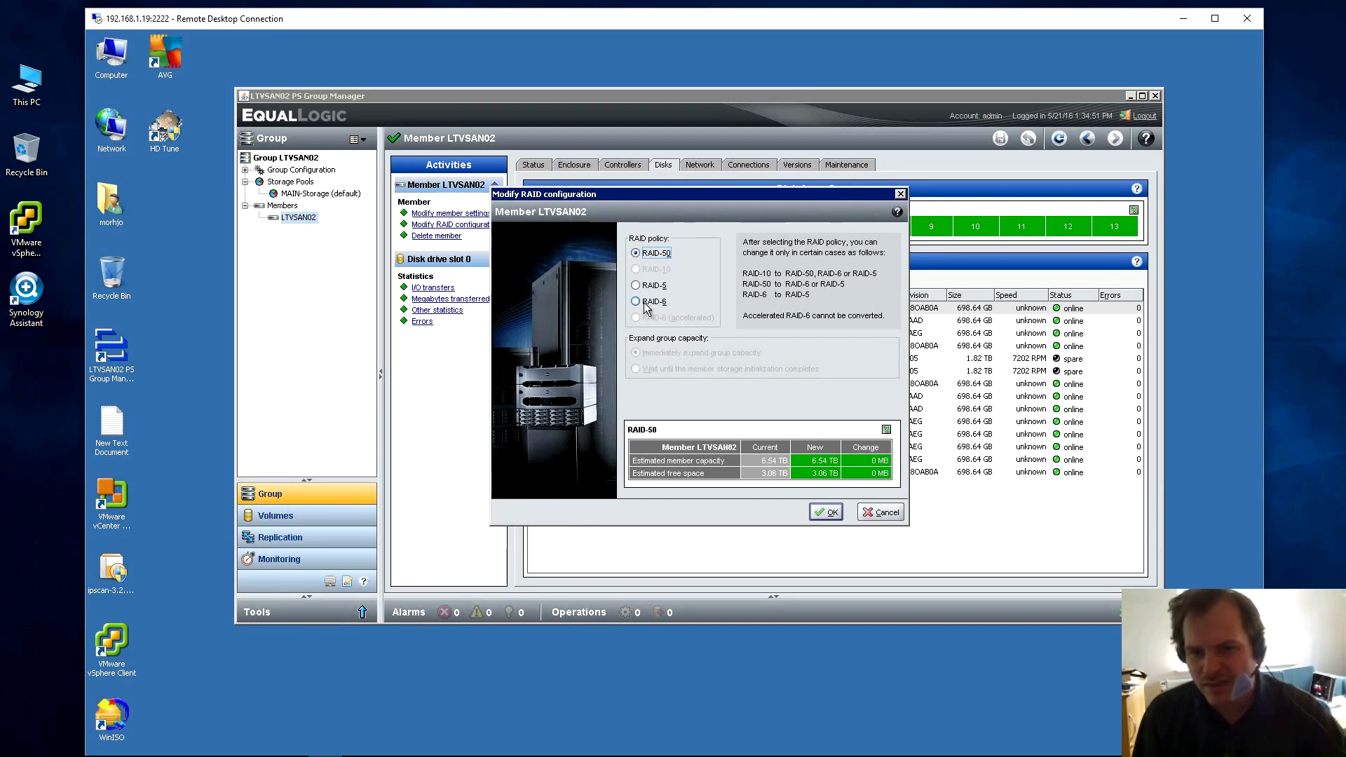
{"action": "left_click", "coordinate": [635, 301]}
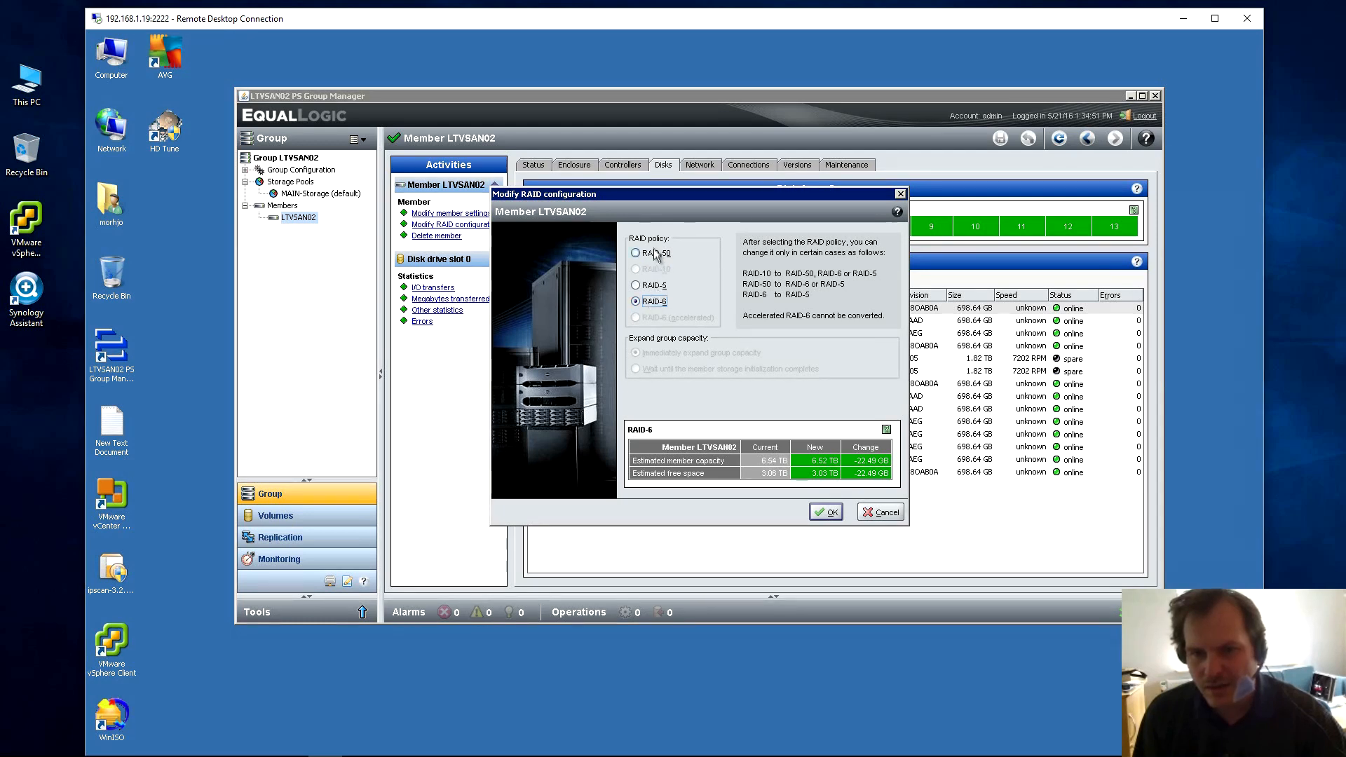
{"action": "left_click", "coordinate": [636, 252]}
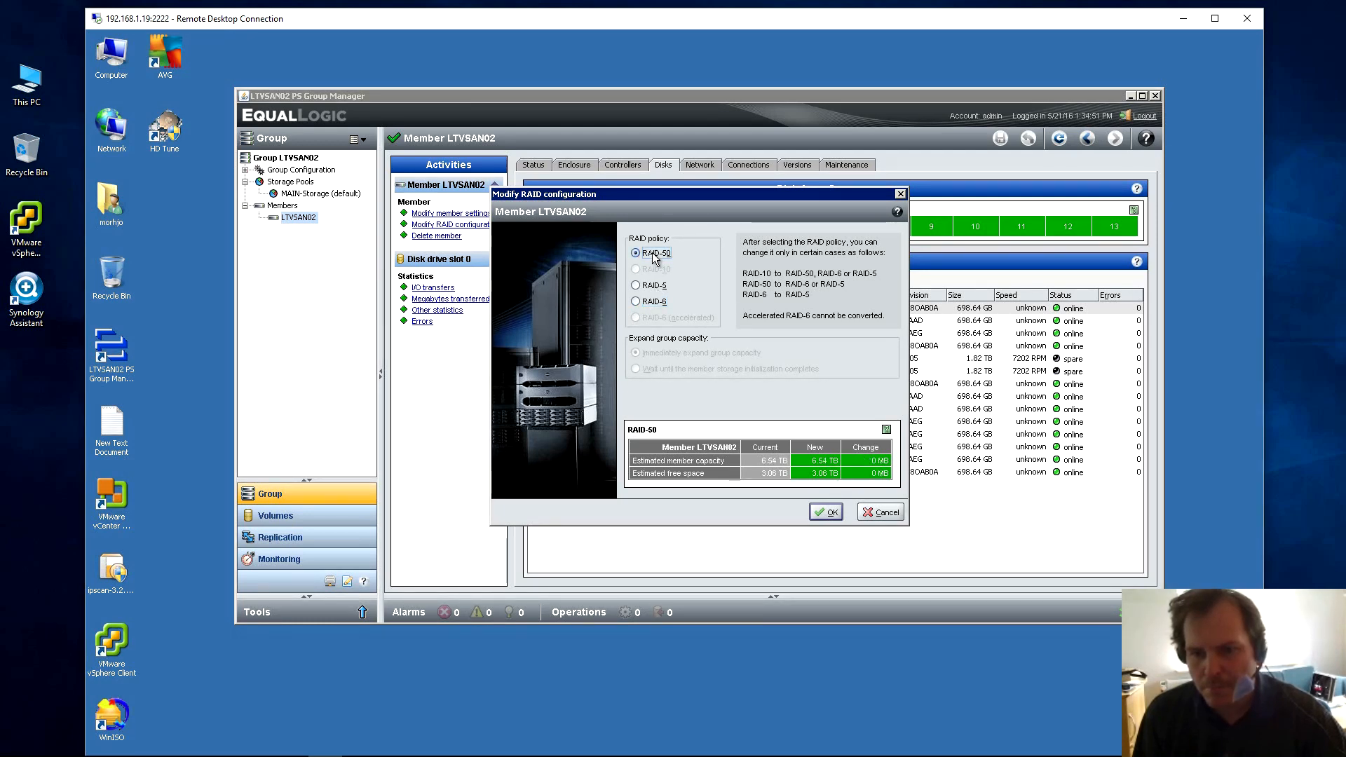
{"action": "left_click", "coordinate": [635, 301]}
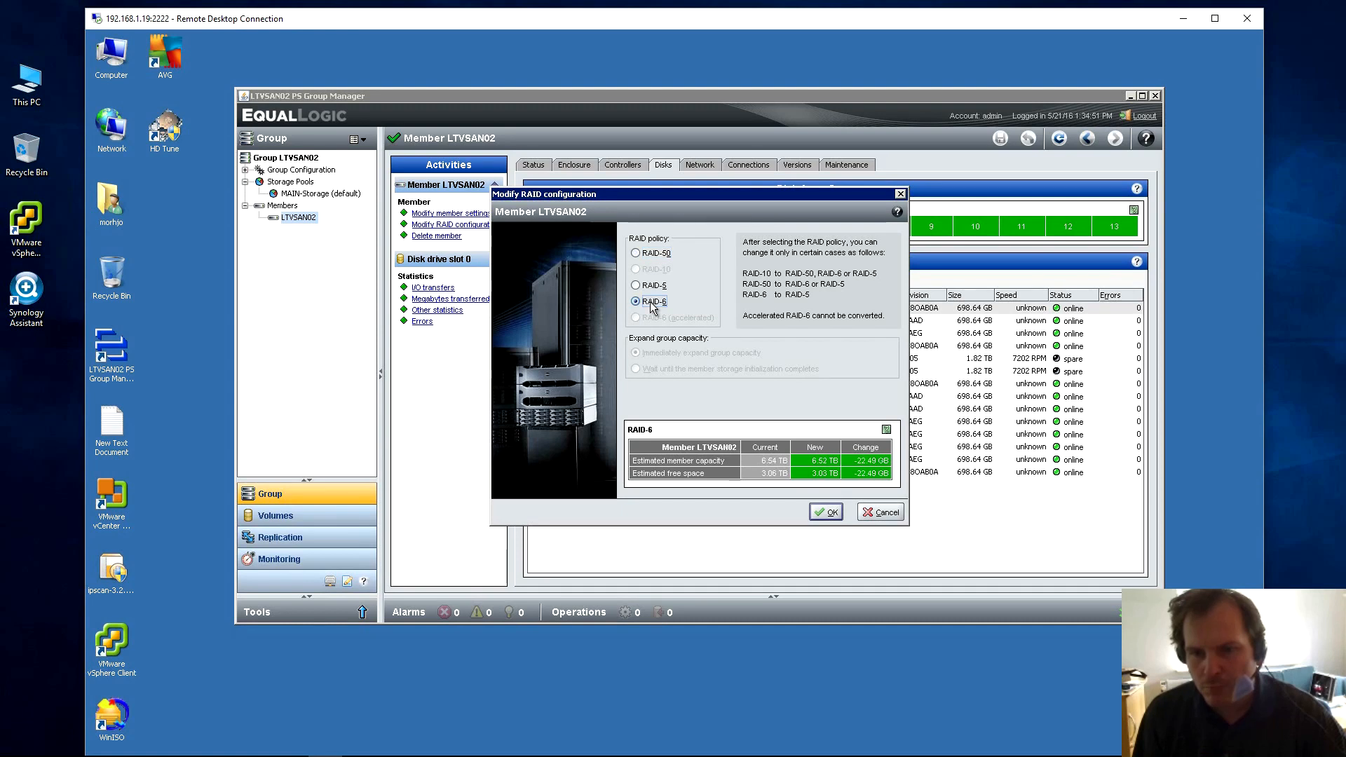
{"action": "left_click", "coordinate": [635, 252]}
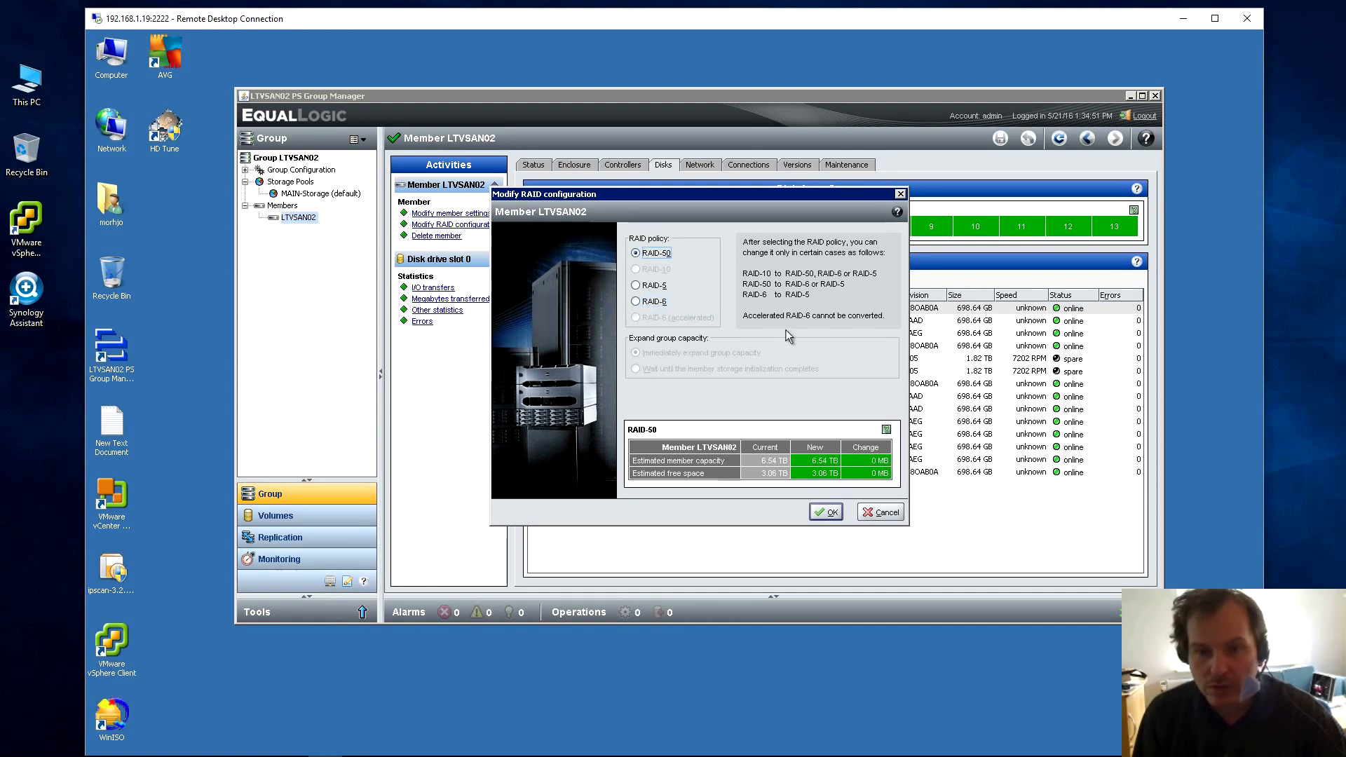
{"action": "mouse_move", "coordinate": [817, 325]}
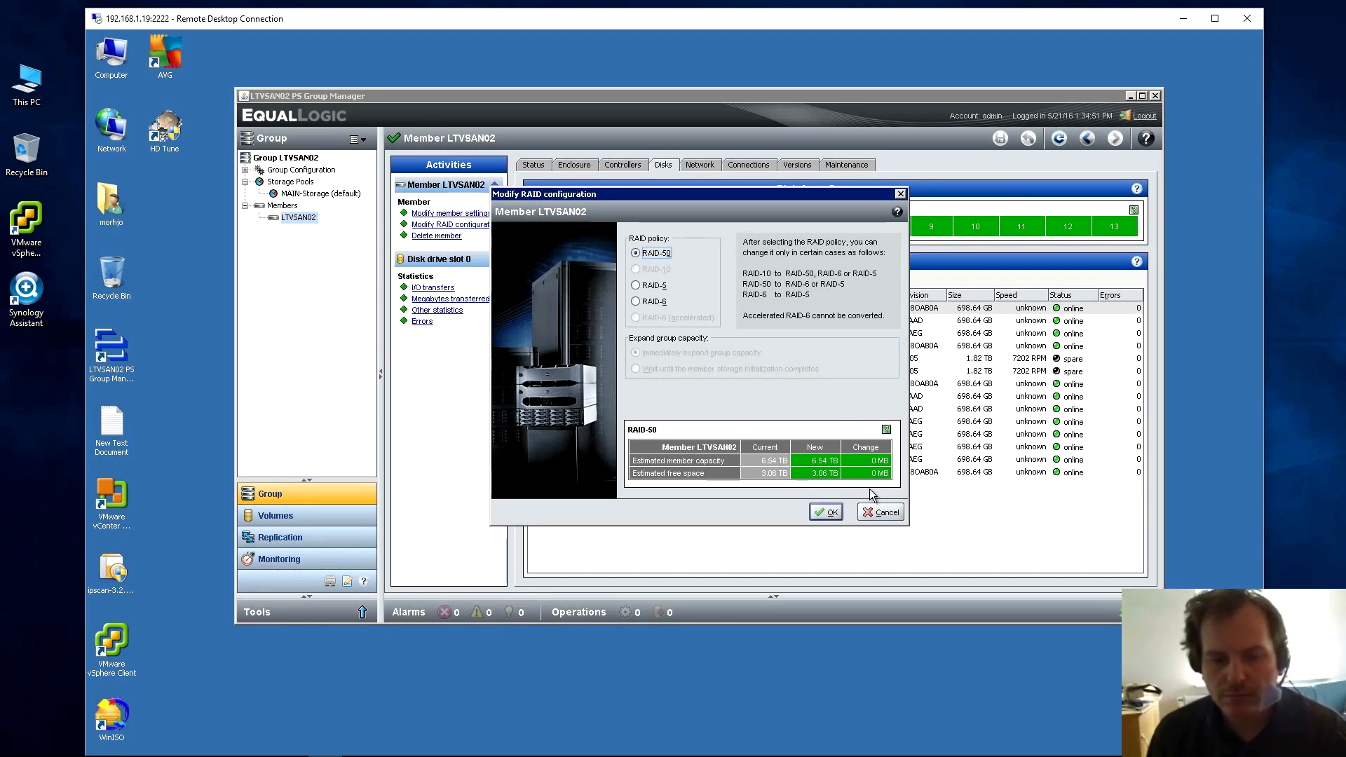
{"action": "mouse_move", "coordinate": [882, 514]}
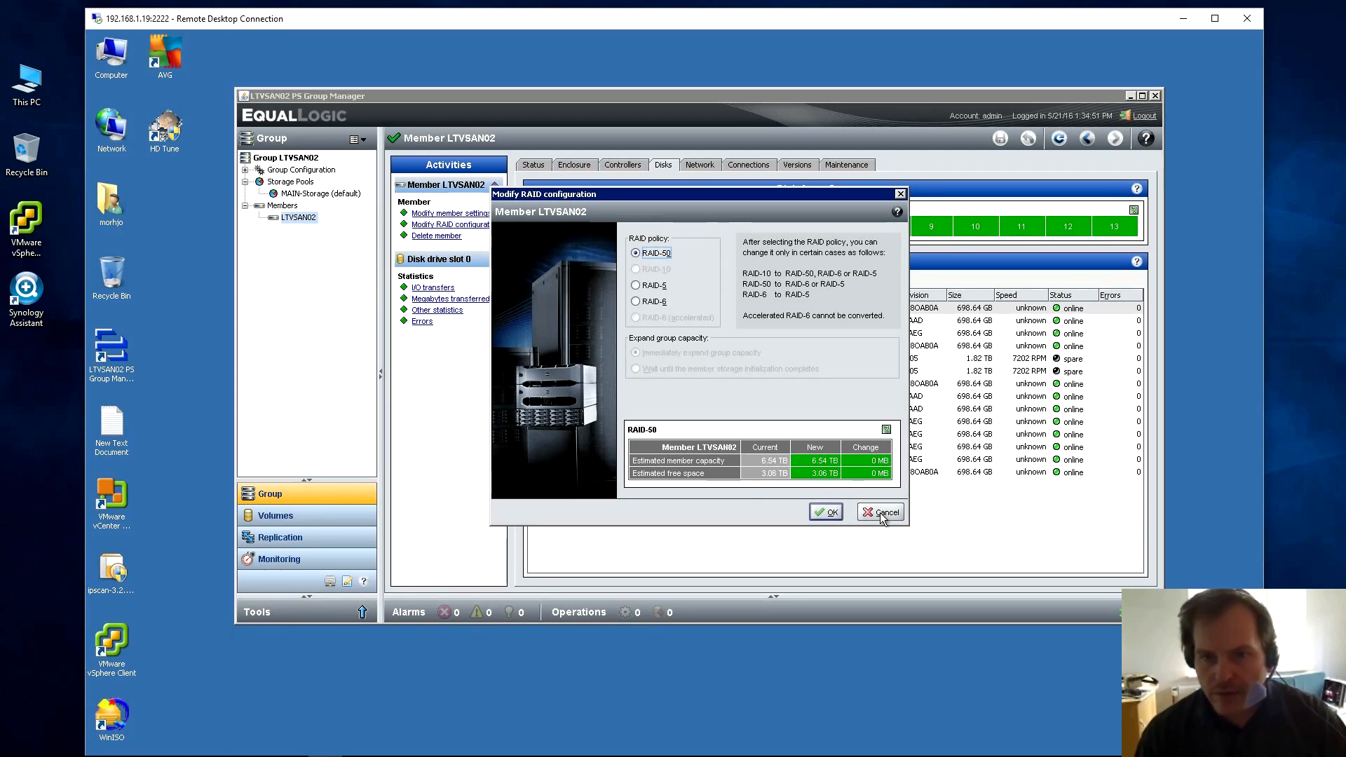
{"action": "mouse_move", "coordinate": [890, 519]}
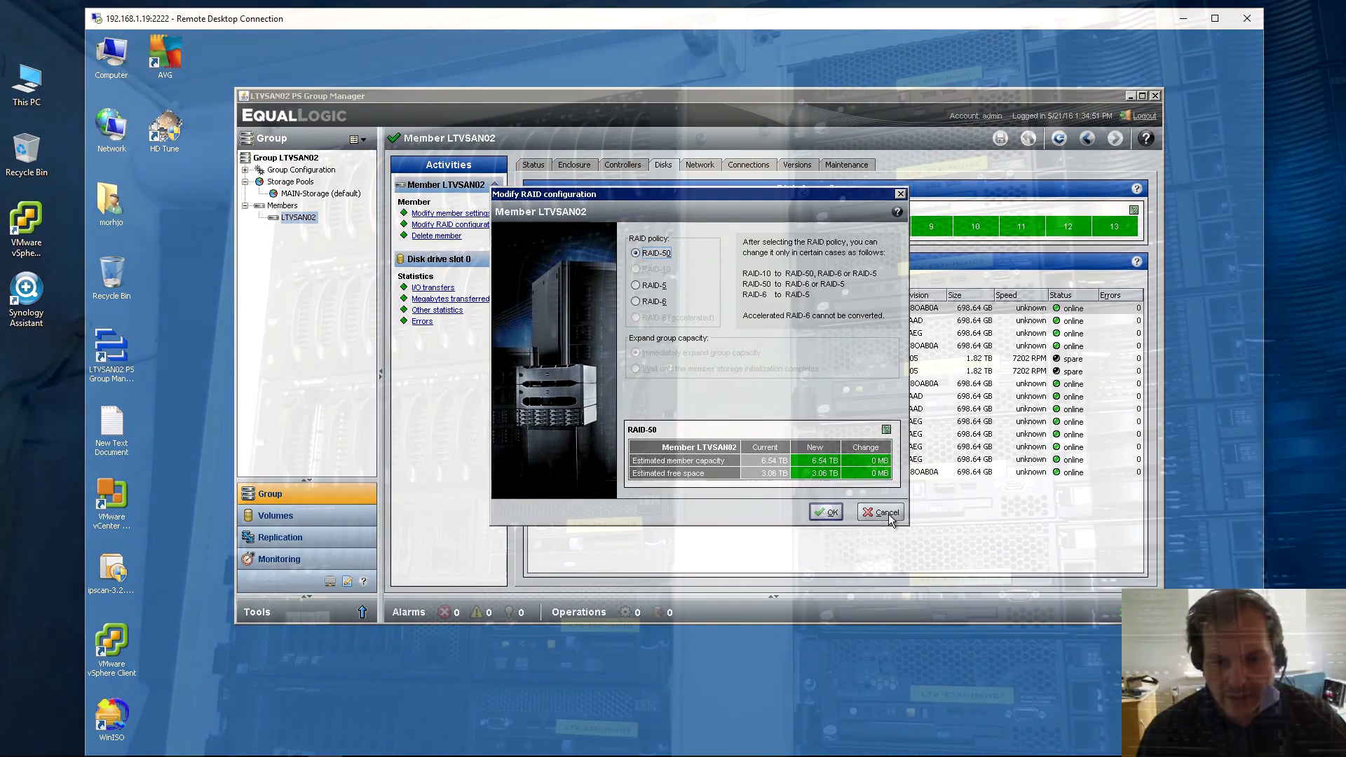
Cancel the Modify RAID configuration dialog without changing the policy.
{"action": "left_click", "coordinate": [886, 512]}
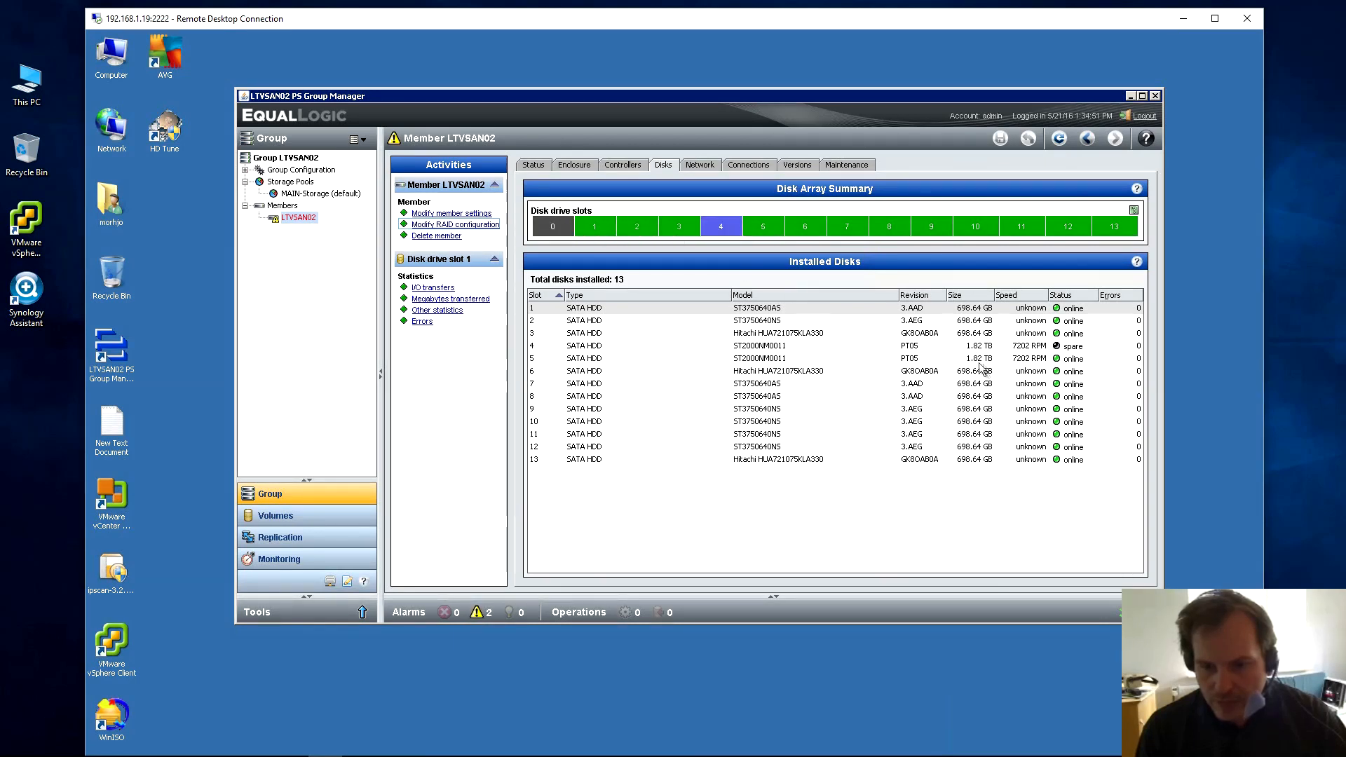
{"action": "mouse_move", "coordinate": [1079, 370]}
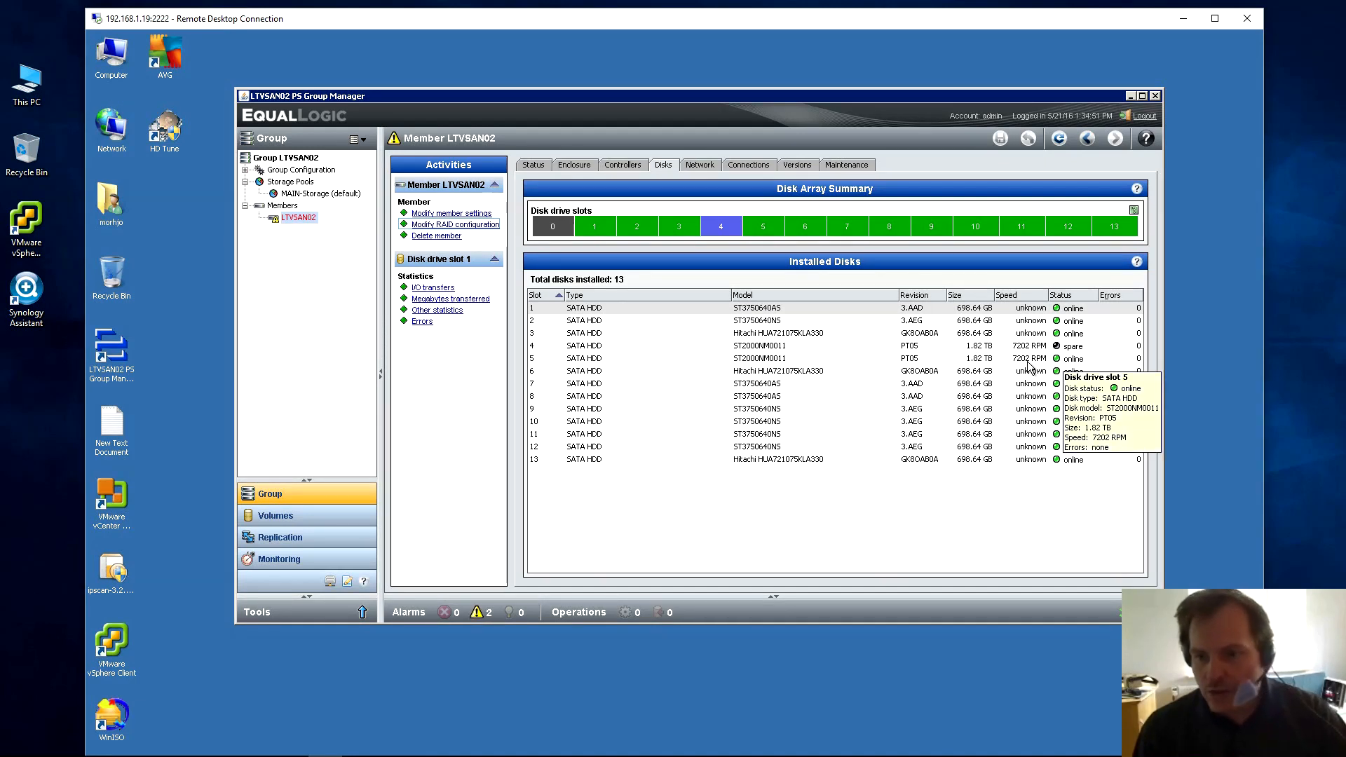
{"action": "mouse_move", "coordinate": [863, 366]}
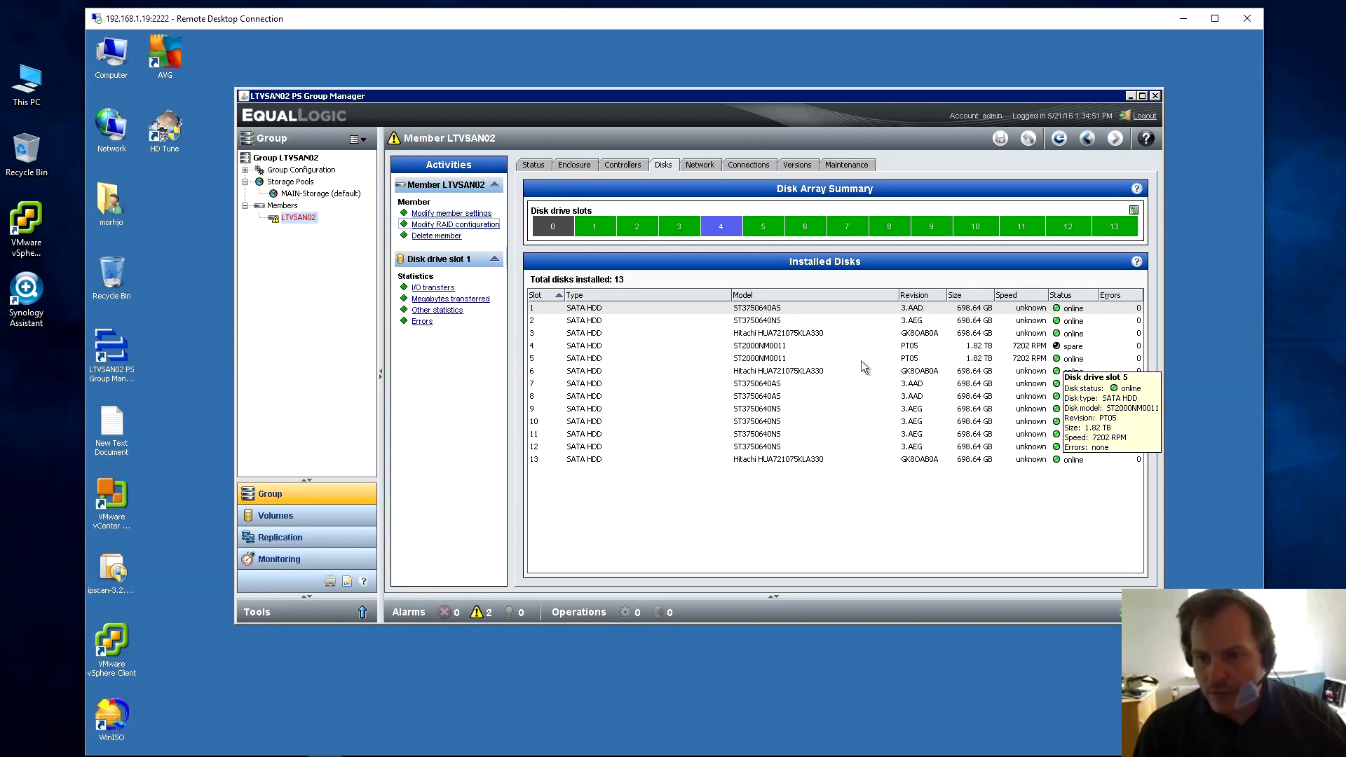
{"action": "mouse_move", "coordinate": [660, 308]}
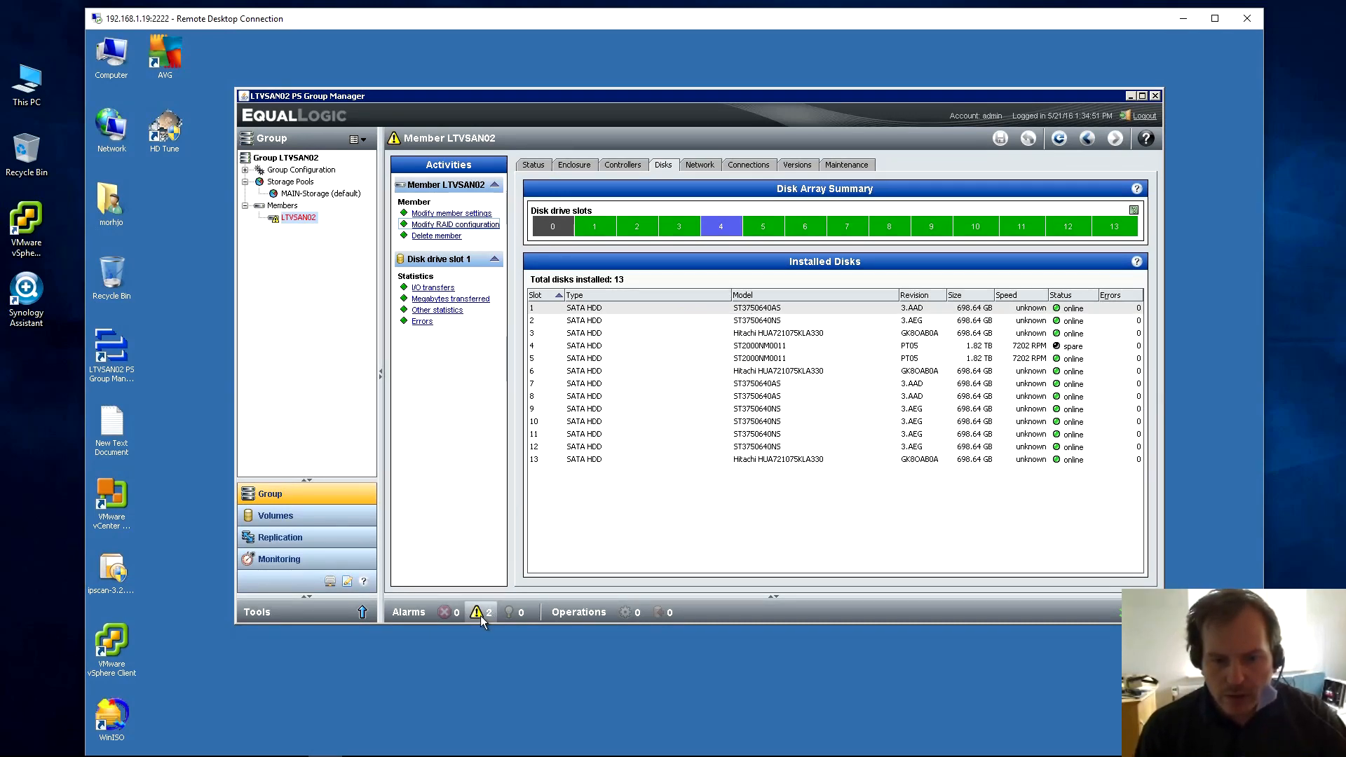
Show the two active warnings: fewer spares than expected and a non-fatal RAID set failure.
{"action": "left_click", "coordinate": [480, 611]}
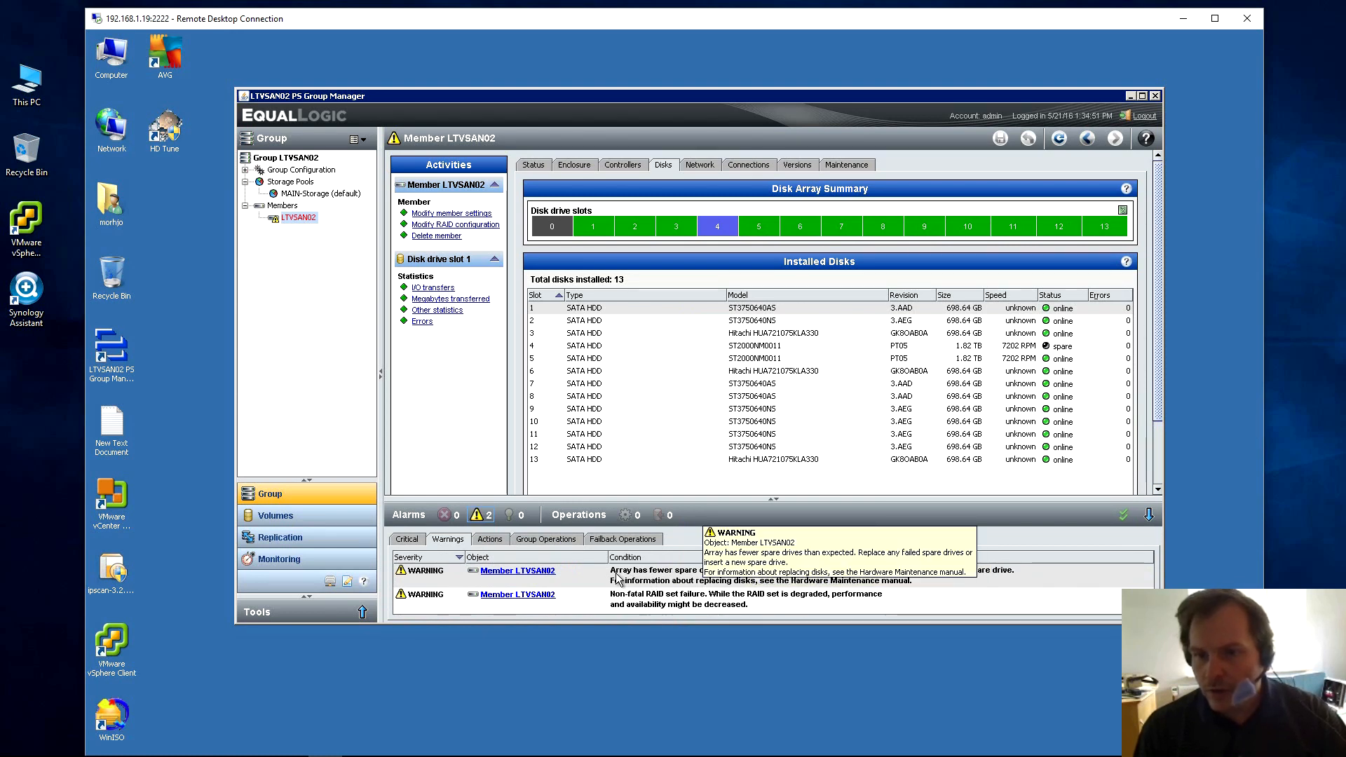
{"action": "mouse_move", "coordinate": [864, 606]}
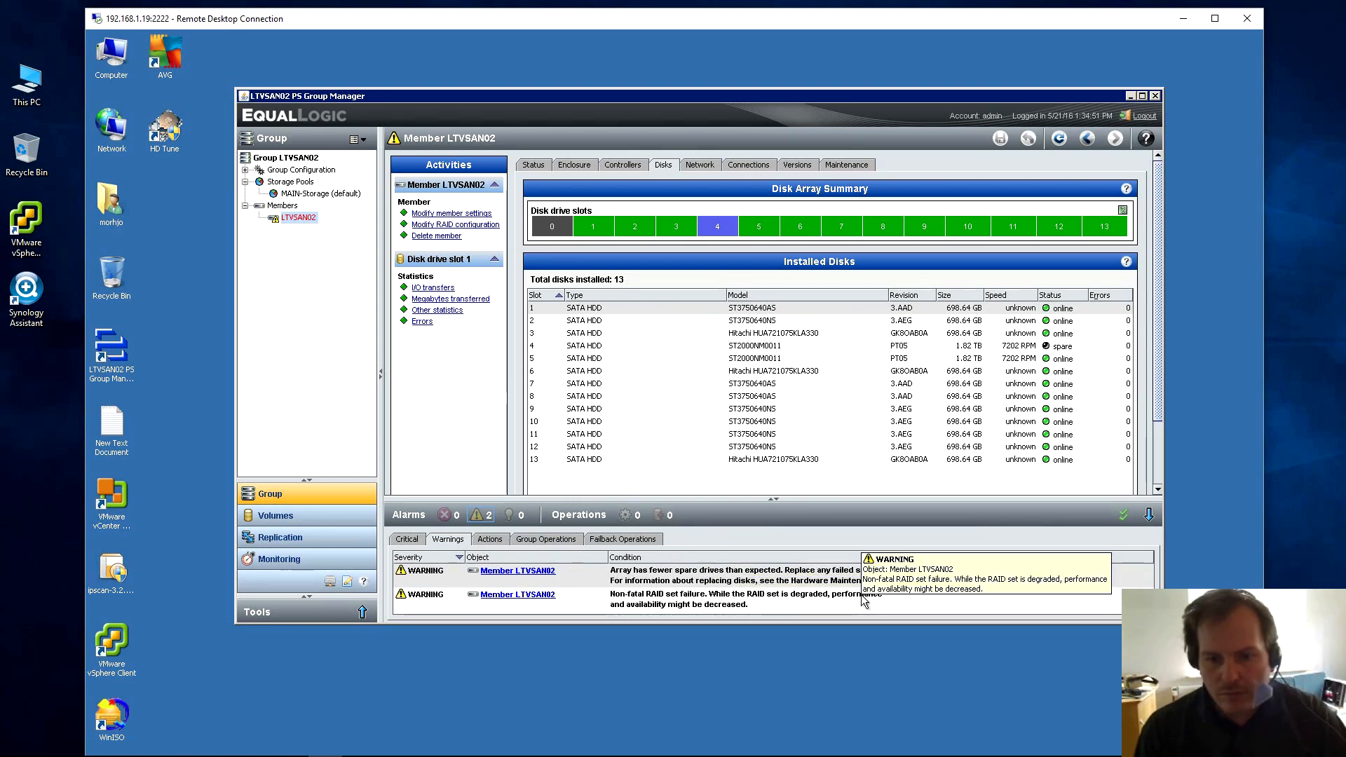
{"action": "mouse_move", "coordinate": [1026, 349]}
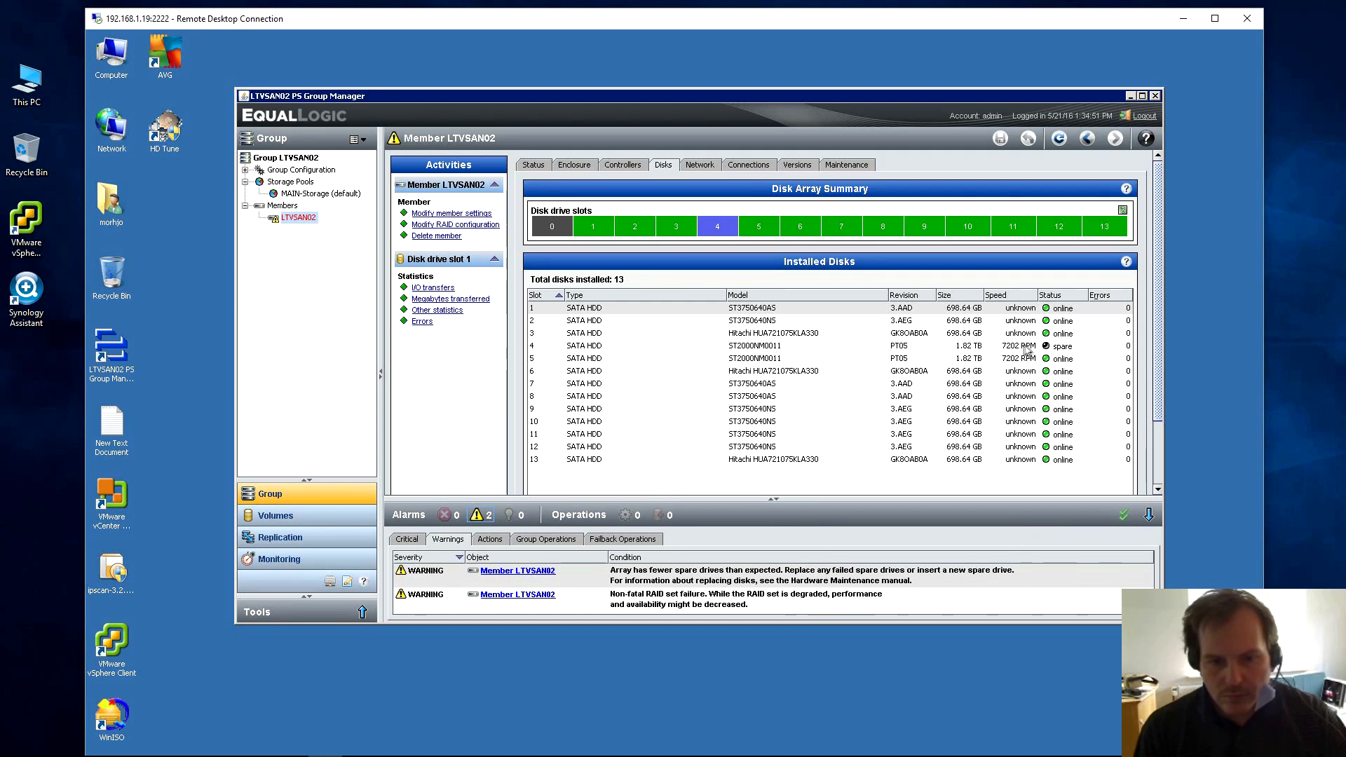
{"action": "mouse_move", "coordinate": [988, 364]}
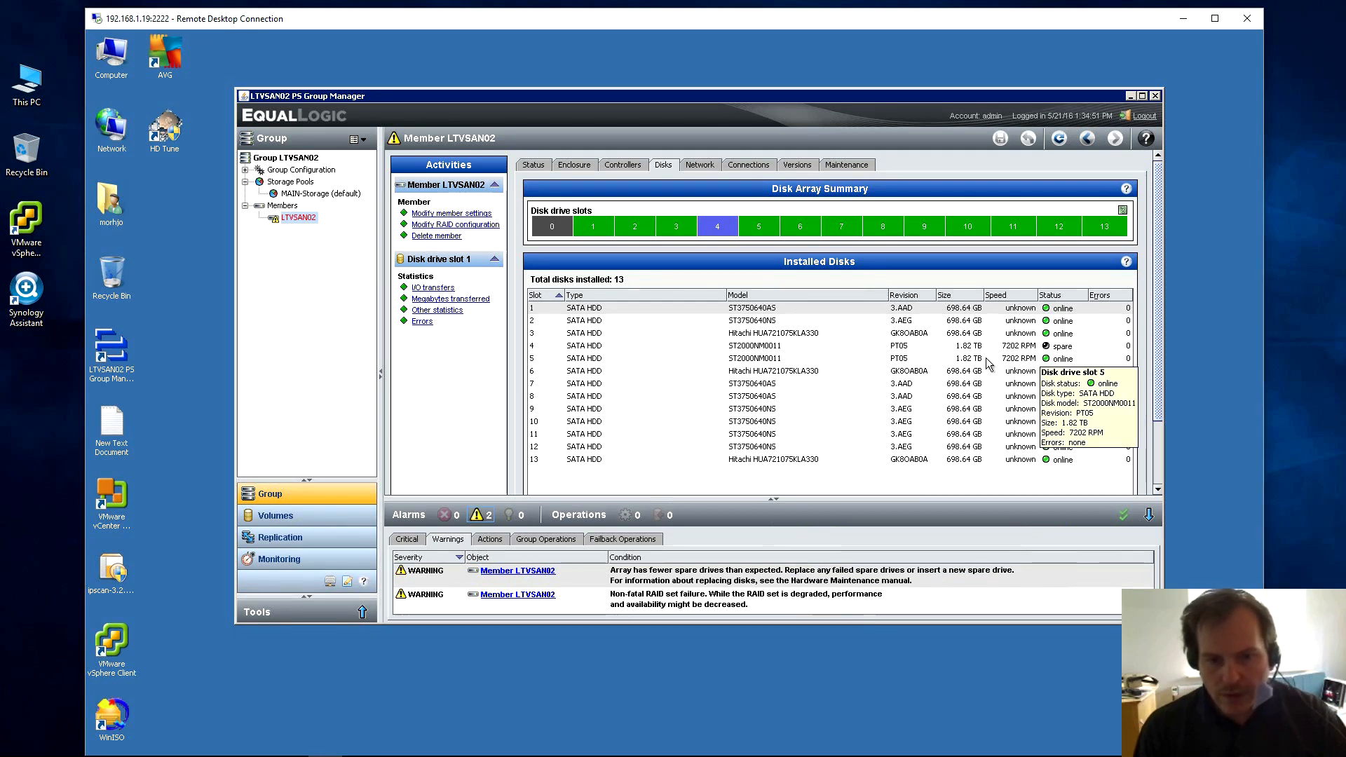
{"action": "mouse_move", "coordinate": [709, 390]}
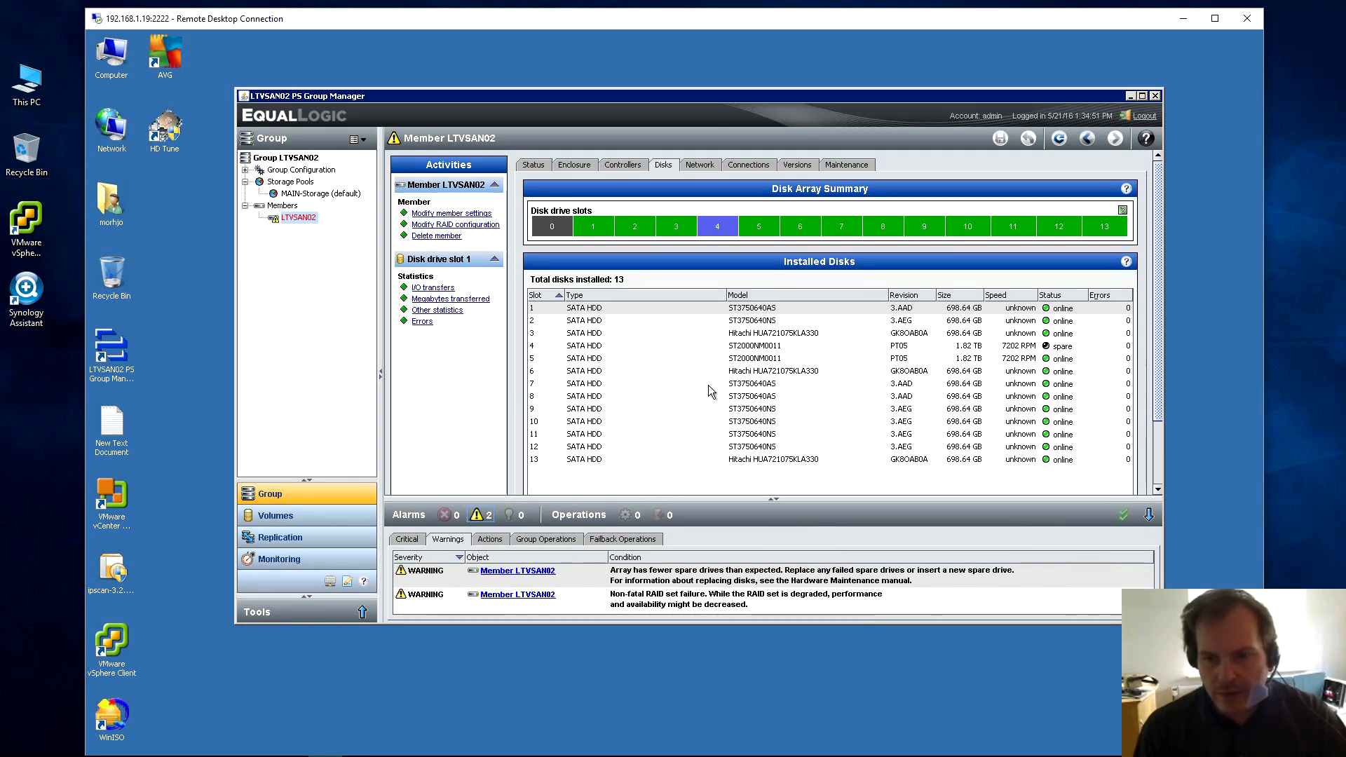
View LTVSAN02's status showing 14 disks and RAID reconstructing after the slot 0 insert.
{"action": "left_click", "coordinate": [533, 164]}
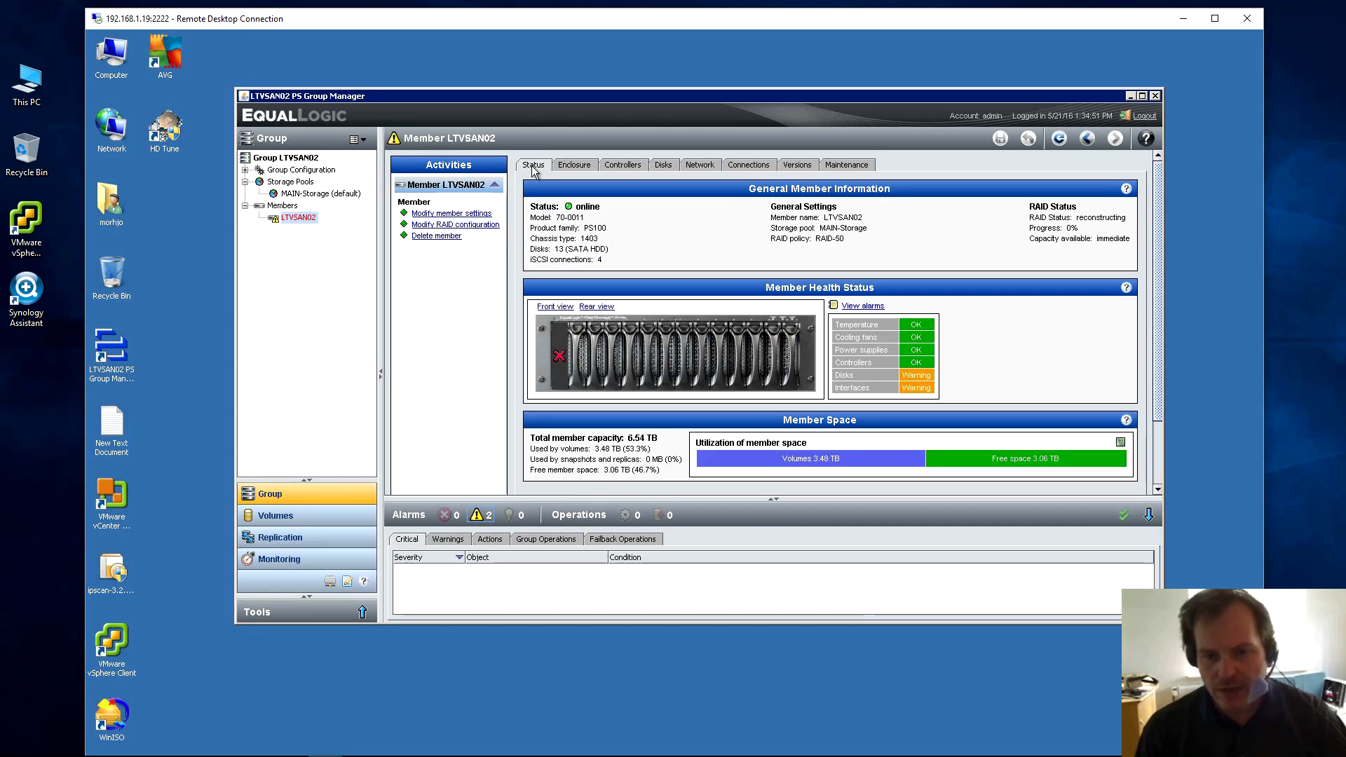
{"action": "mouse_move", "coordinate": [701, 367]}
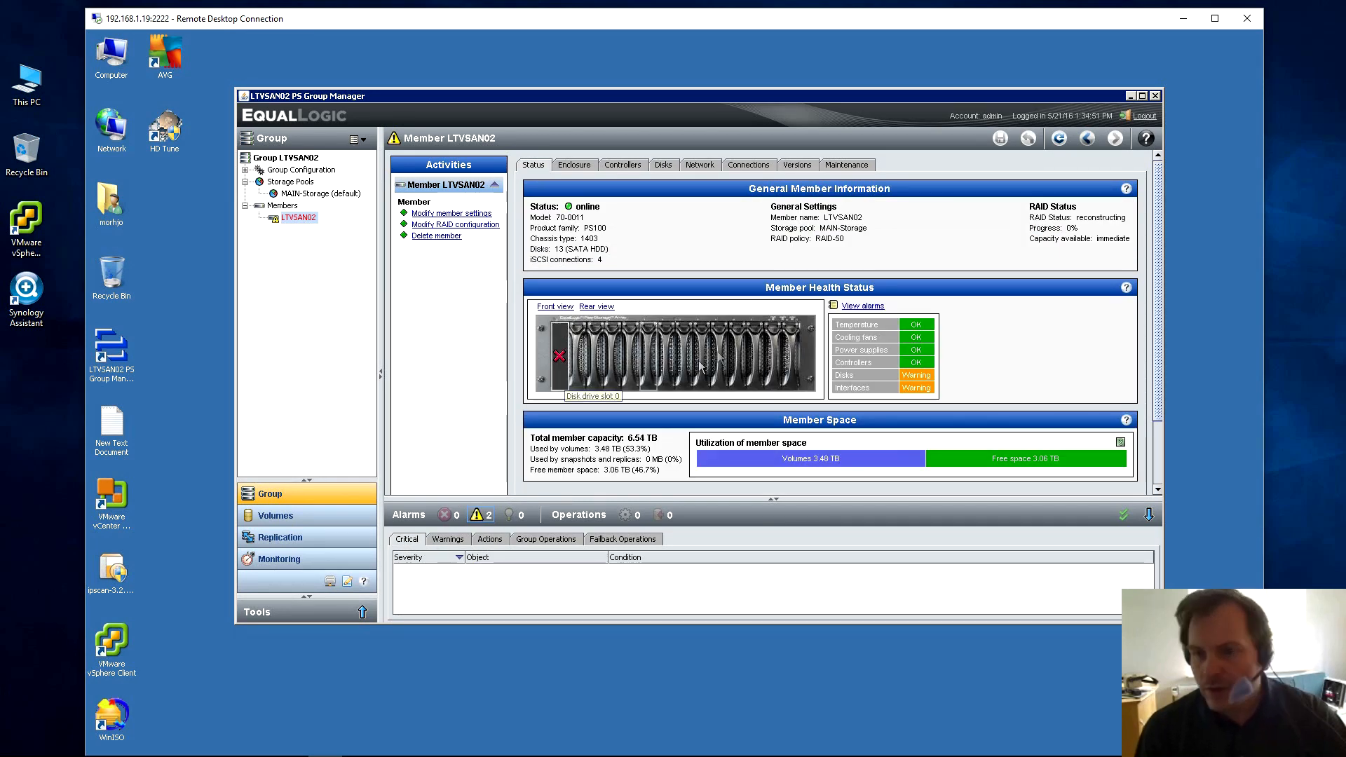
{"action": "mouse_move", "coordinate": [1040, 241]}
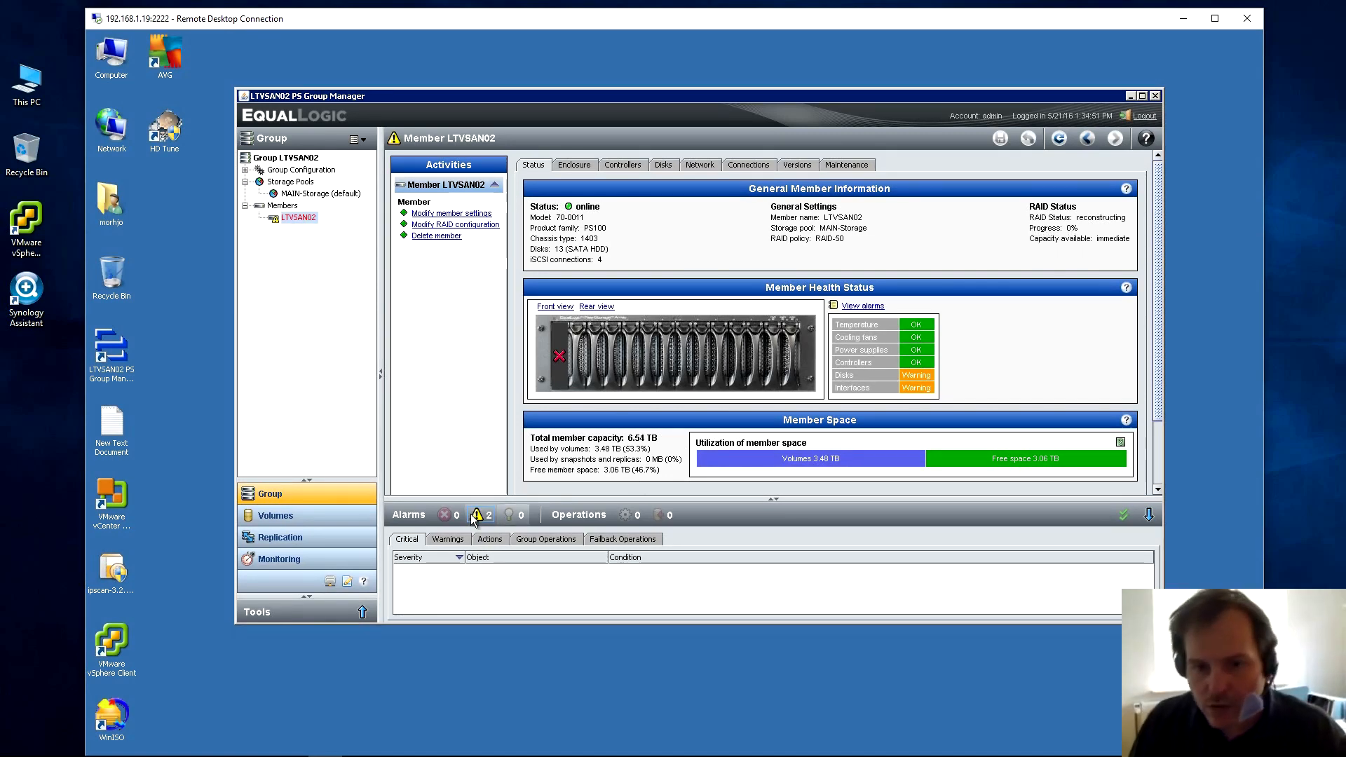
{"action": "mouse_move", "coordinate": [564, 373]}
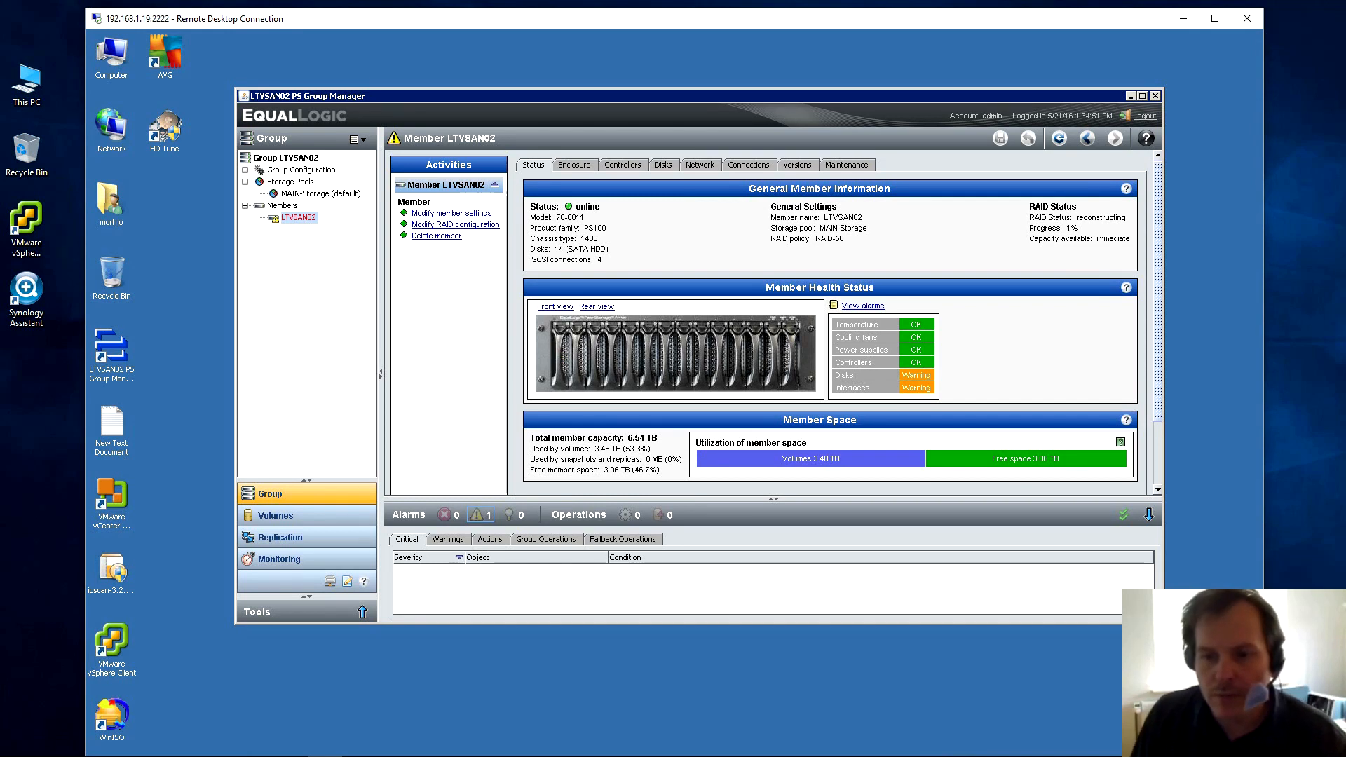
{"action": "mouse_move", "coordinate": [844, 609]}
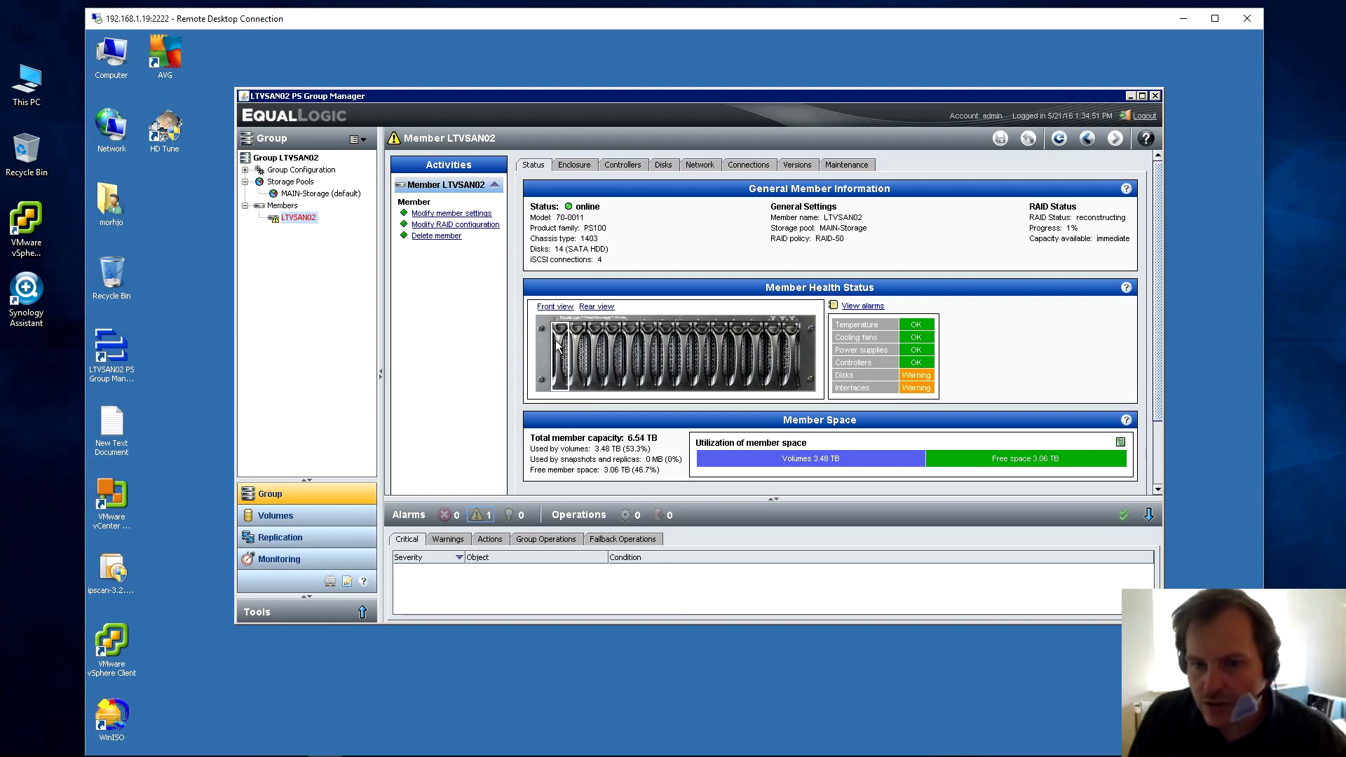
{"action": "mouse_move", "coordinate": [556, 348]}
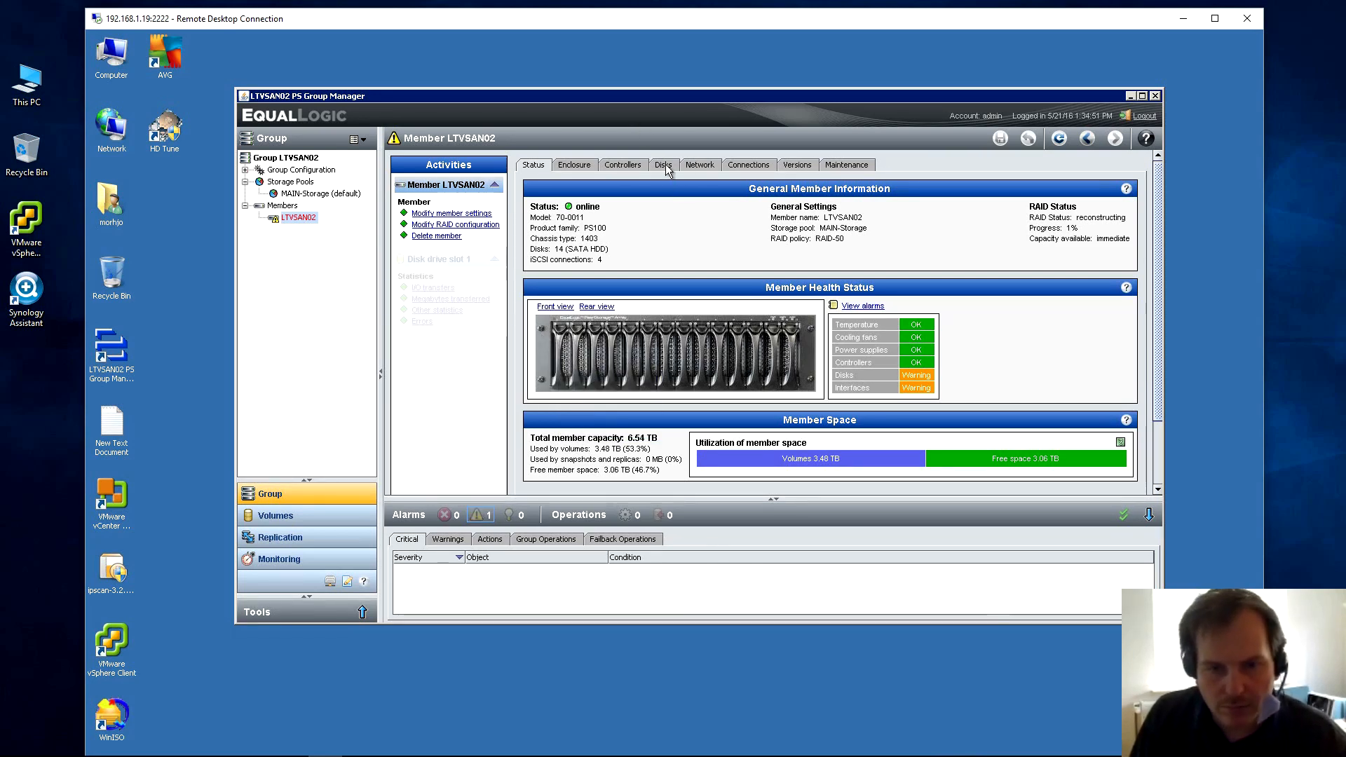
View the installed disks list with slots 0 and 4 both 1.82 TB spares.
{"action": "left_click", "coordinate": [663, 165]}
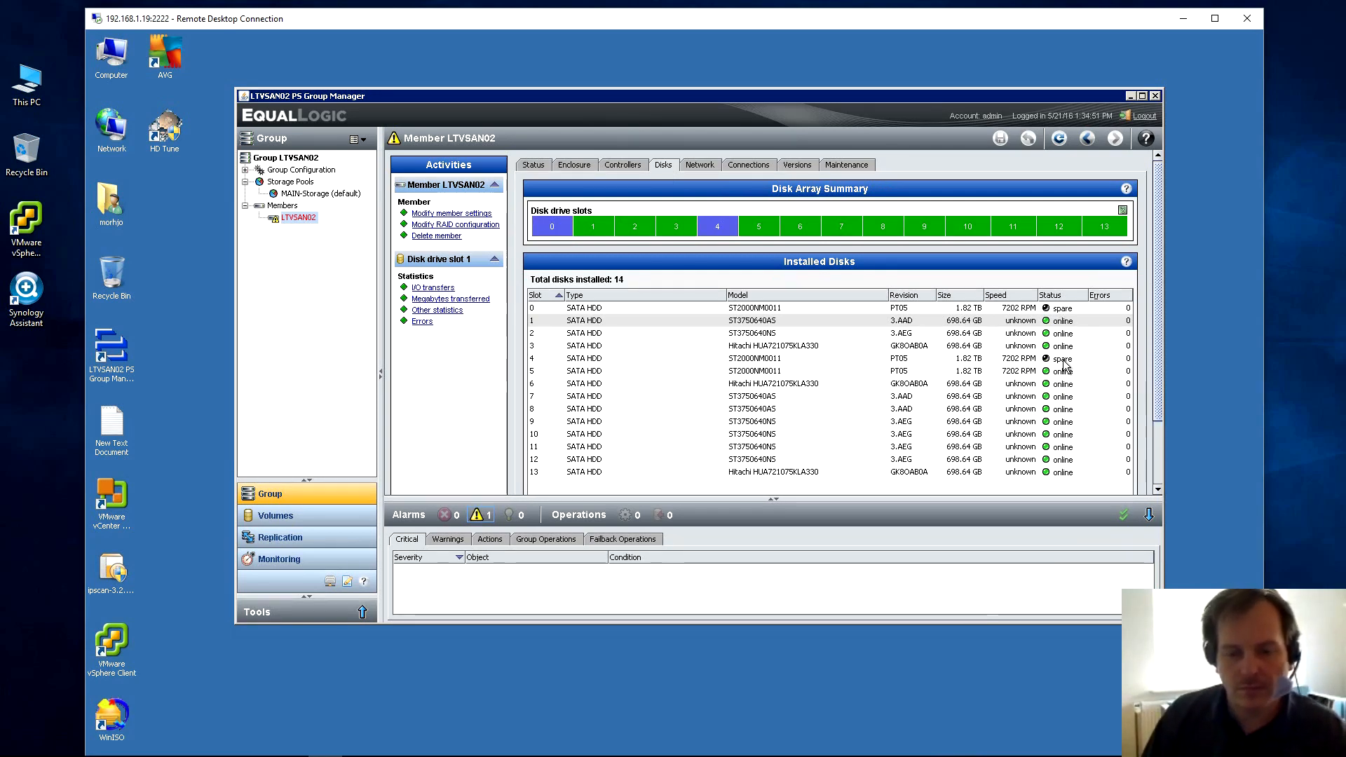
{"action": "mouse_move", "coordinate": [1060, 359]}
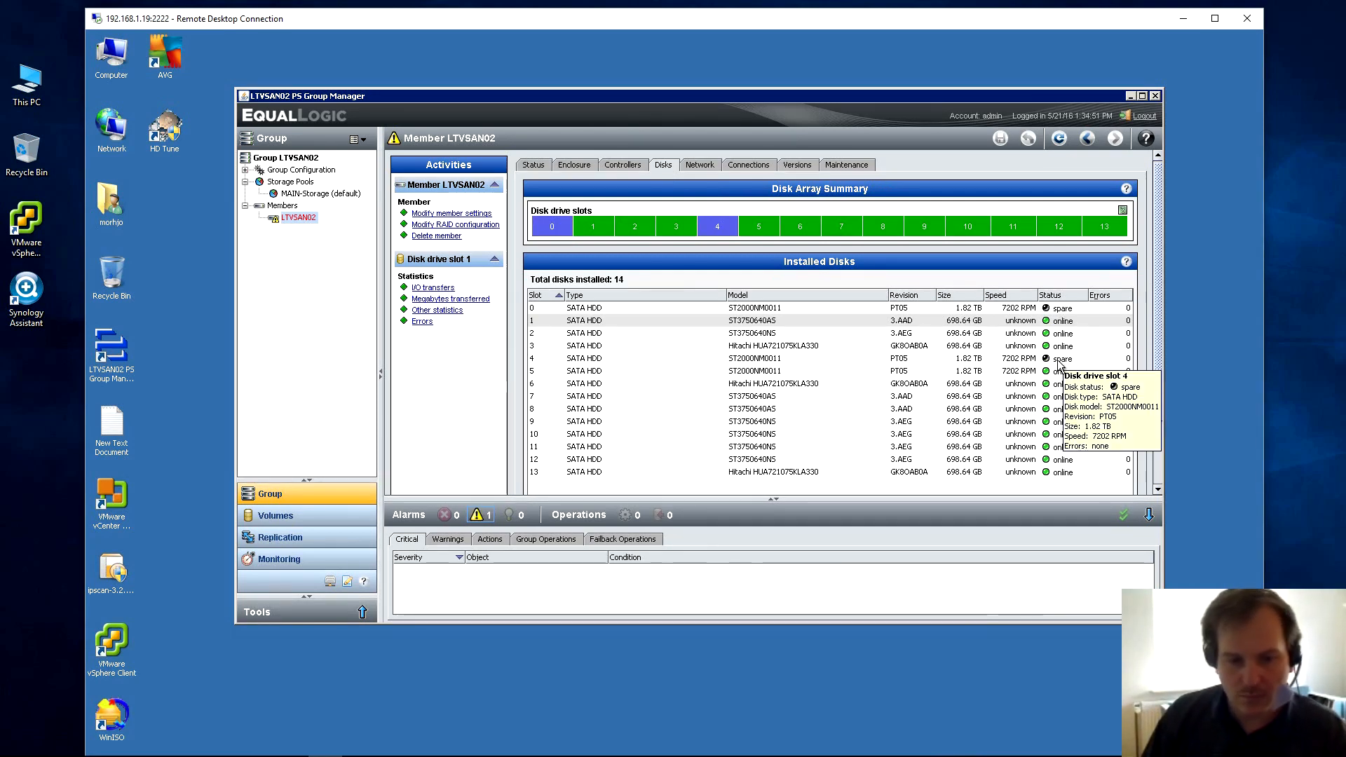
{"action": "mouse_move", "coordinate": [711, 320]}
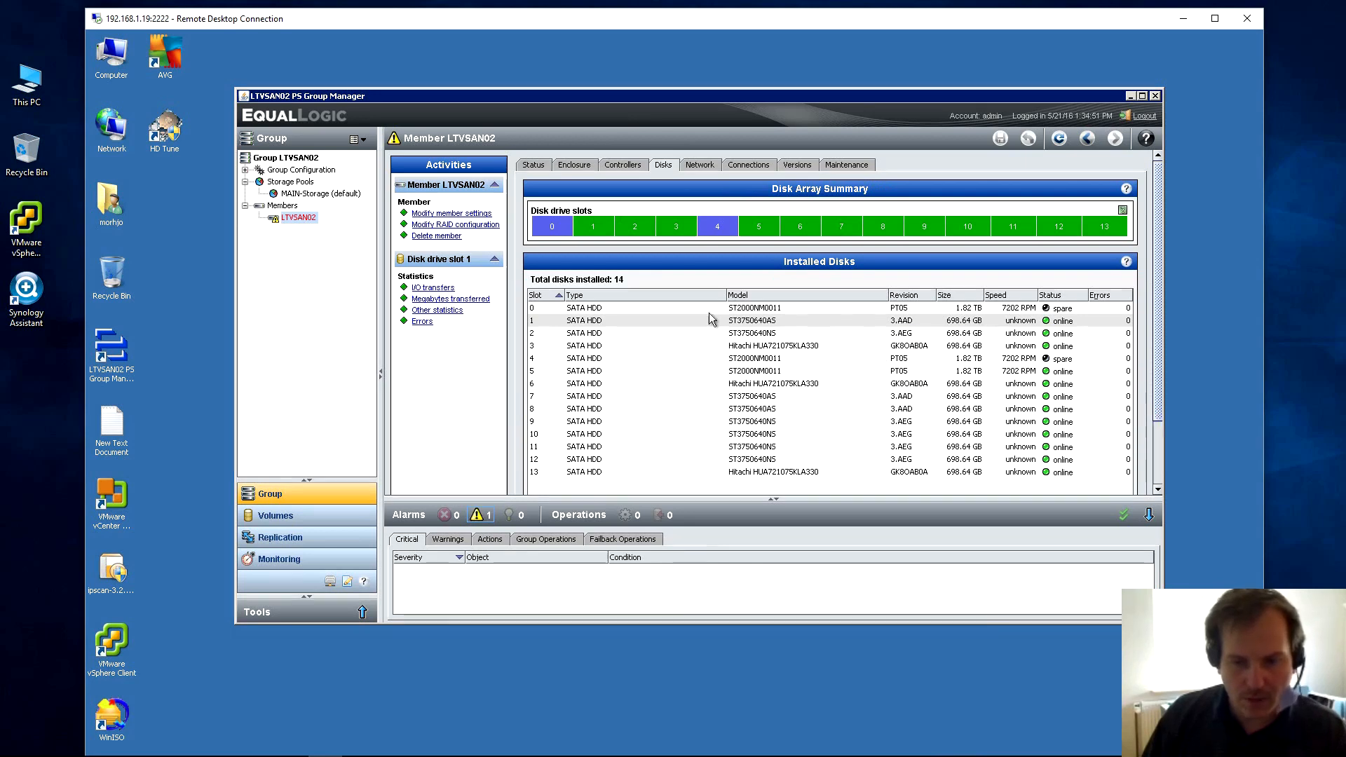
{"action": "mouse_move", "coordinate": [687, 359]}
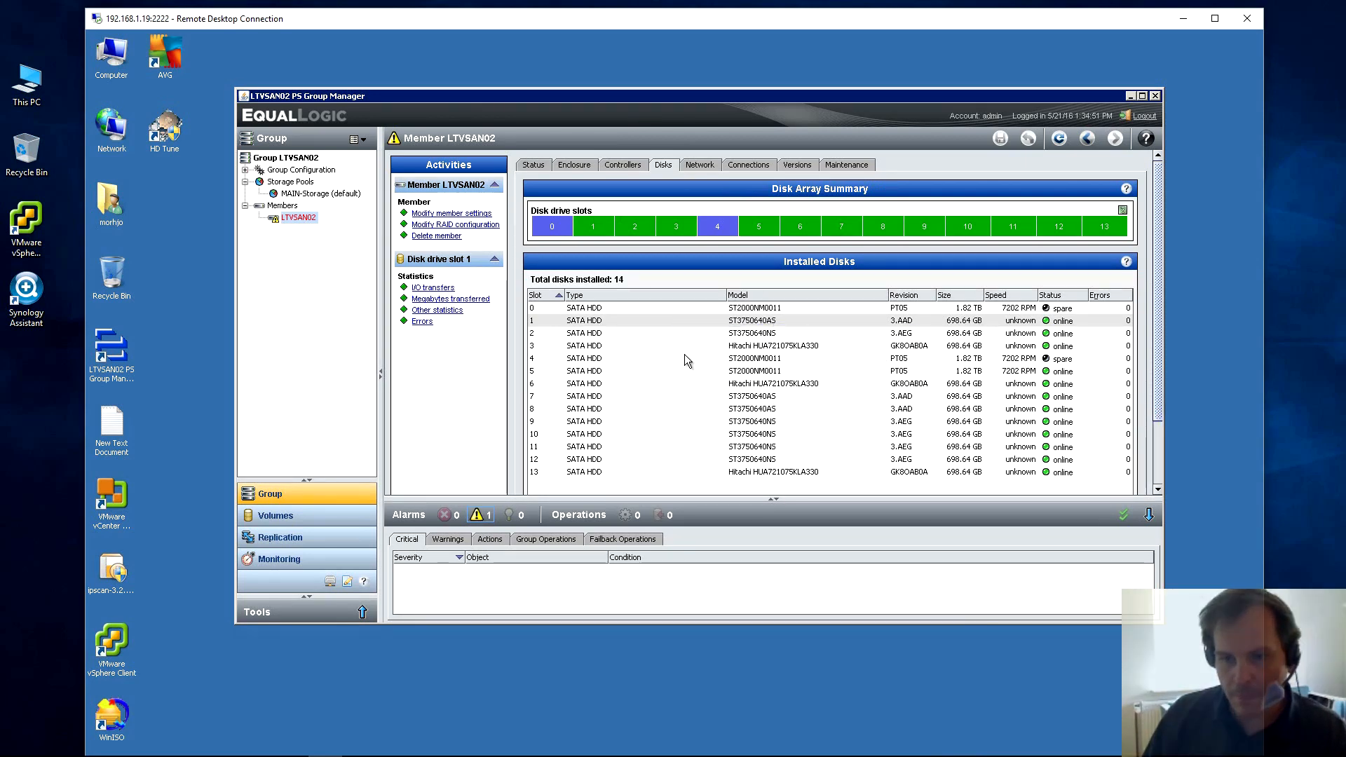
{"action": "mouse_move", "coordinate": [630, 330]}
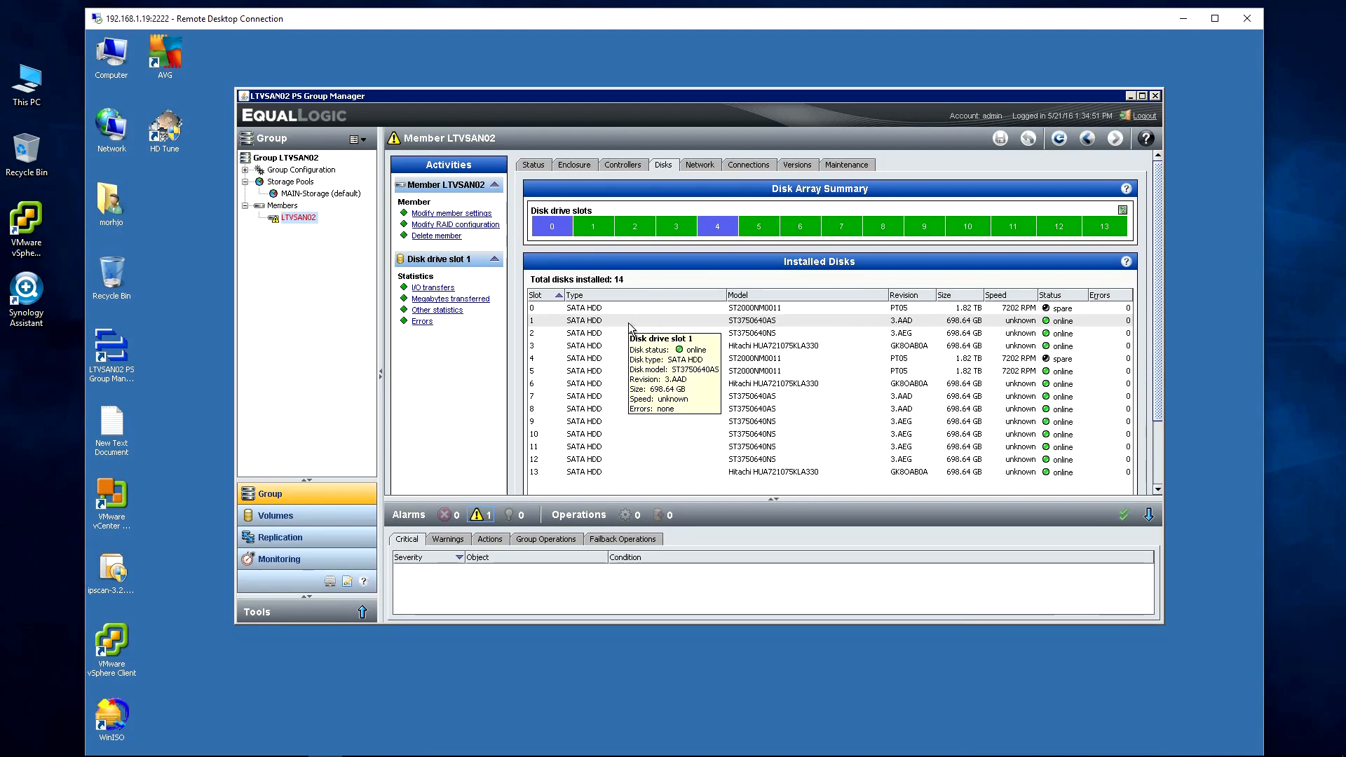
{"action": "mouse_move", "coordinate": [704, 210]}
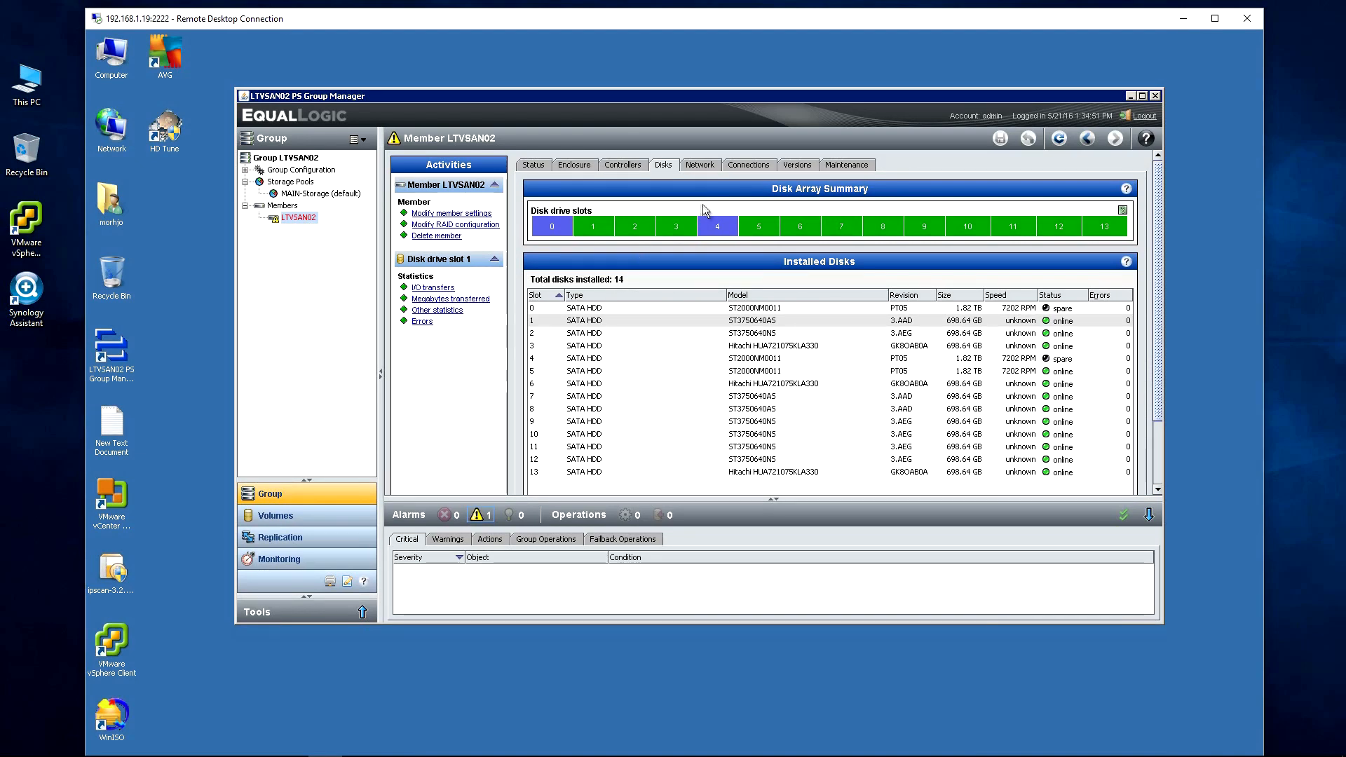
{"action": "mouse_move", "coordinate": [737, 205]}
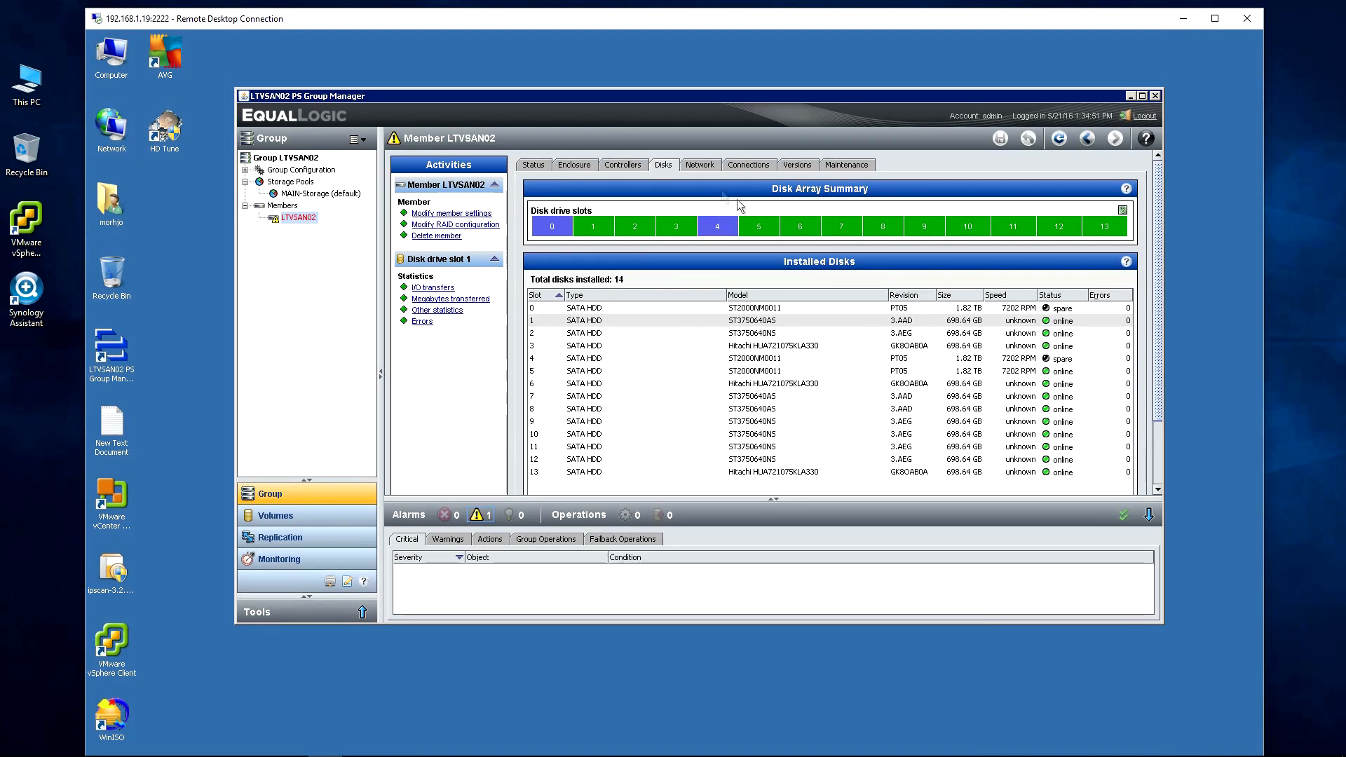
Return to LTVSAN02's member Status view to watch RAID reconstruction progress toward OK.
{"action": "left_click", "coordinate": [533, 164]}
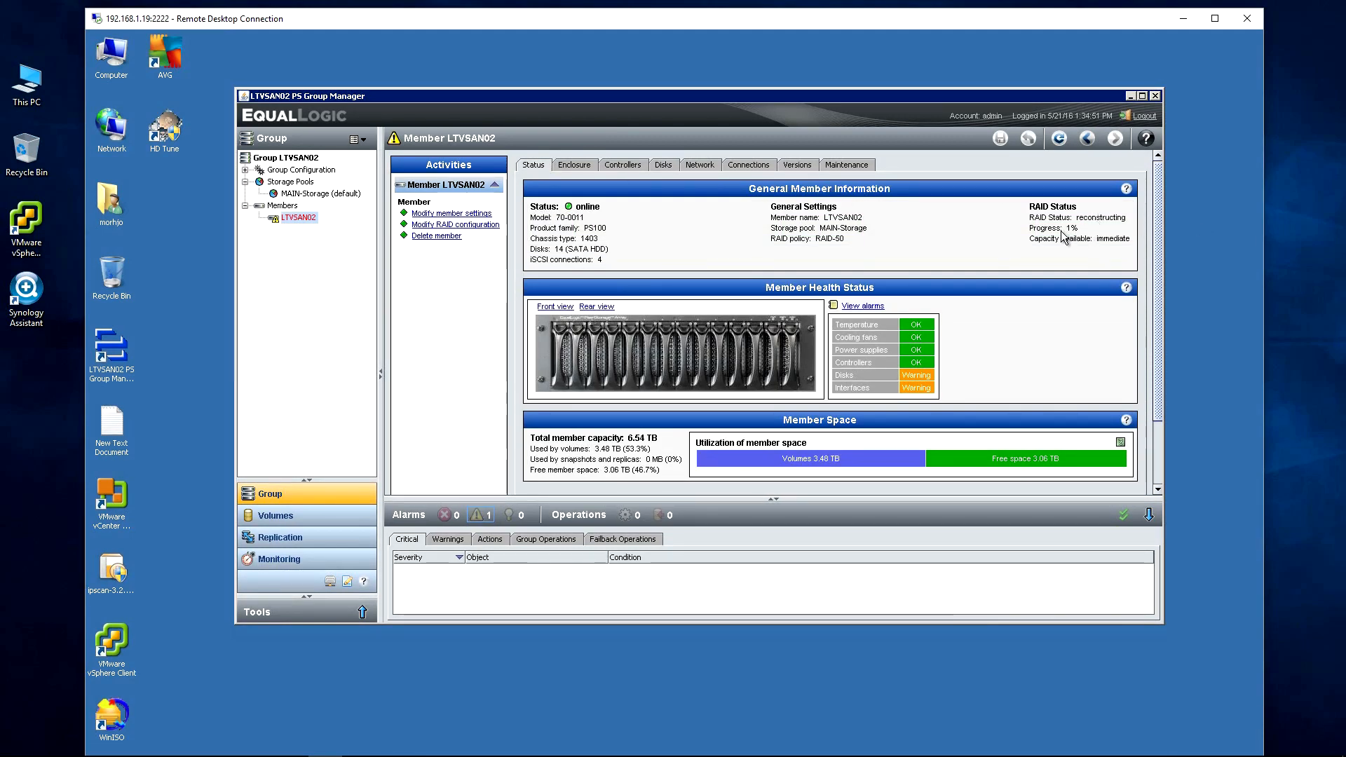
{"action": "mouse_move", "coordinate": [1074, 235]}
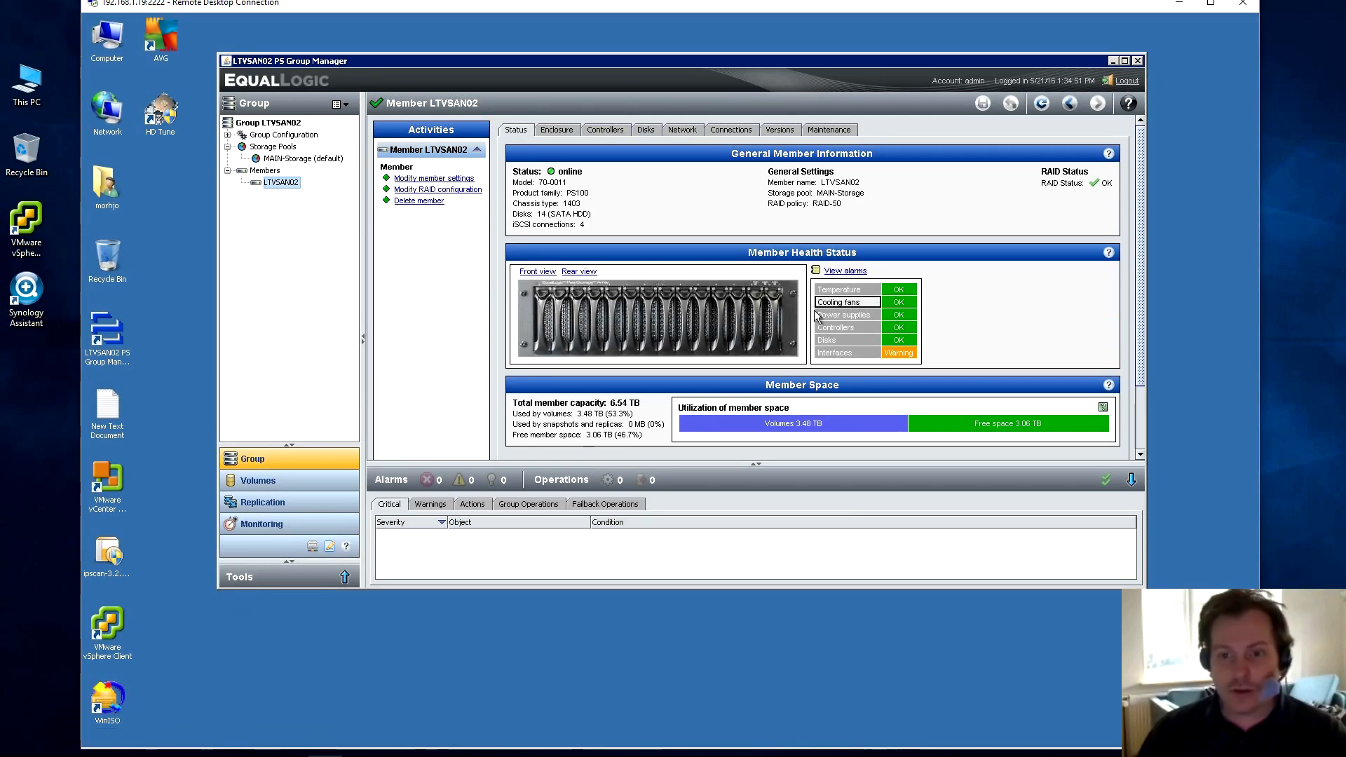
{"action": "mouse_move", "coordinate": [648, 147]}
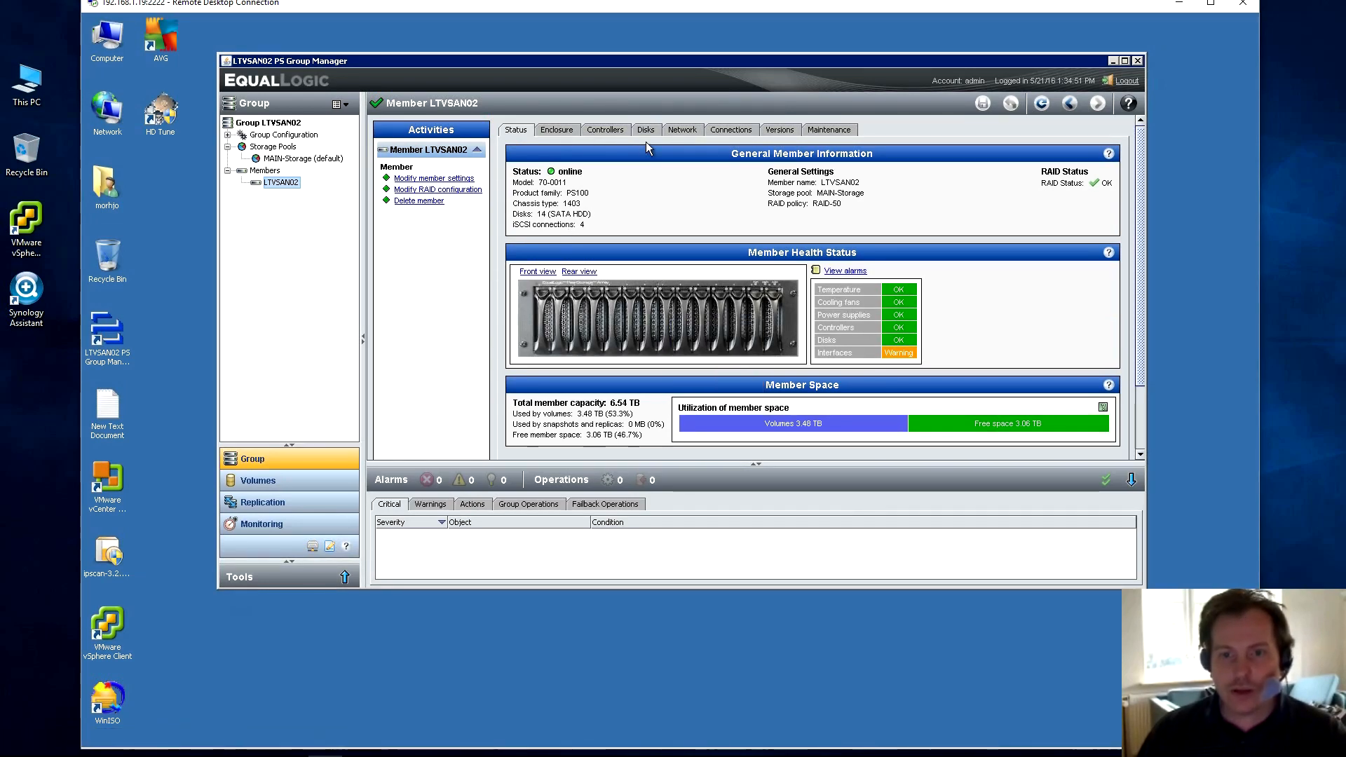
Review the 14 installed disks with slots 0 and 4 as 1.82 TB spares, then select slot 1.
{"action": "left_click", "coordinate": [645, 129]}
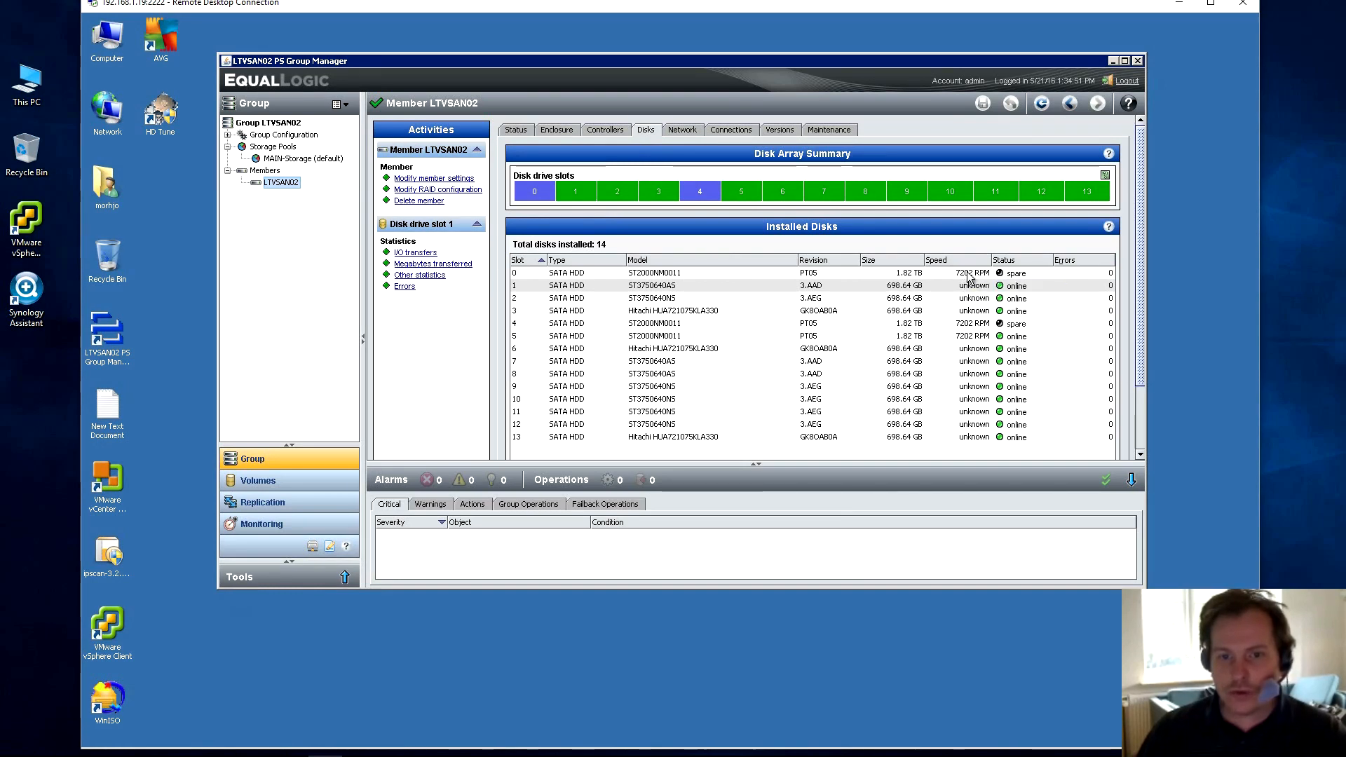
{"action": "mouse_move", "coordinate": [974, 338]}
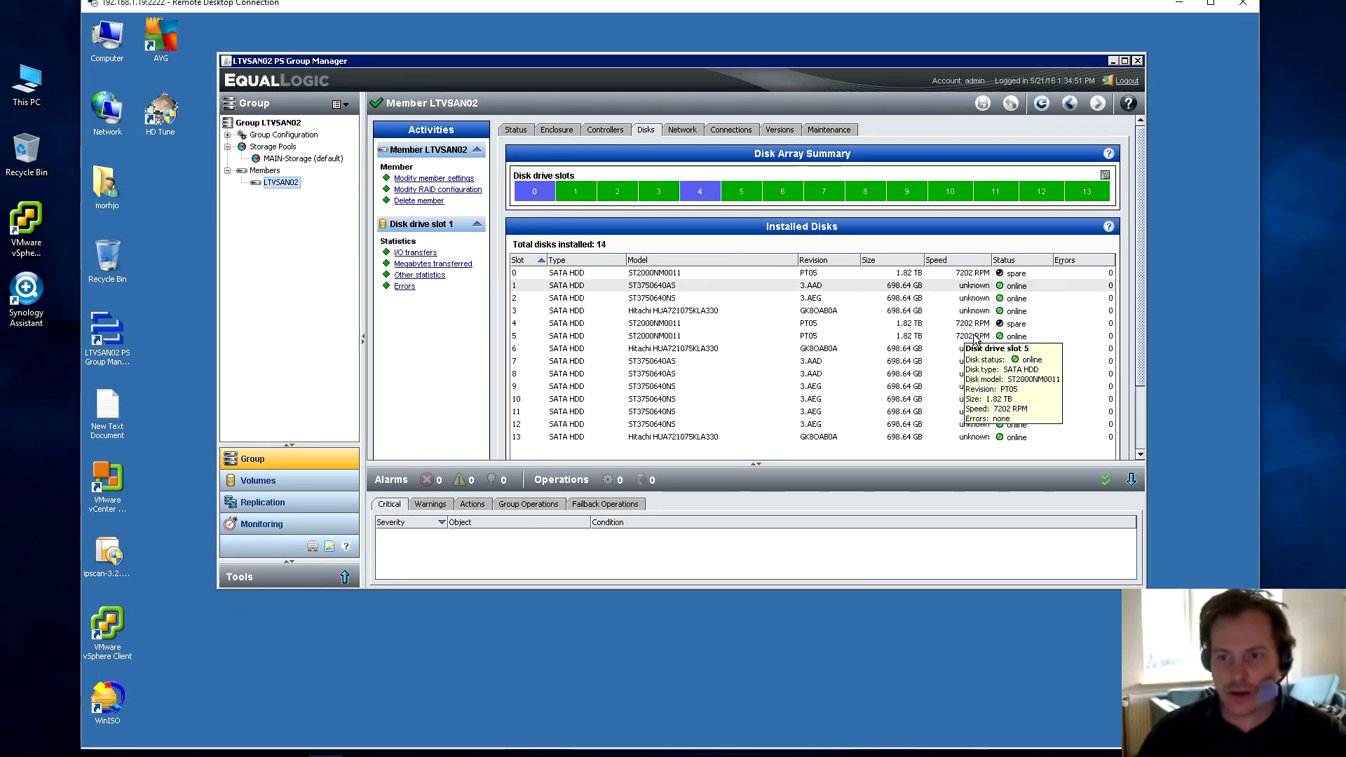
{"action": "mouse_move", "coordinate": [965, 329]}
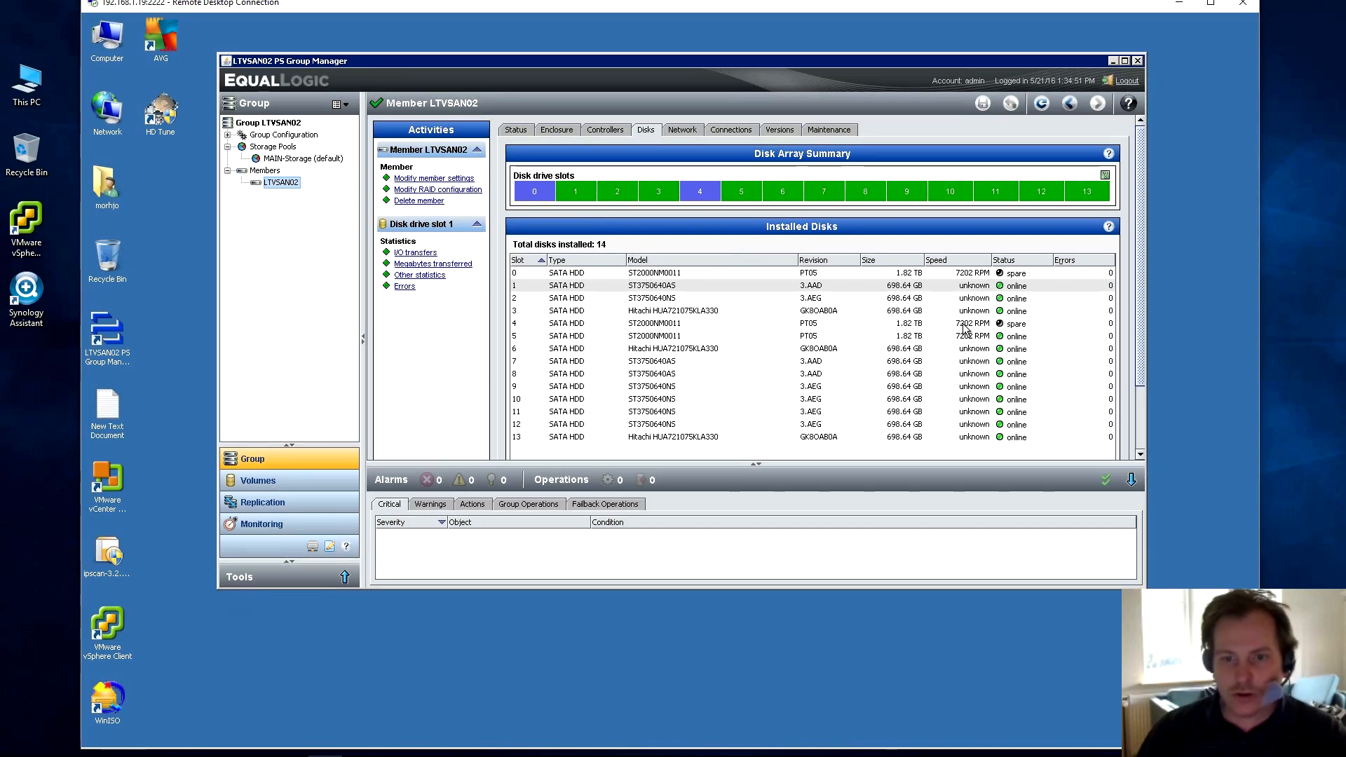
{"action": "mouse_move", "coordinate": [963, 330]}
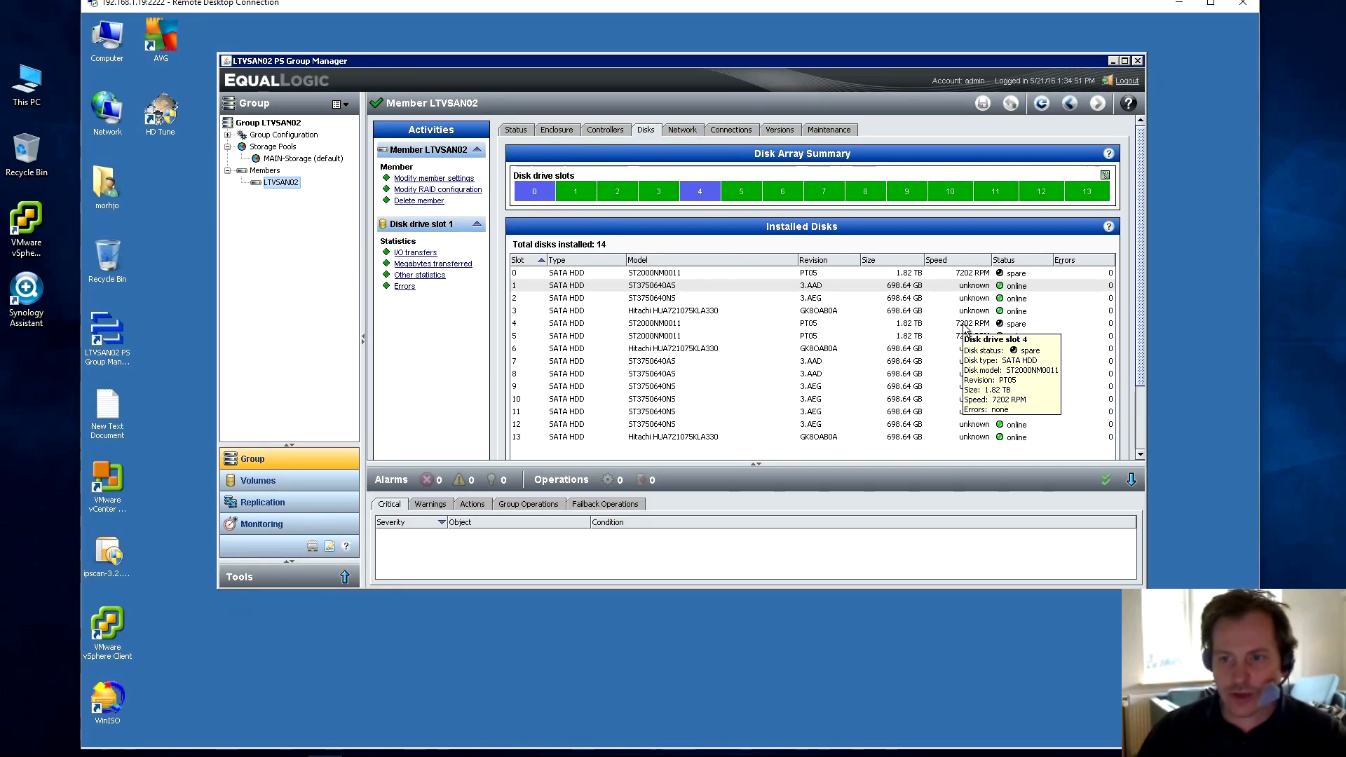
{"action": "mouse_move", "coordinate": [600, 294]}
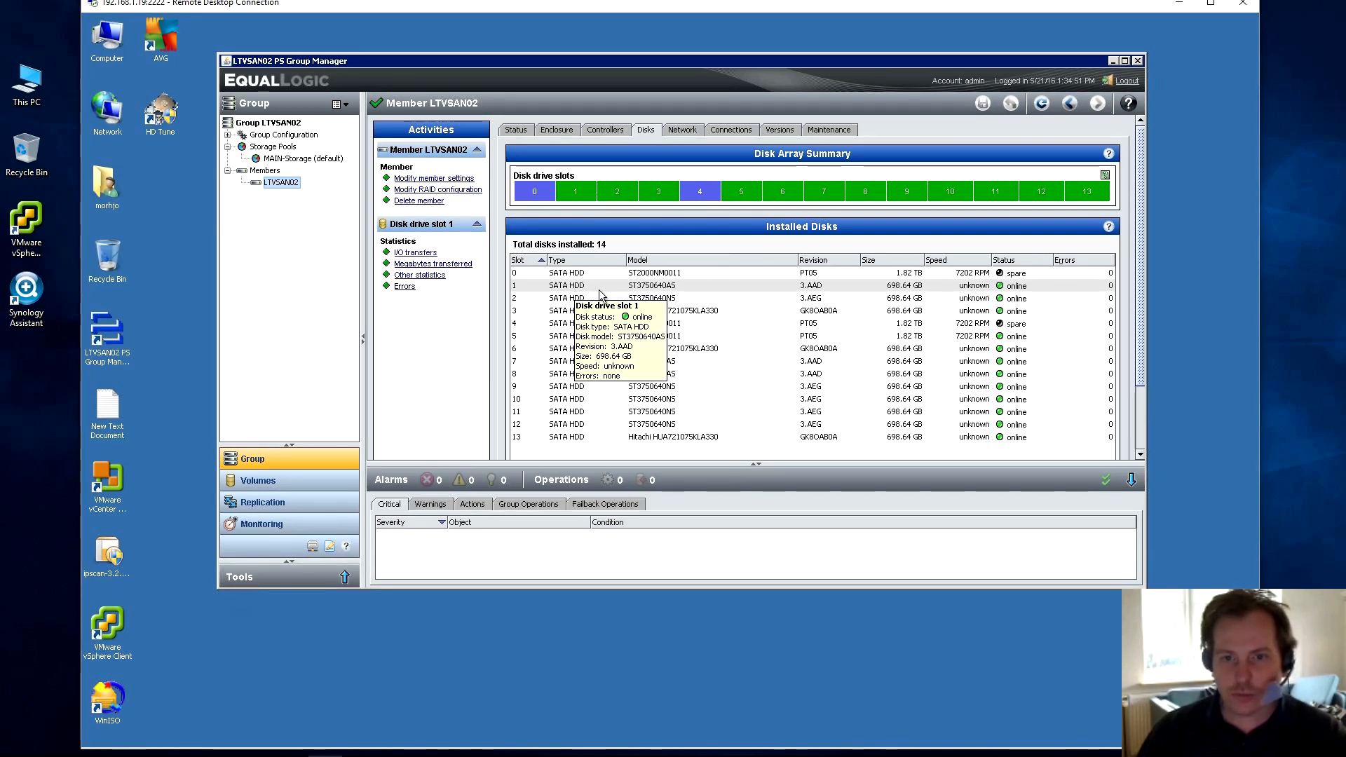
{"action": "mouse_move", "coordinate": [938, 292]}
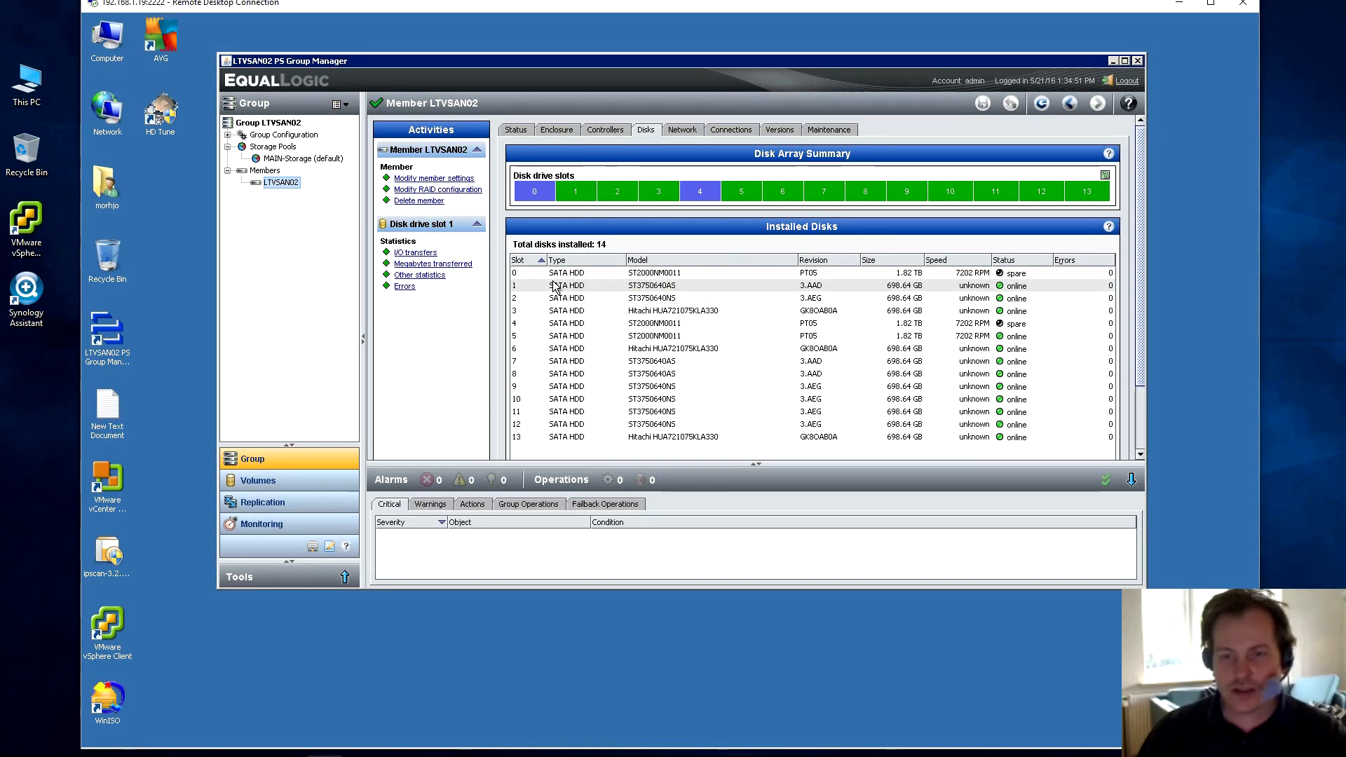
{"action": "left_click", "coordinate": [575, 190]}
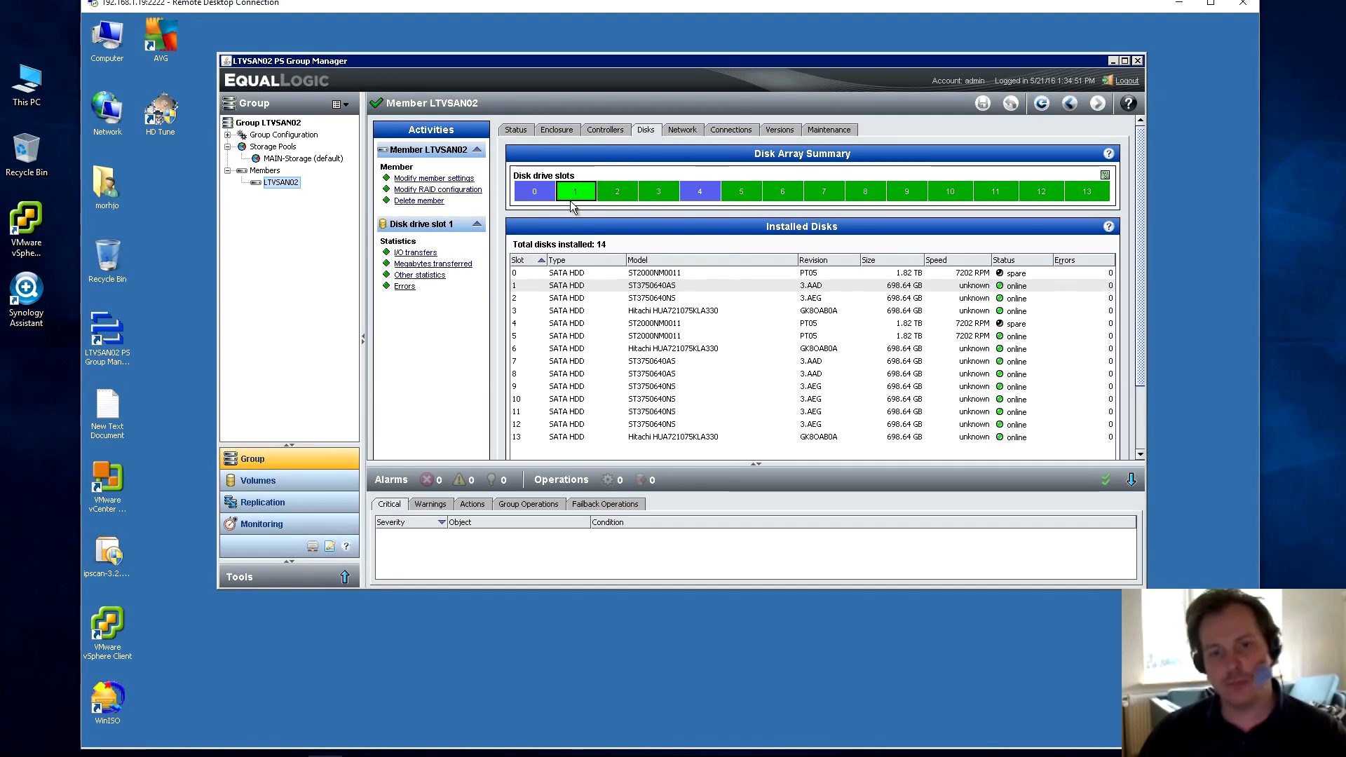